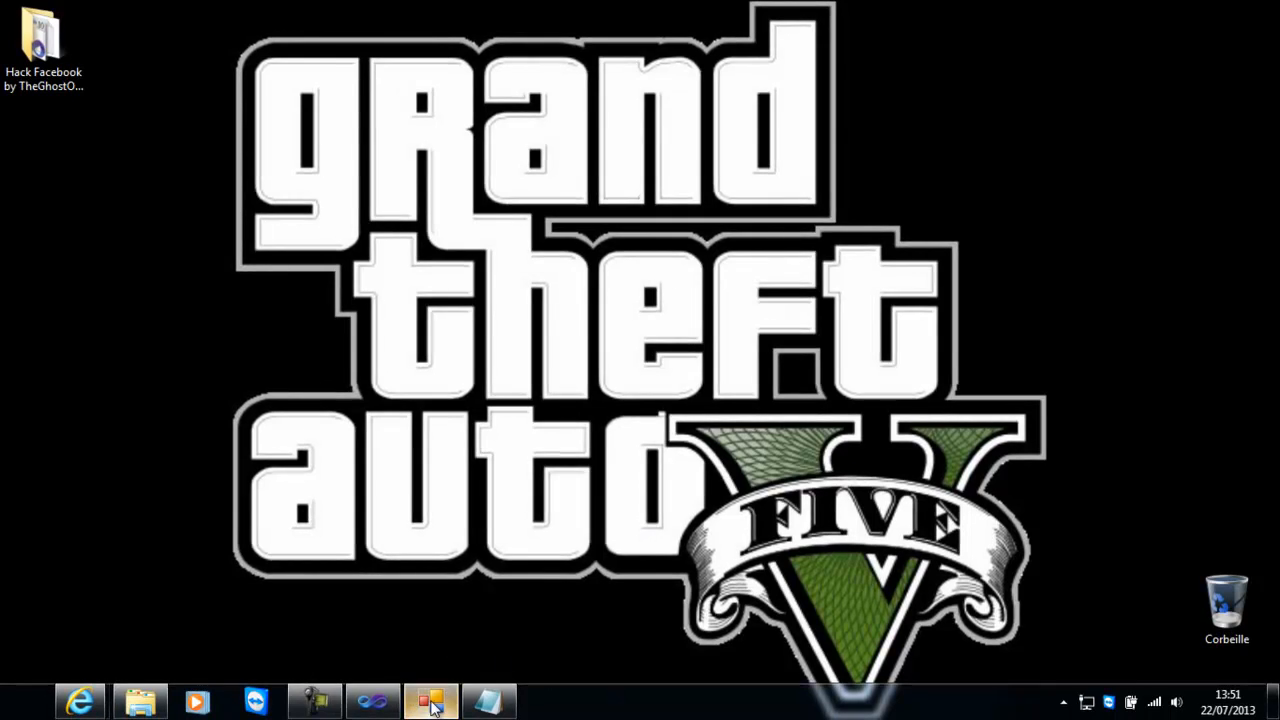
Step: Launch Form1 and enter the Gmail login, password, subject 'test', recipient and message 'Ceci est un test'
left_click(430, 702)
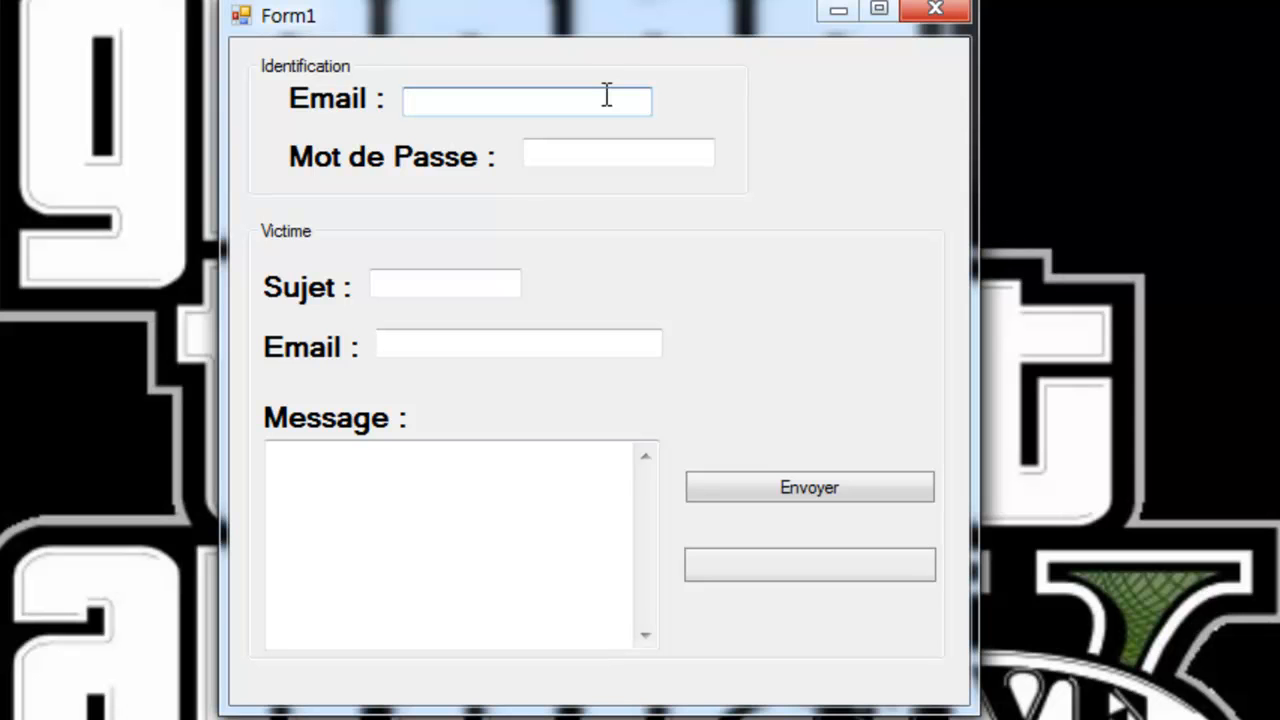
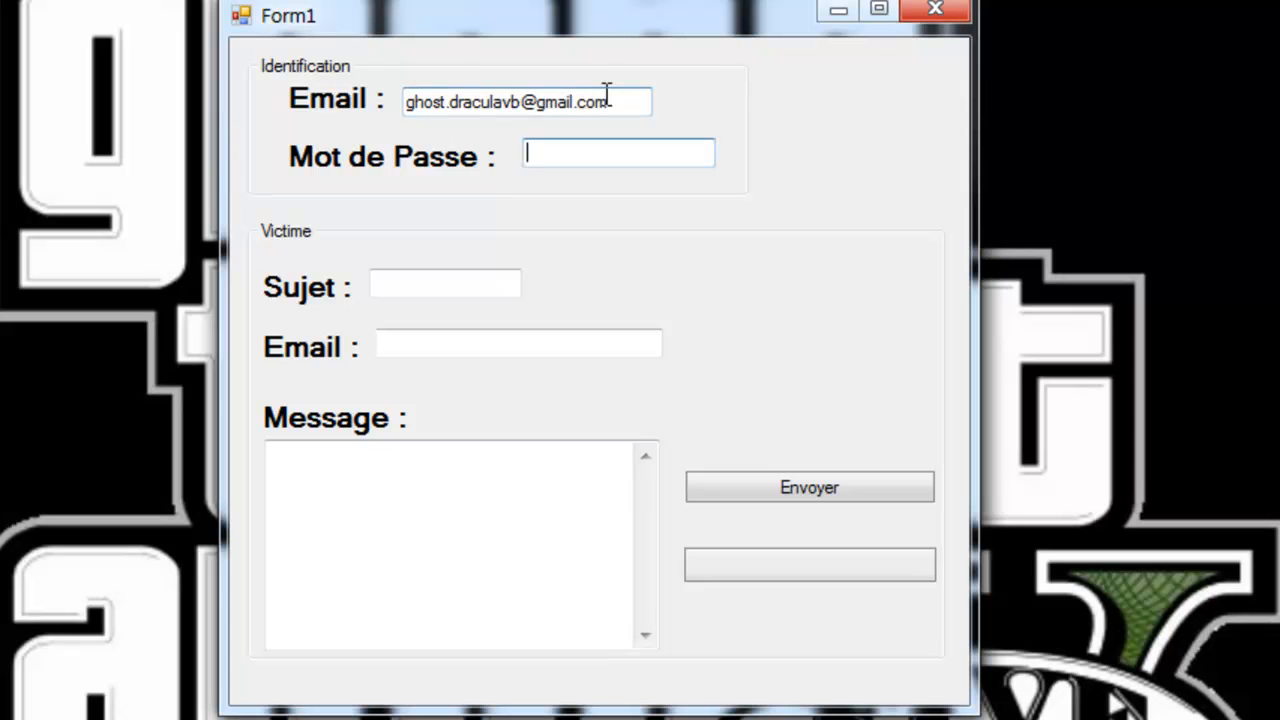
type("••")
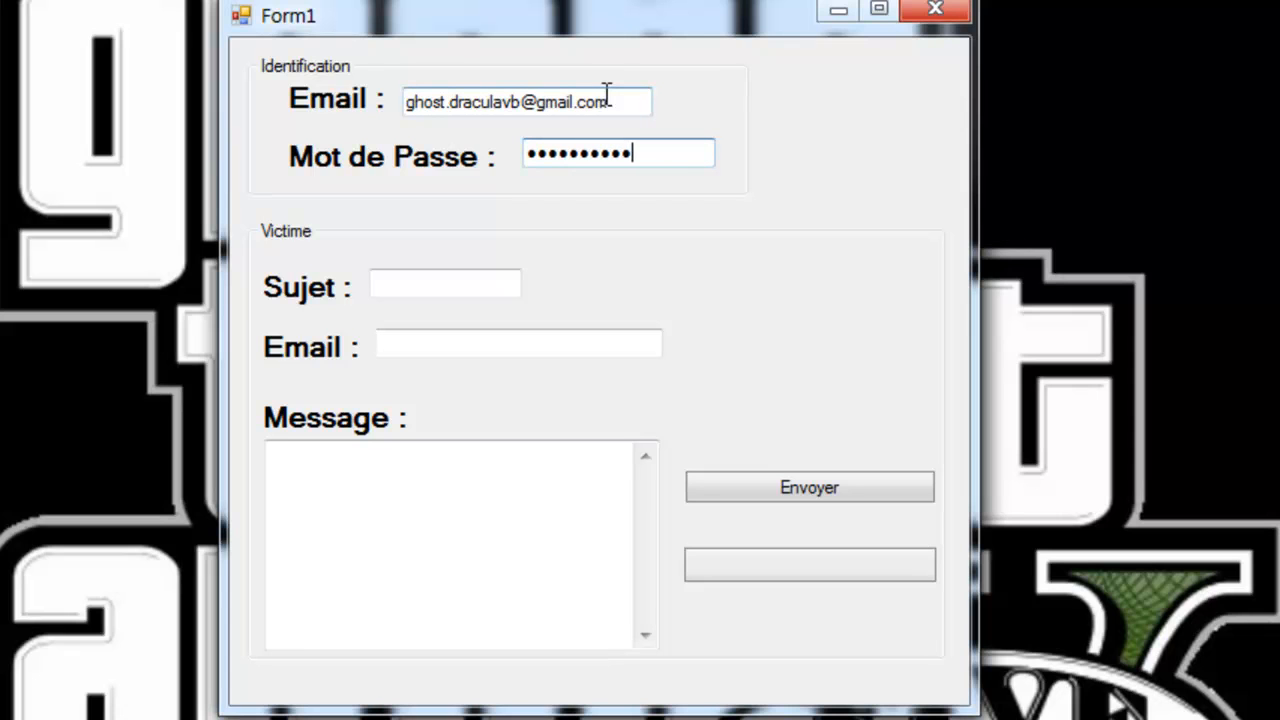
type("test")
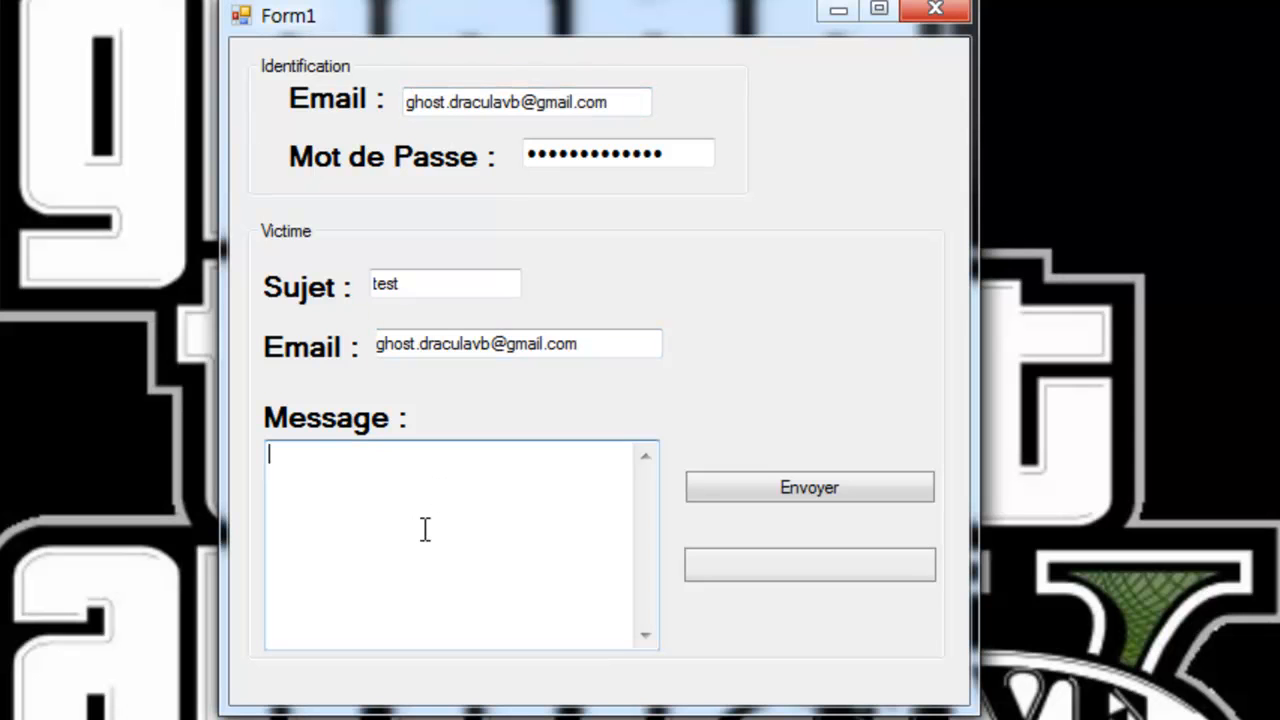
type("Ceci est")
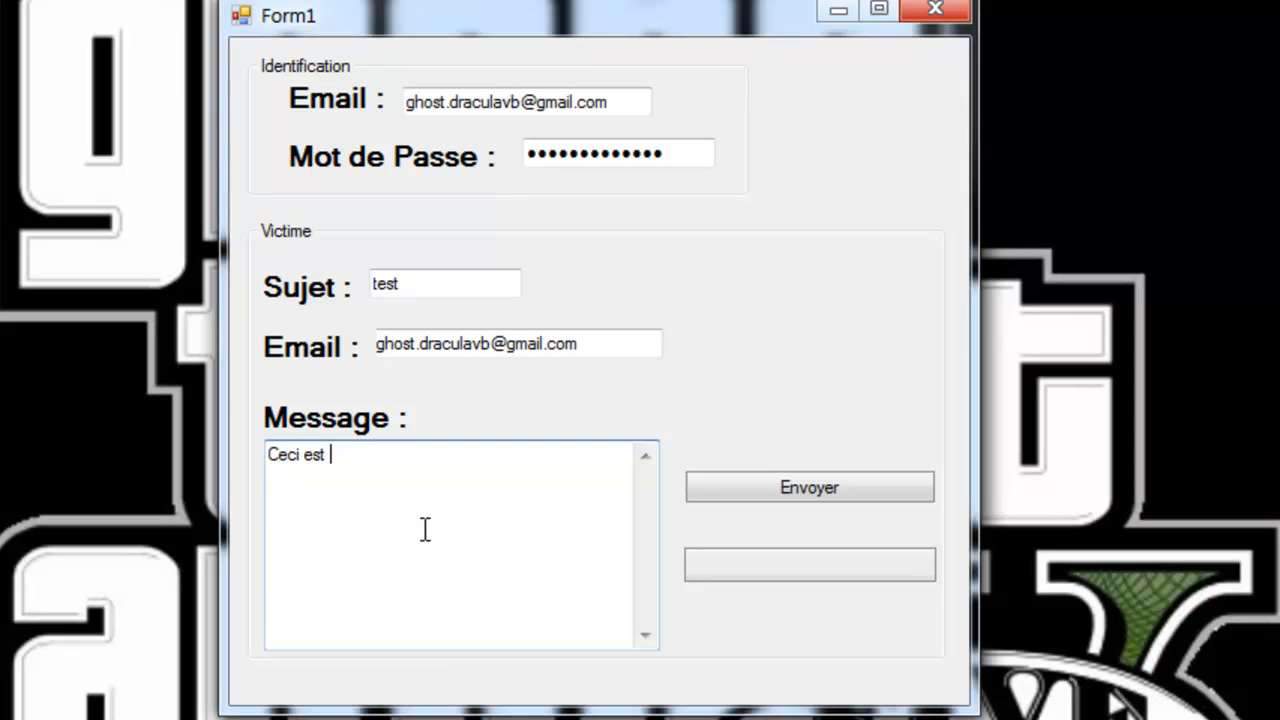
type("un test")
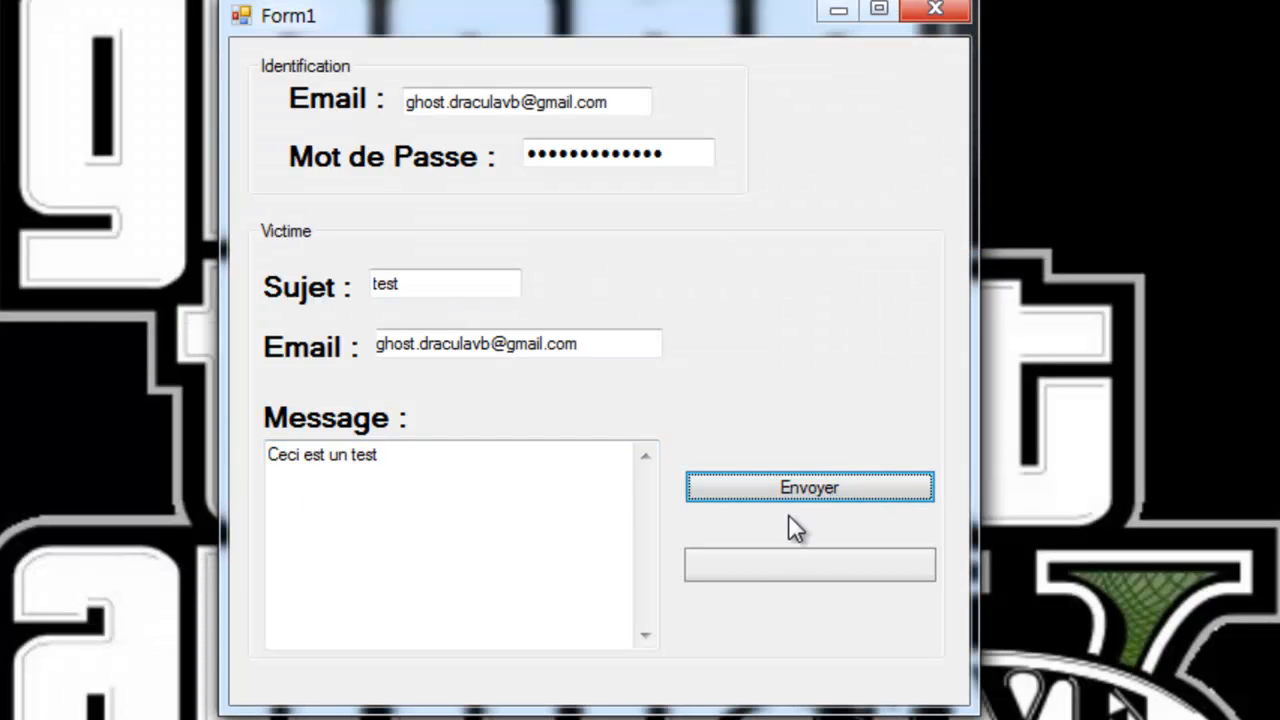
Step: Send the composed test email with Envoyer and let the progress bar run
left_click(809, 487)
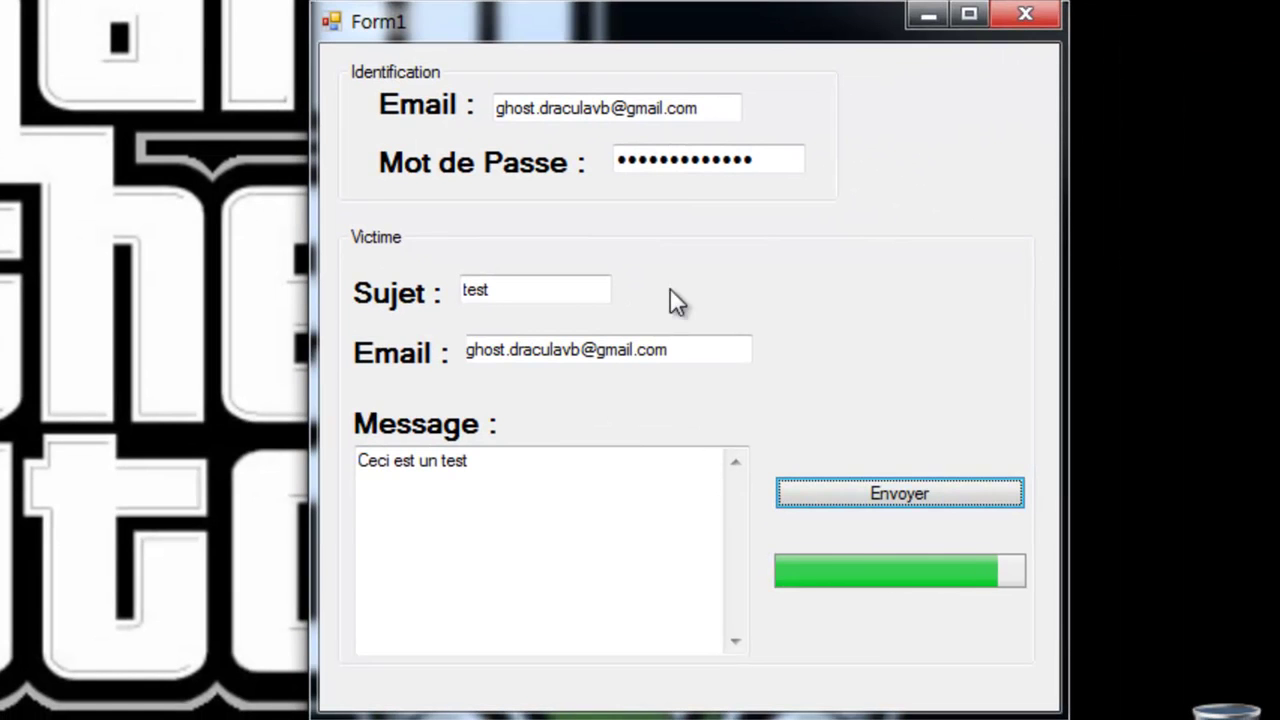
left_click(900, 493)
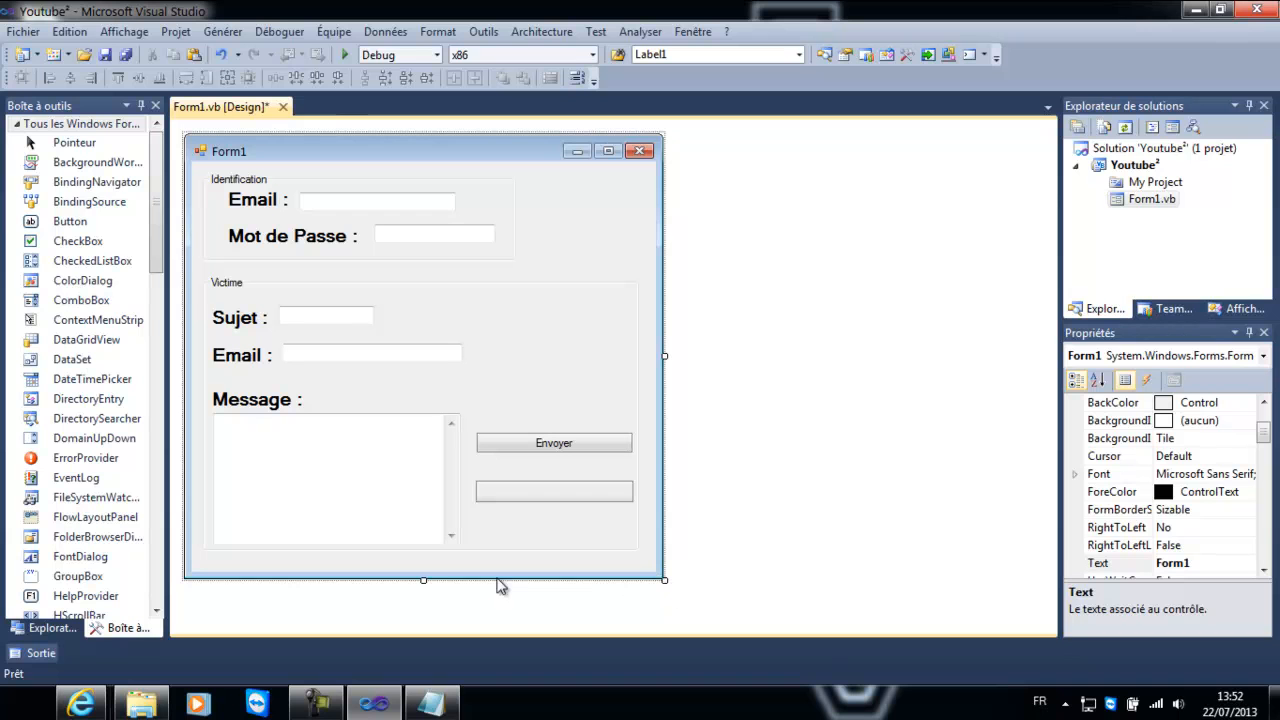
mouse_move(112, 203)
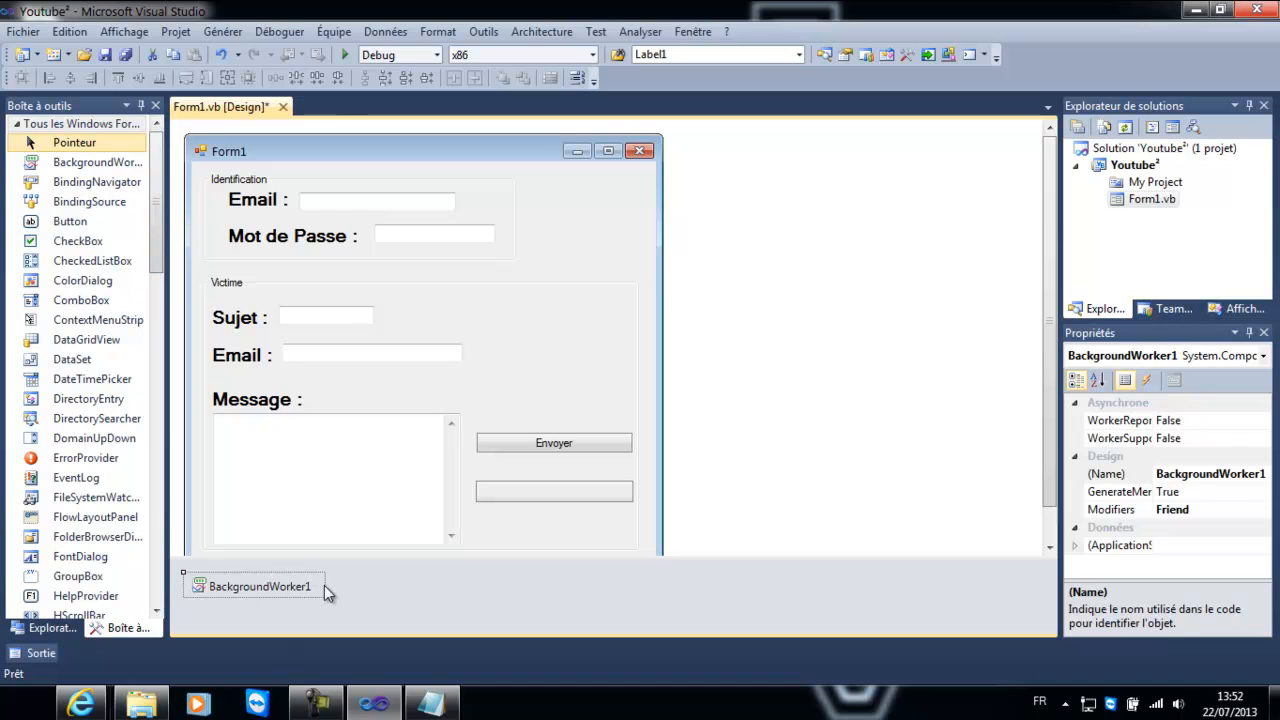
mouse_move(496, 611)
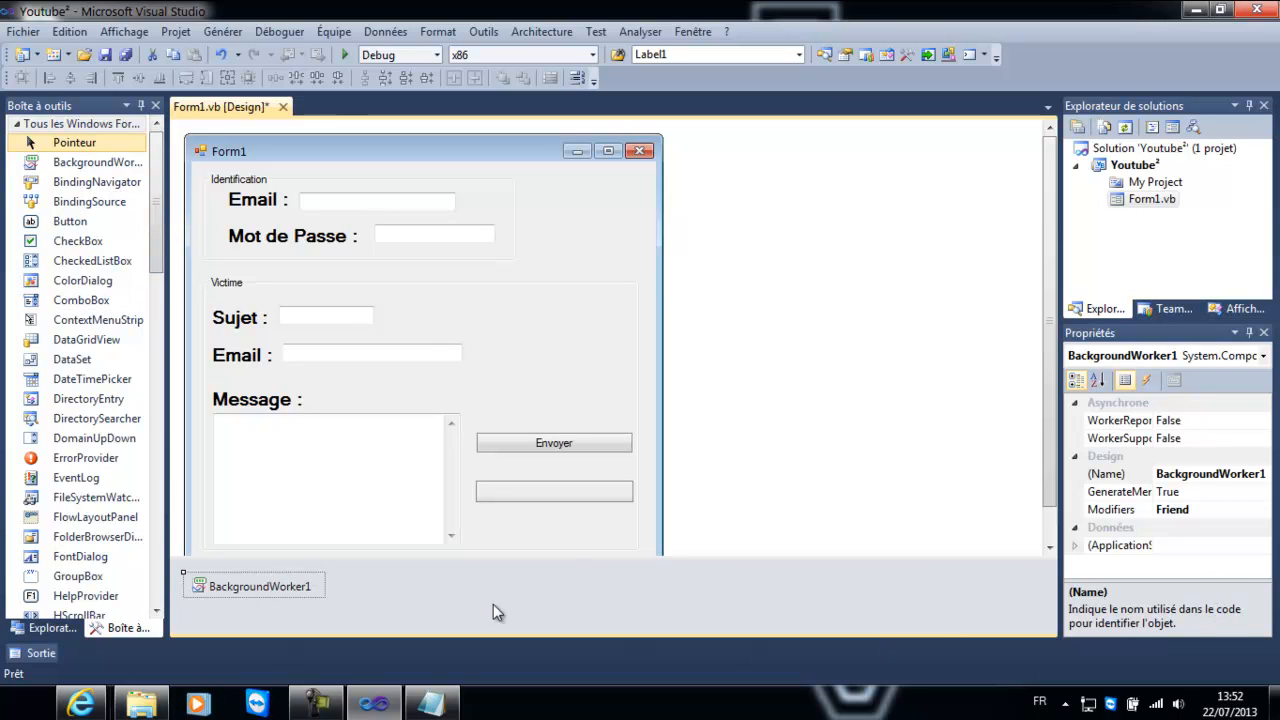
mouse_move(250, 588)
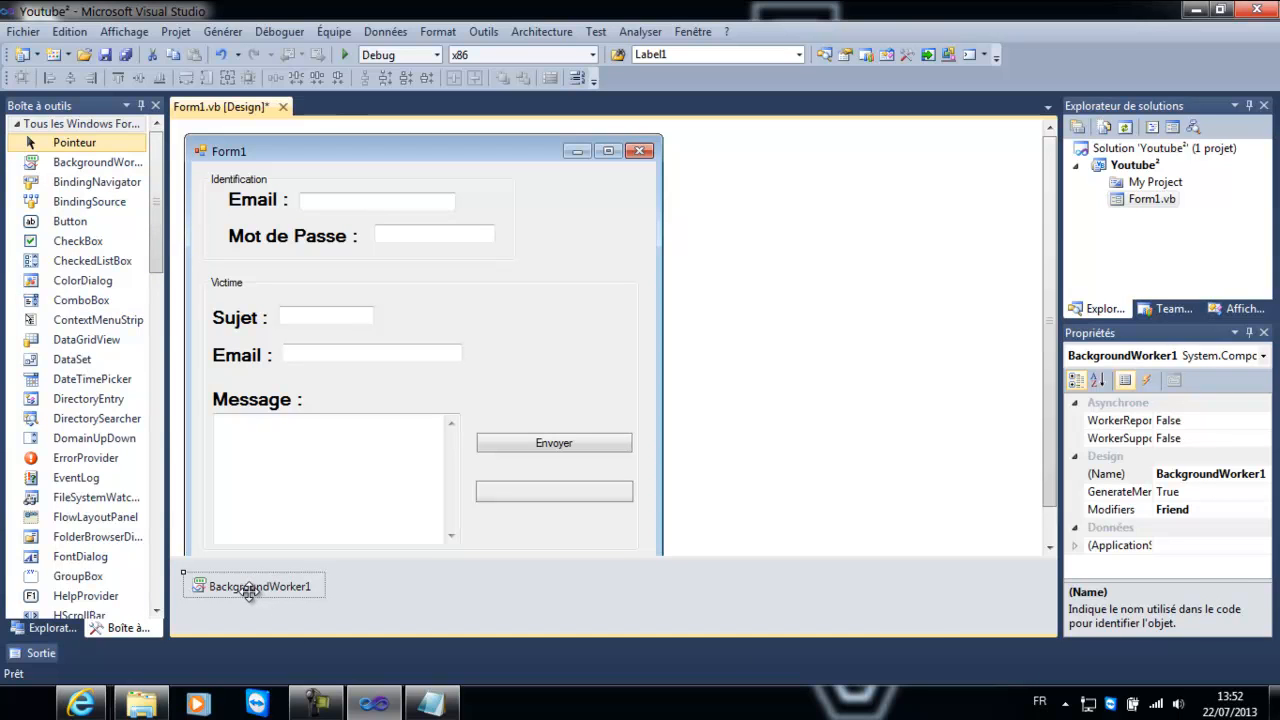
mouse_move(488, 373)
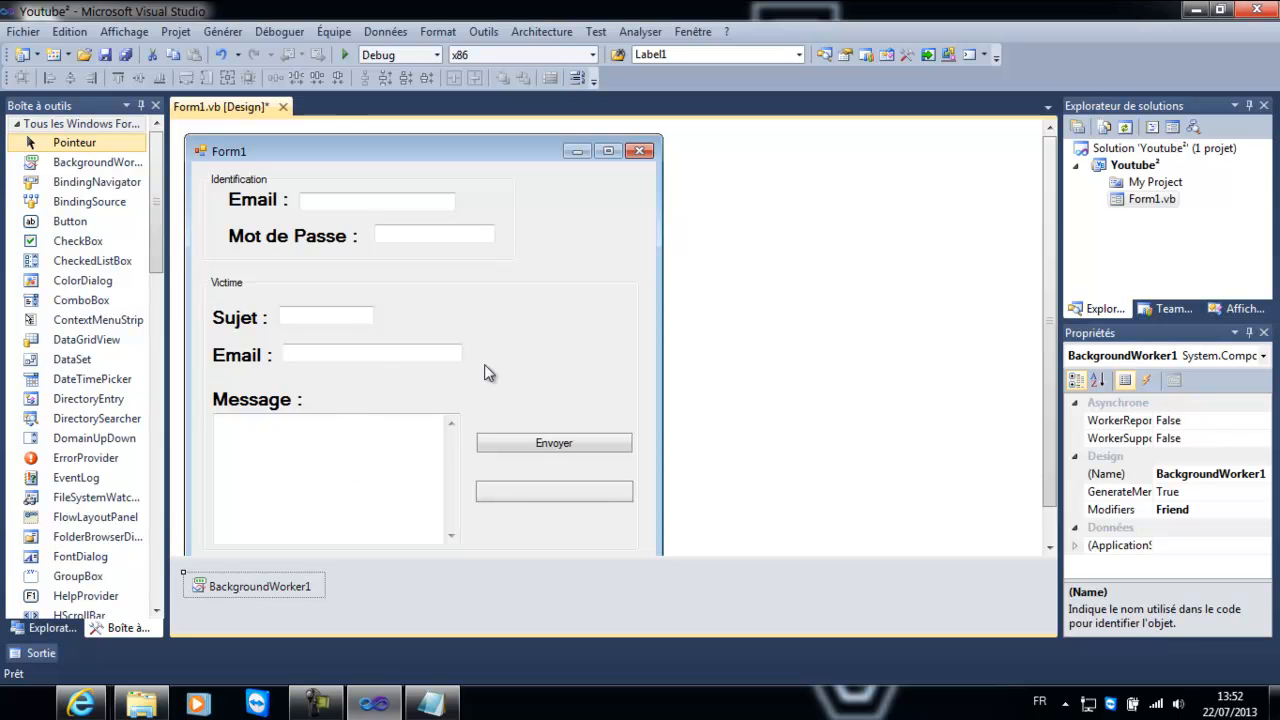
Step: Drop a Timer component from the Toolbox onto Form1
scroll("down", 3)
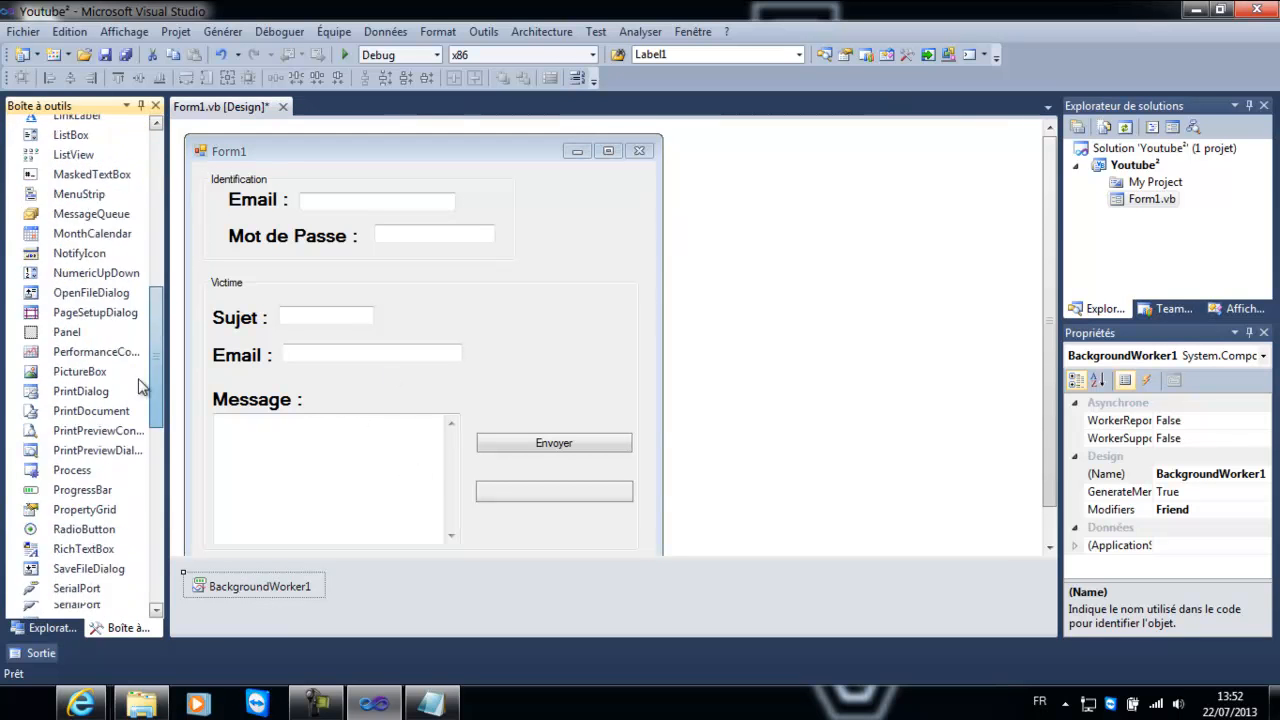
scroll("down", 3)
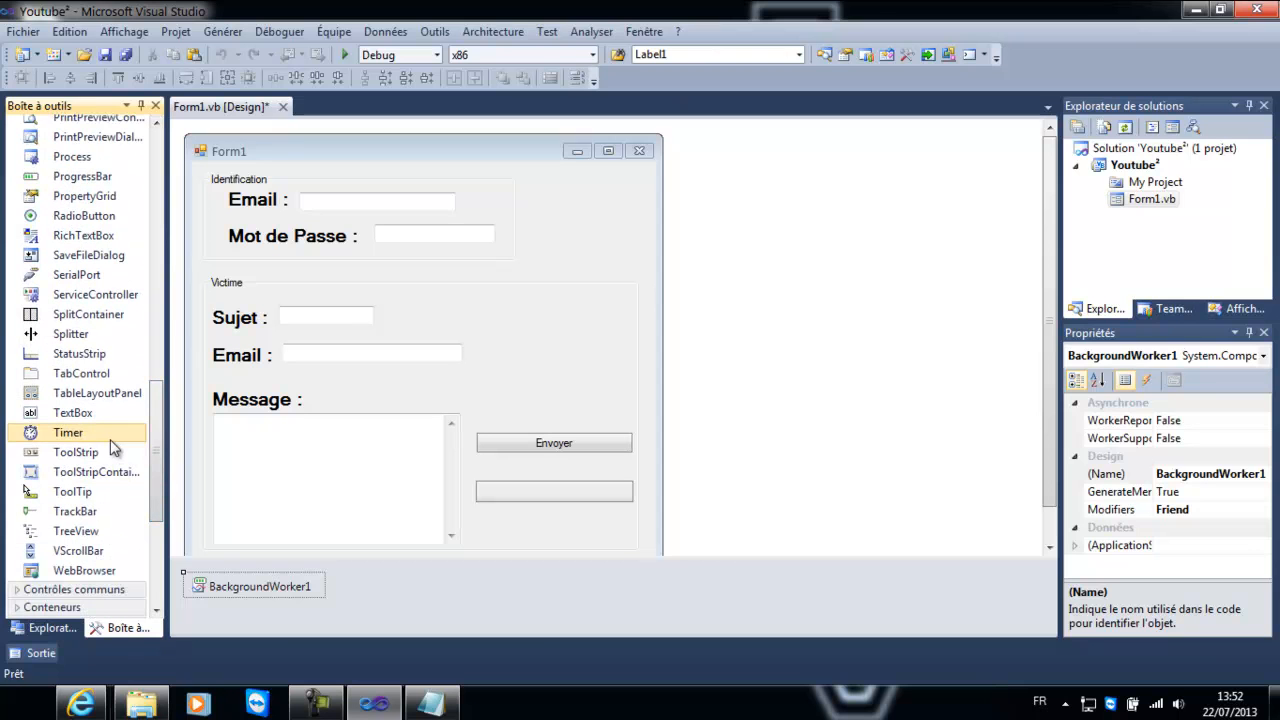
left_click_drag(68, 432, 372, 586)
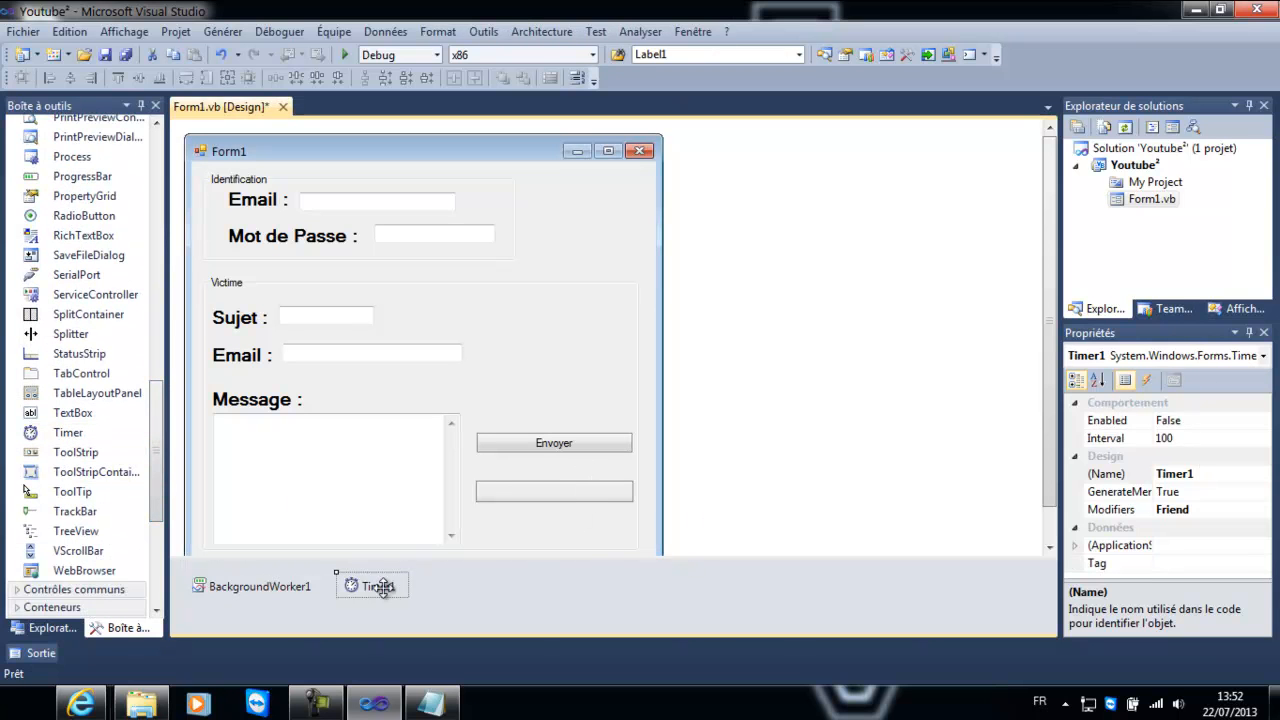
Step: In Timer1_Tick, increment ProgressBar1.Value and stop Timer1 when progress equals 100
double_click(379, 586)
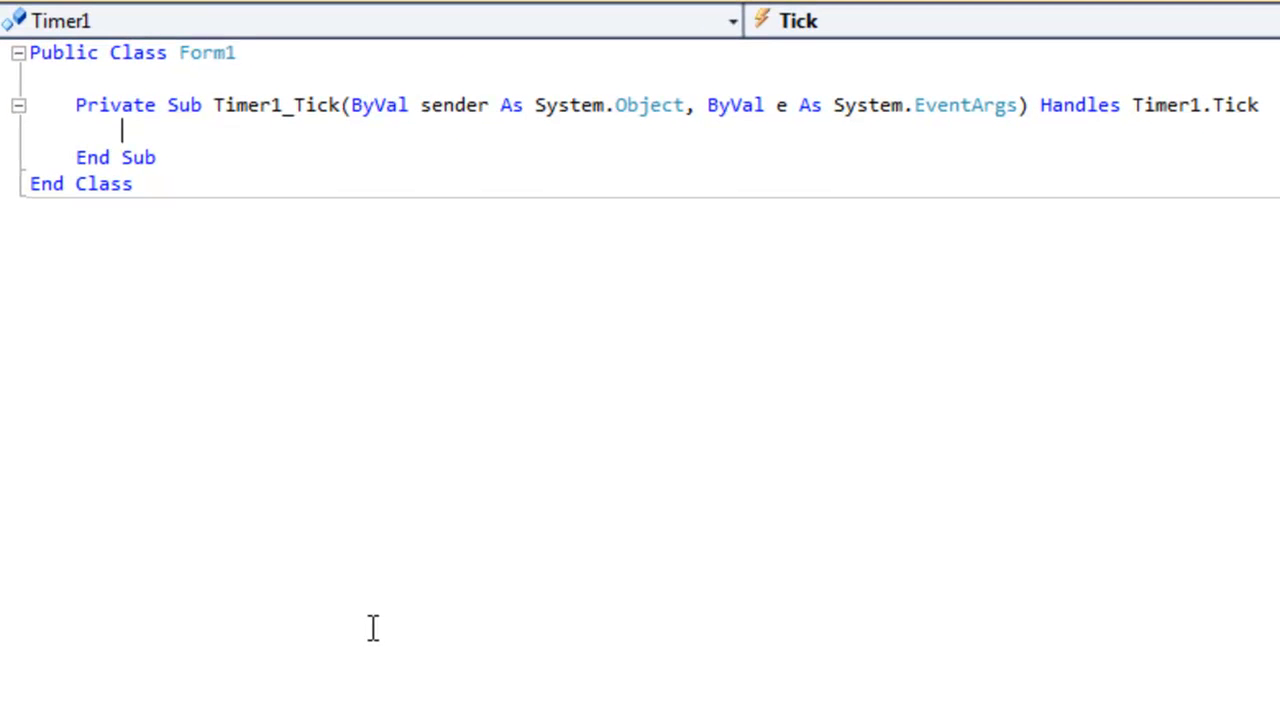
mouse_move(273, 343)
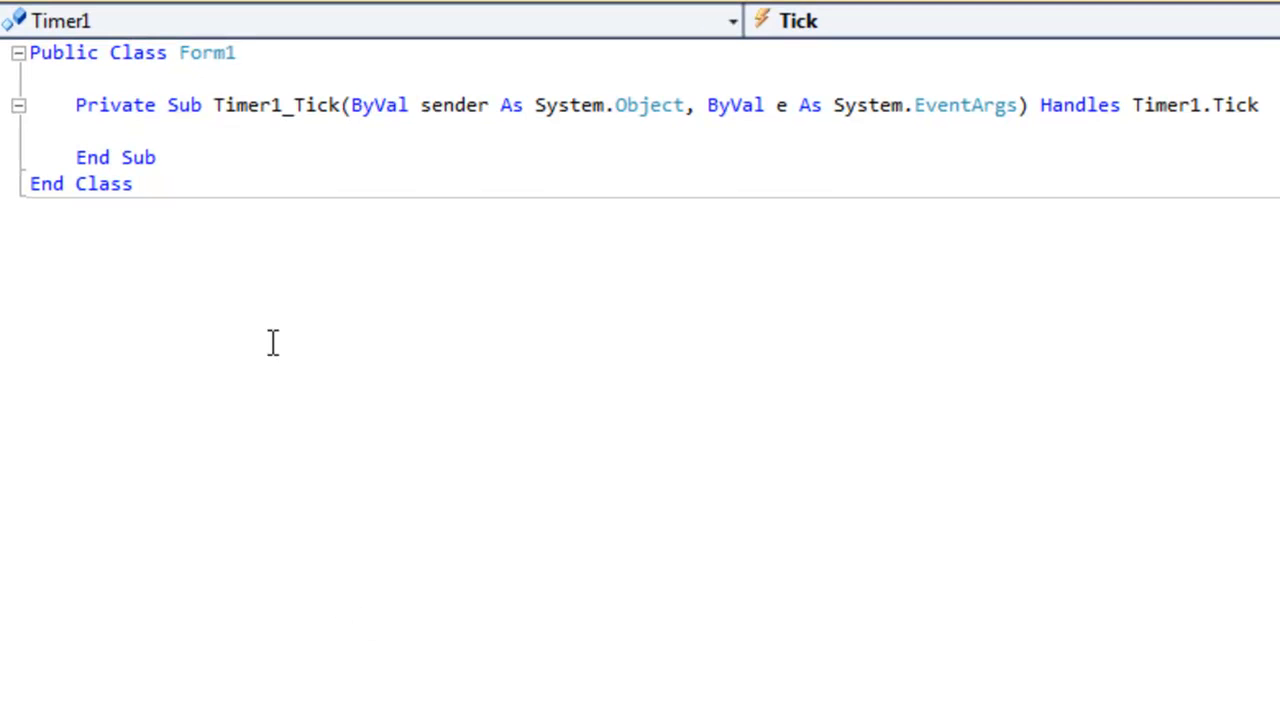
mouse_move(254, 246)
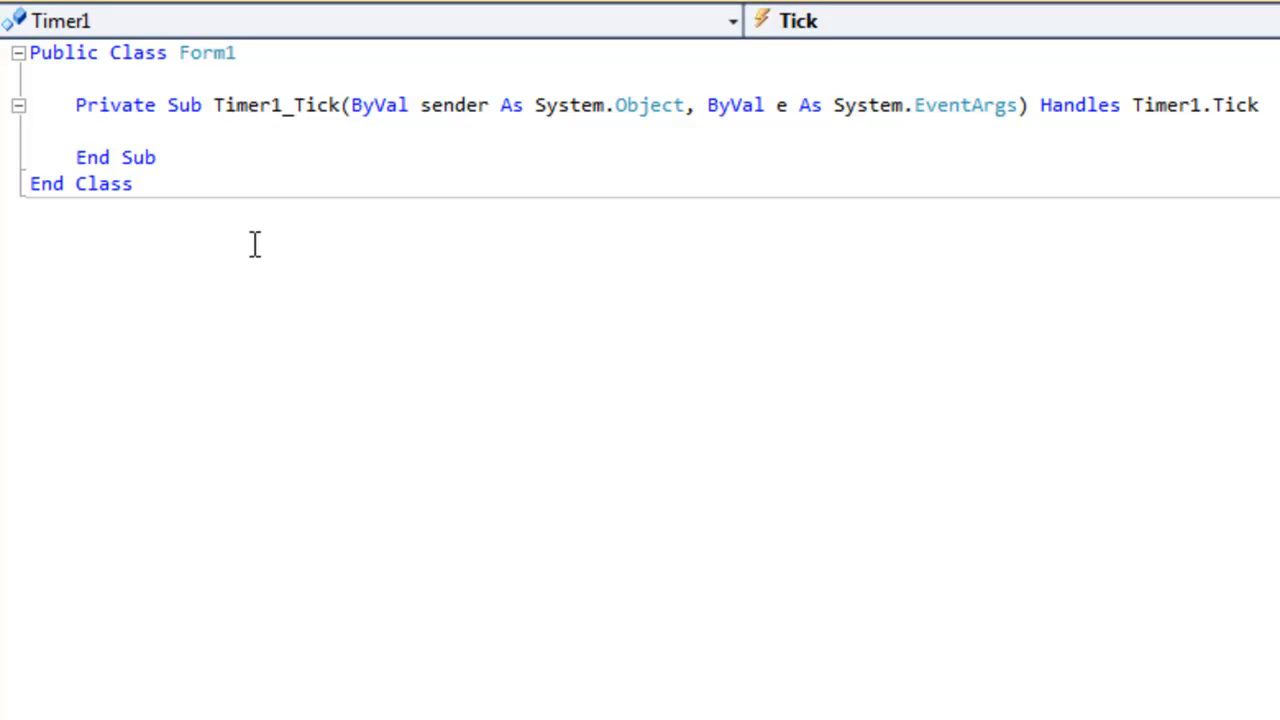
type("ProgressBar1.")
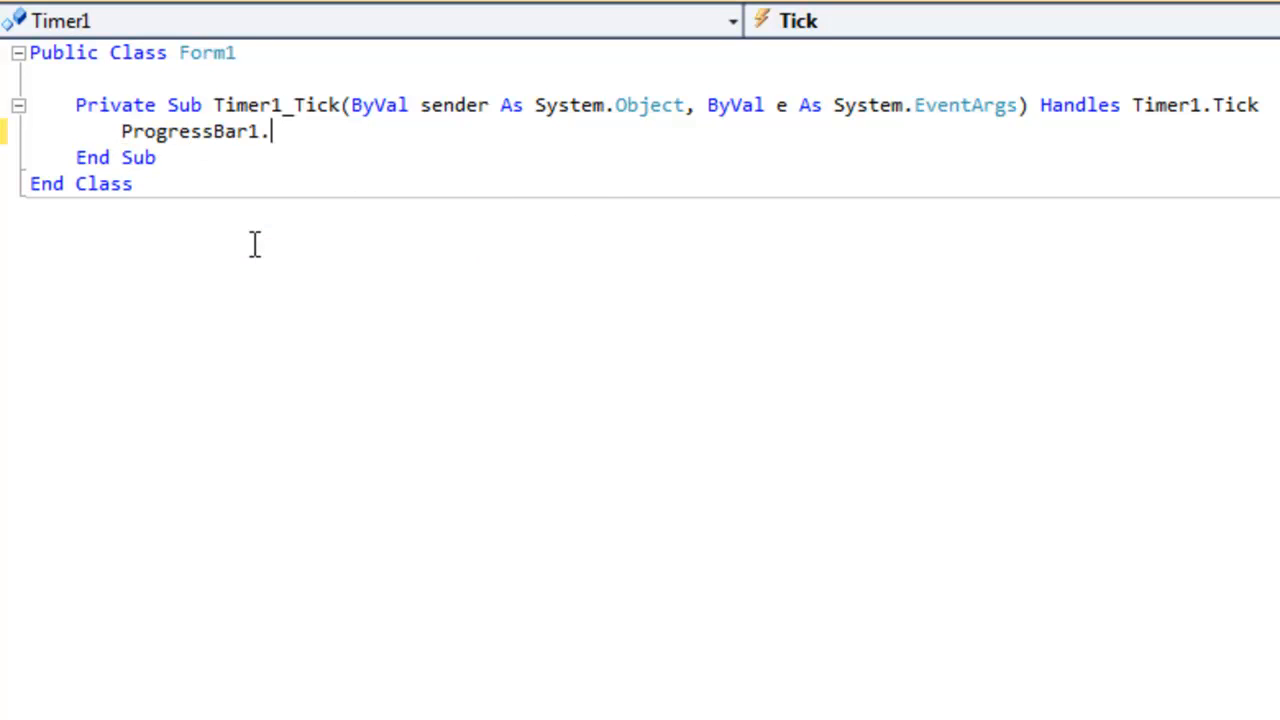
type("Value += 1")
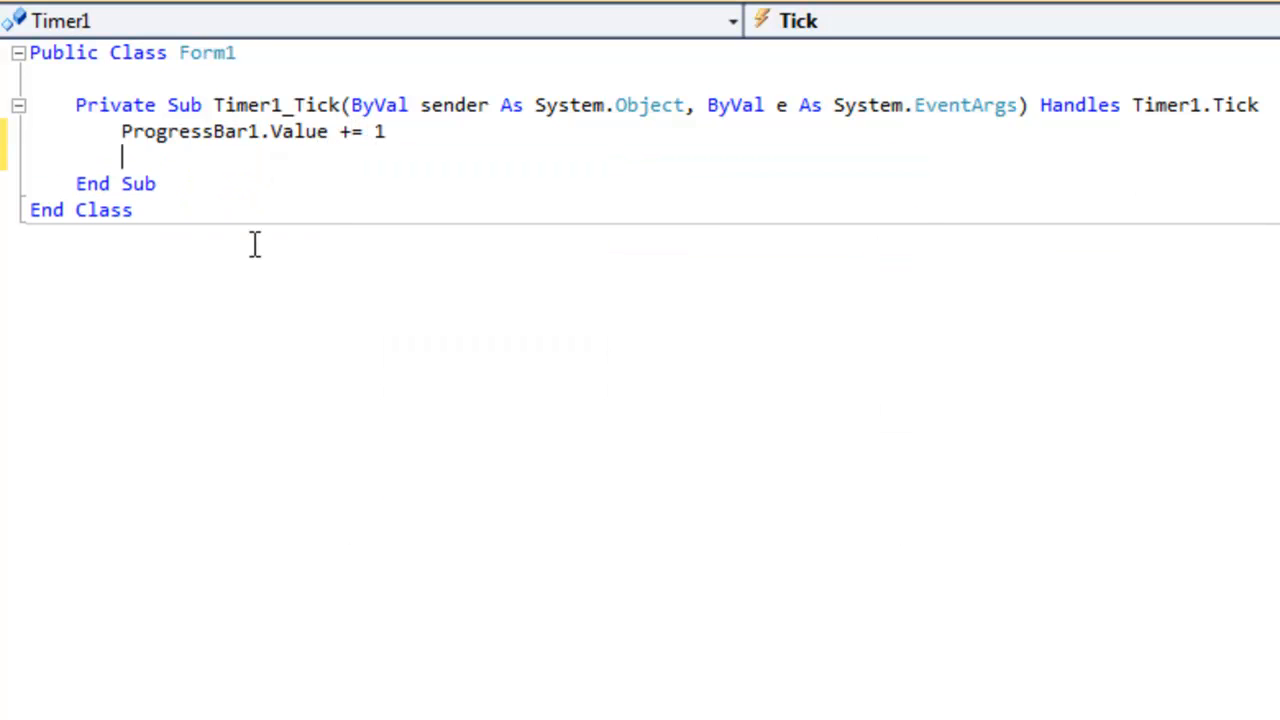
type("If pr")
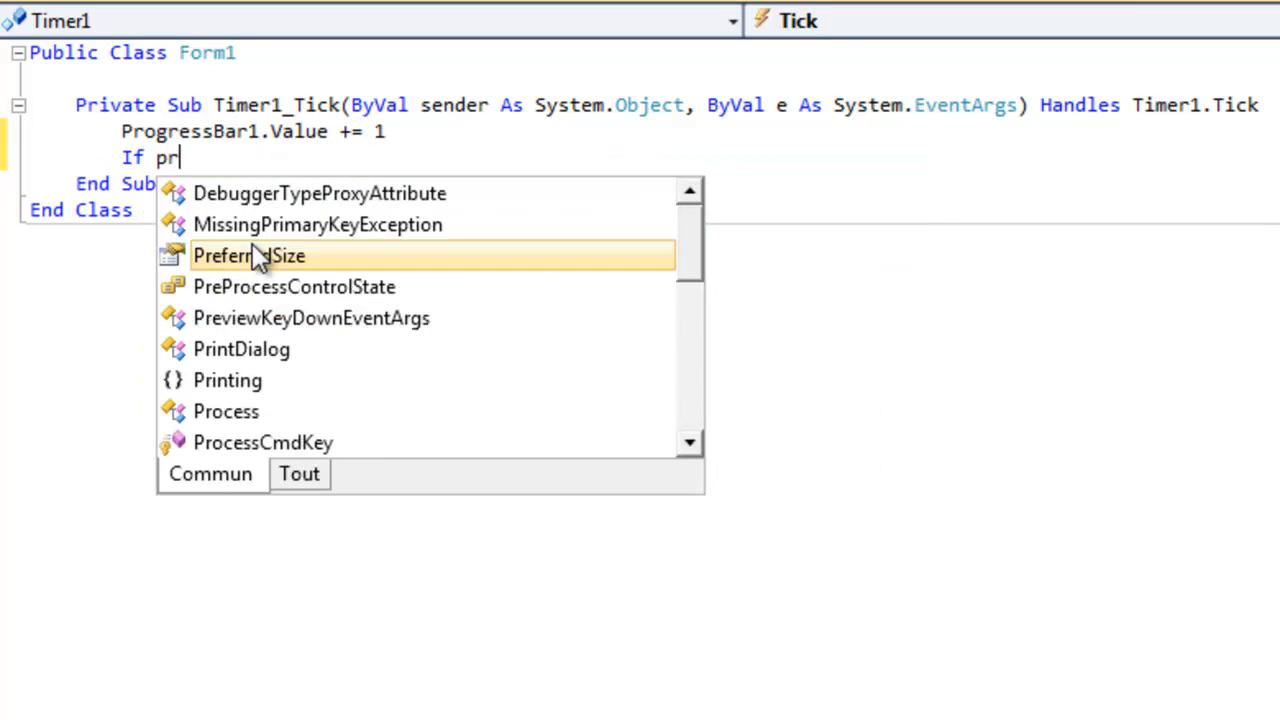
mouse_move(258, 258)
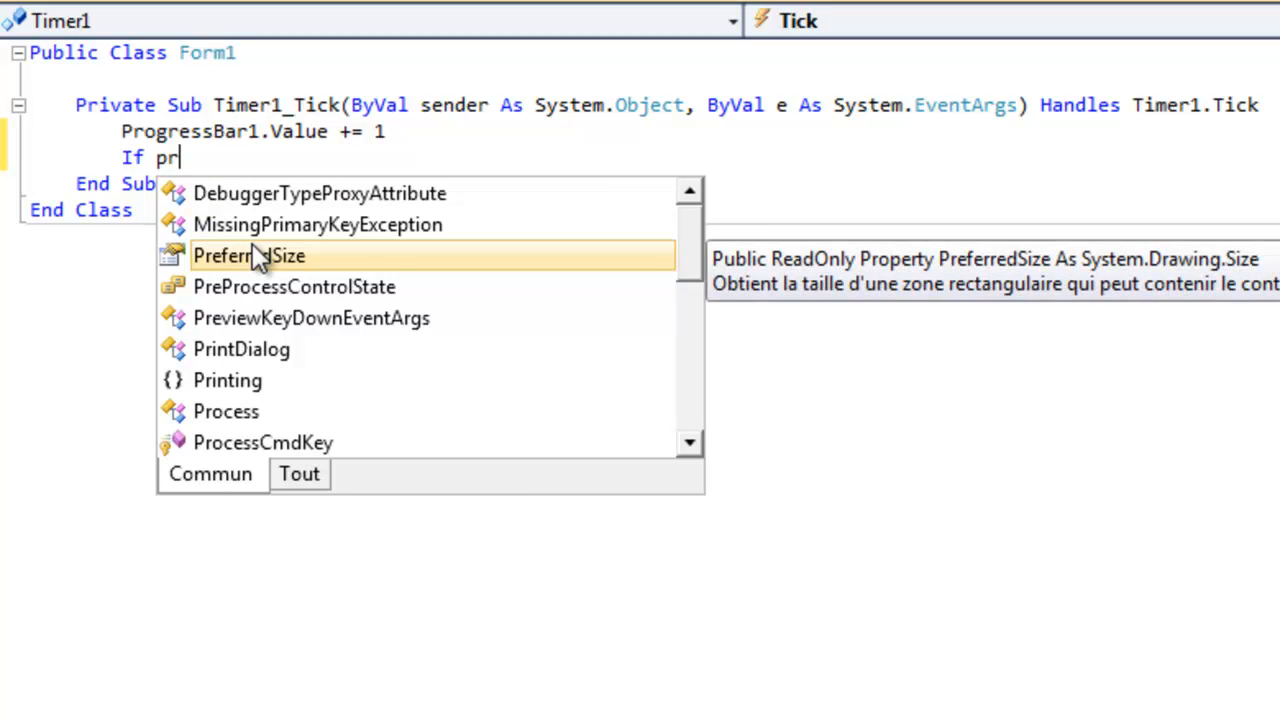
type("ogressBar1.Value")
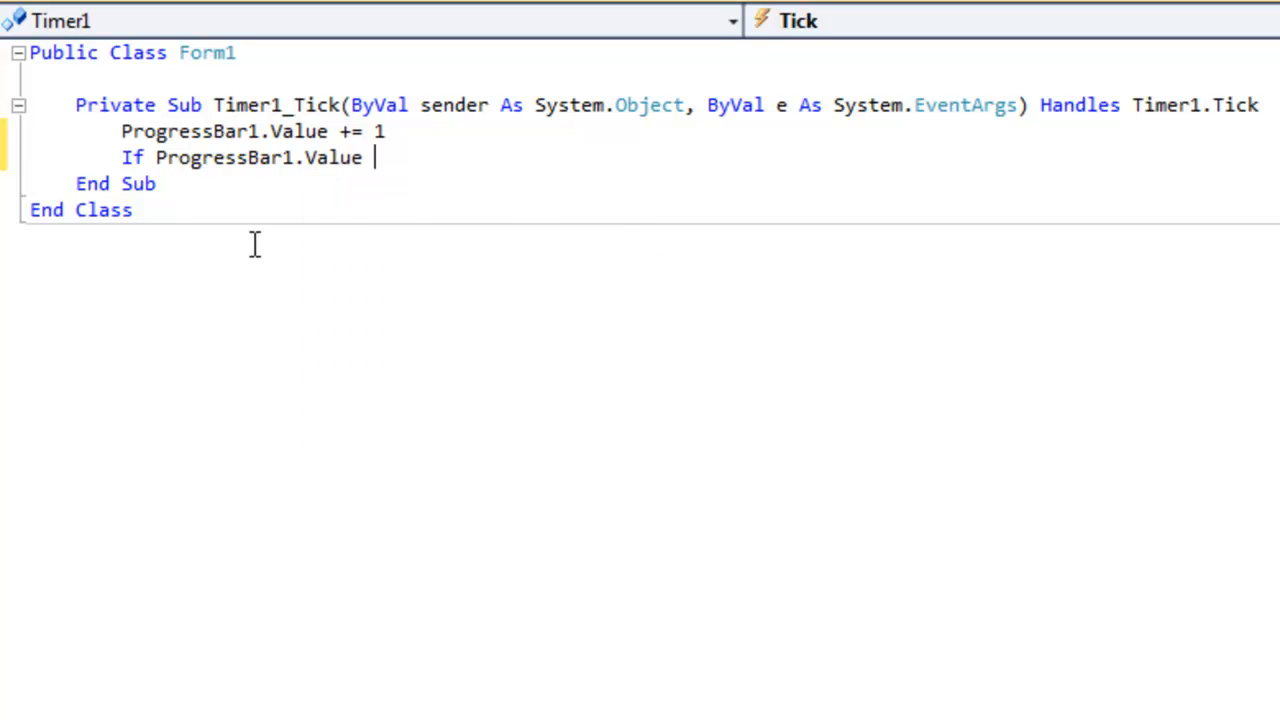
type("= 100 Then")
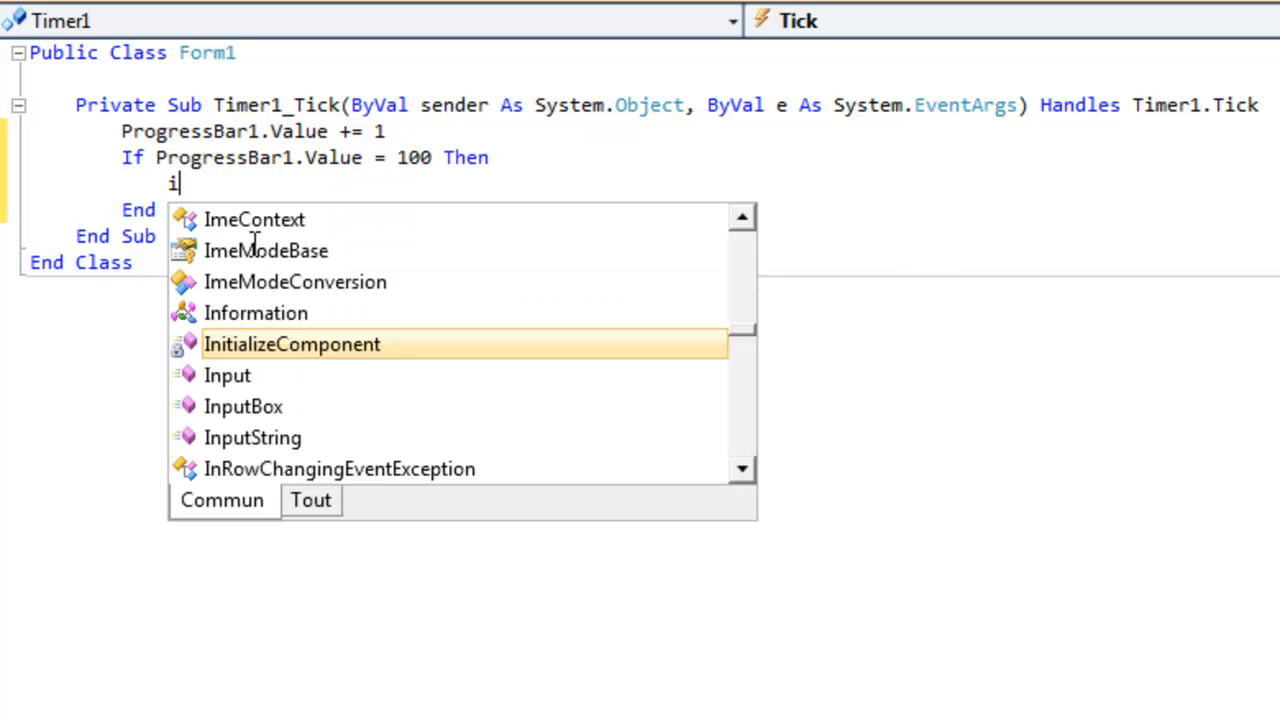
type("timer1")
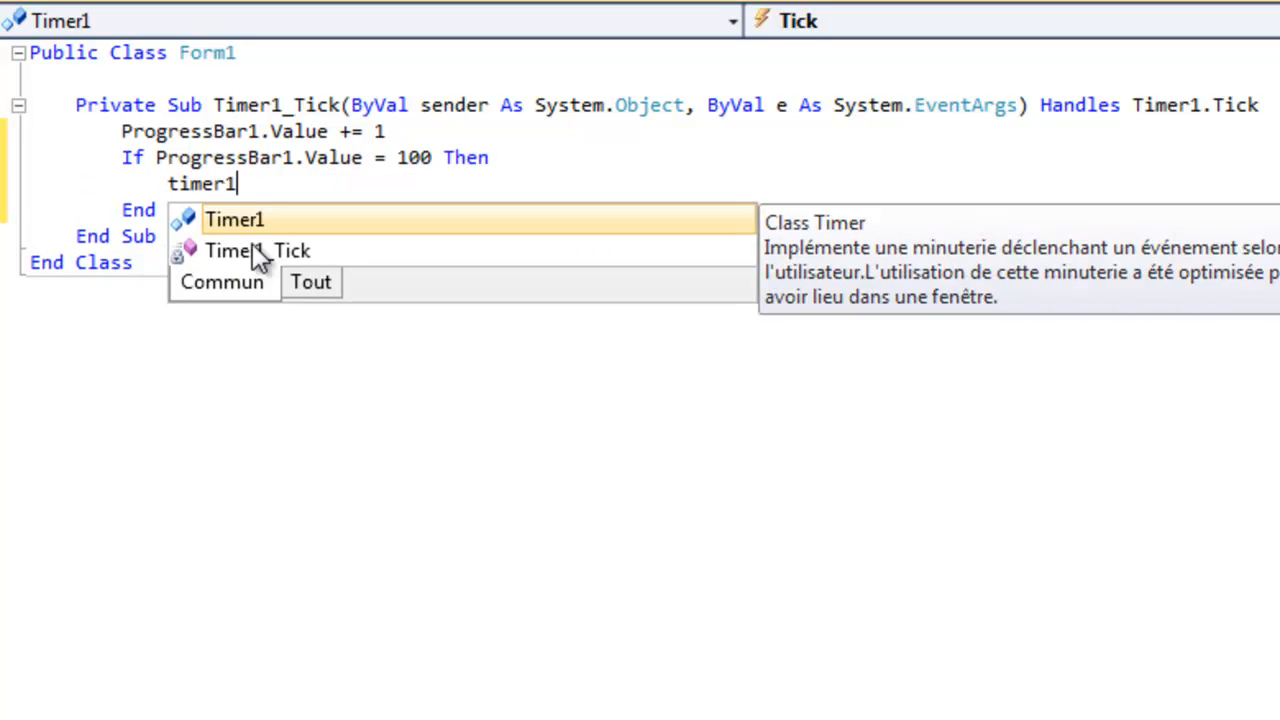
type("Timer1.st")
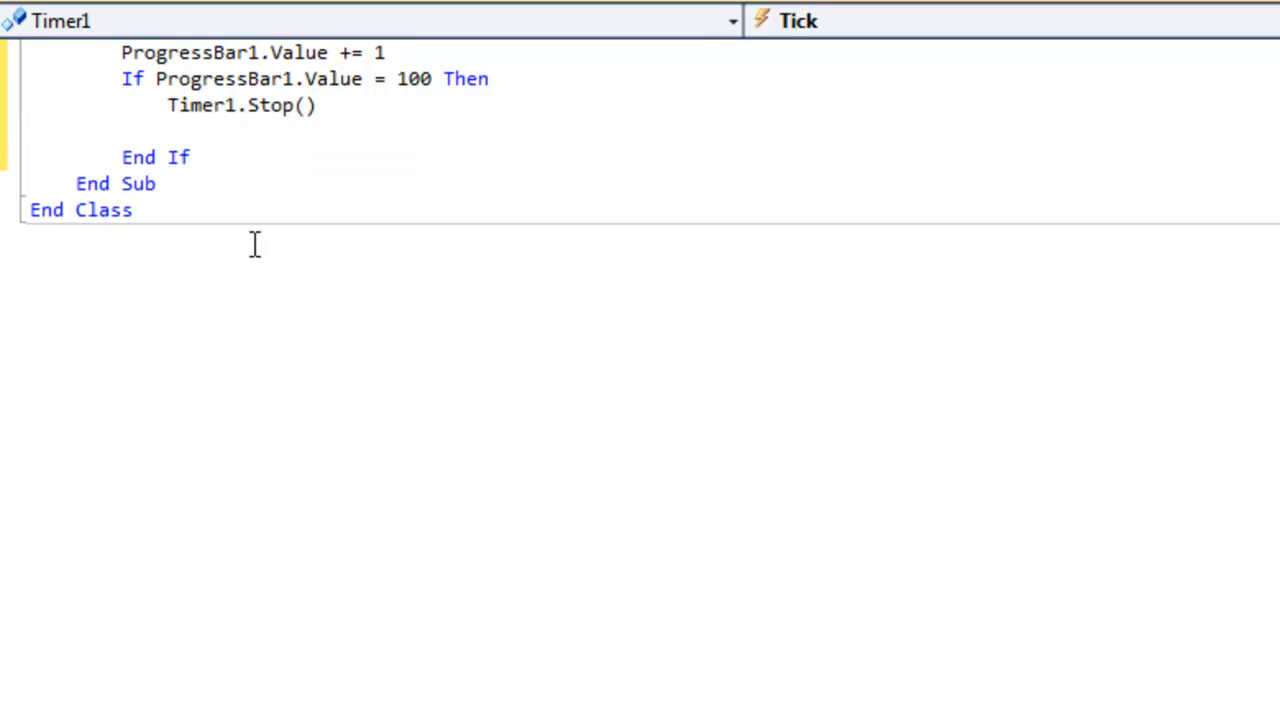
Step: Show a MsgBox 'Votre mail a été envoyé' with an information style
type("ms")
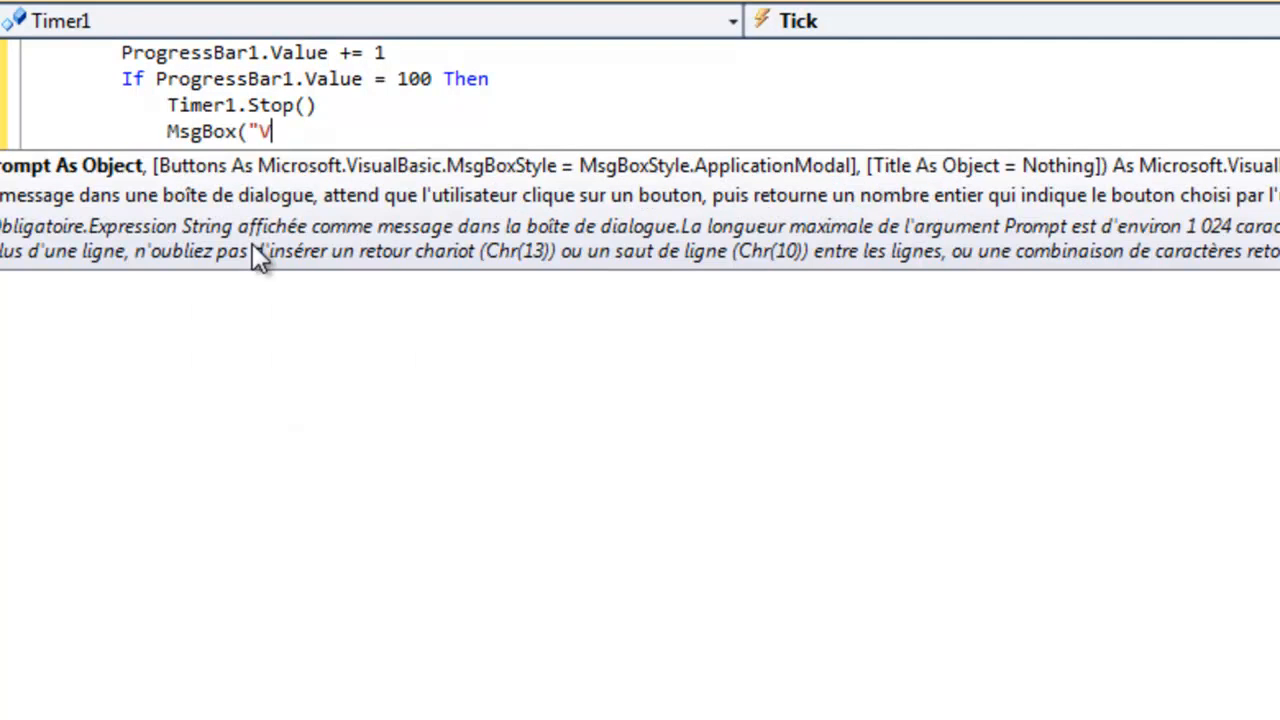
type("otre mai")
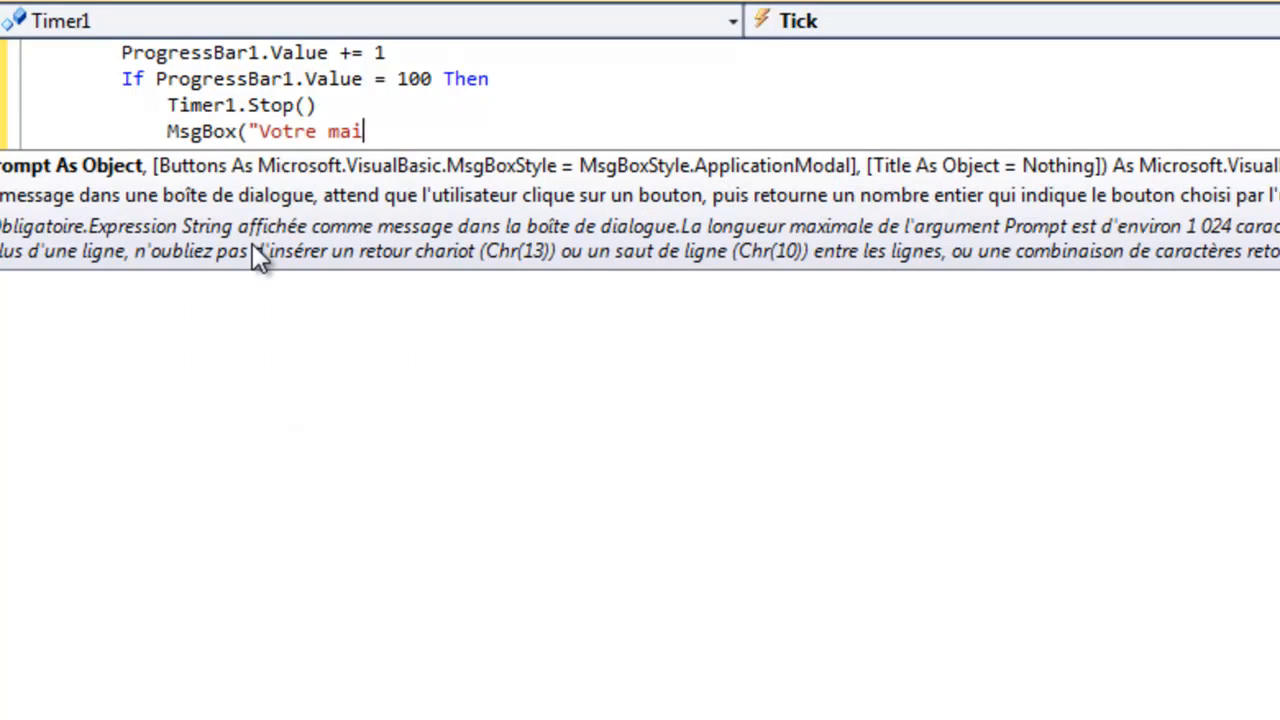
type("l a é")
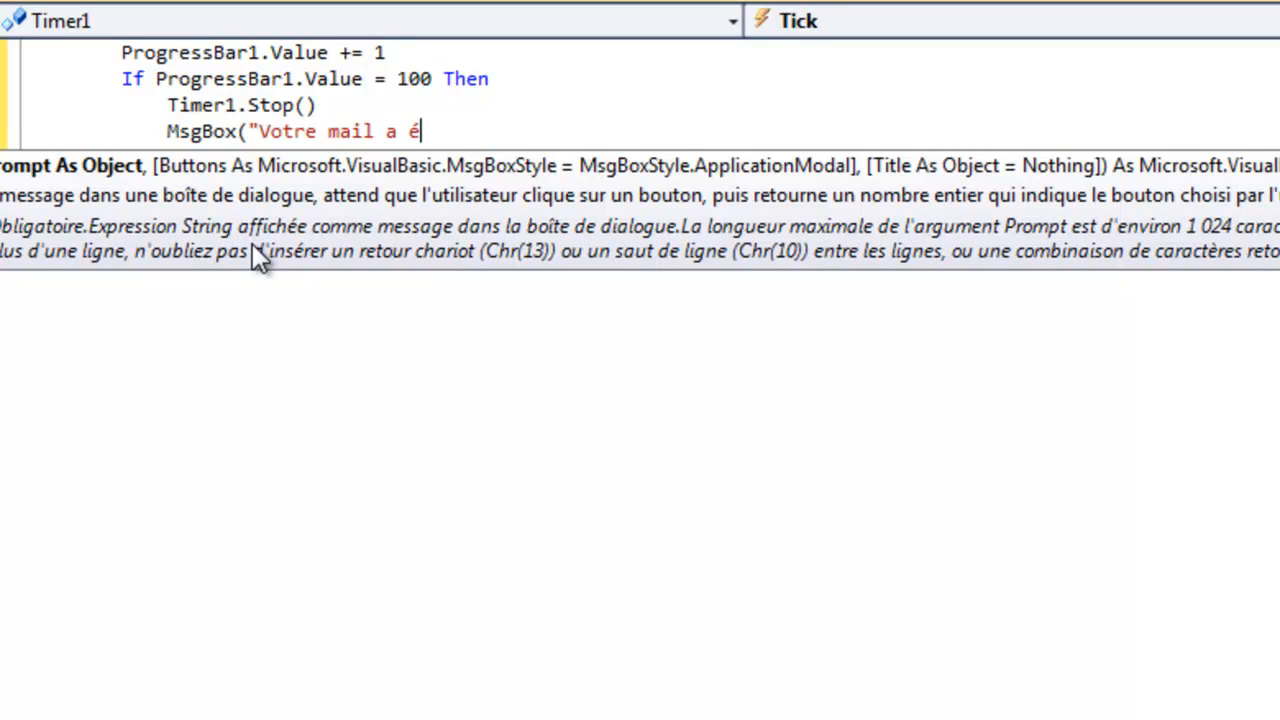
type("té envoyé")
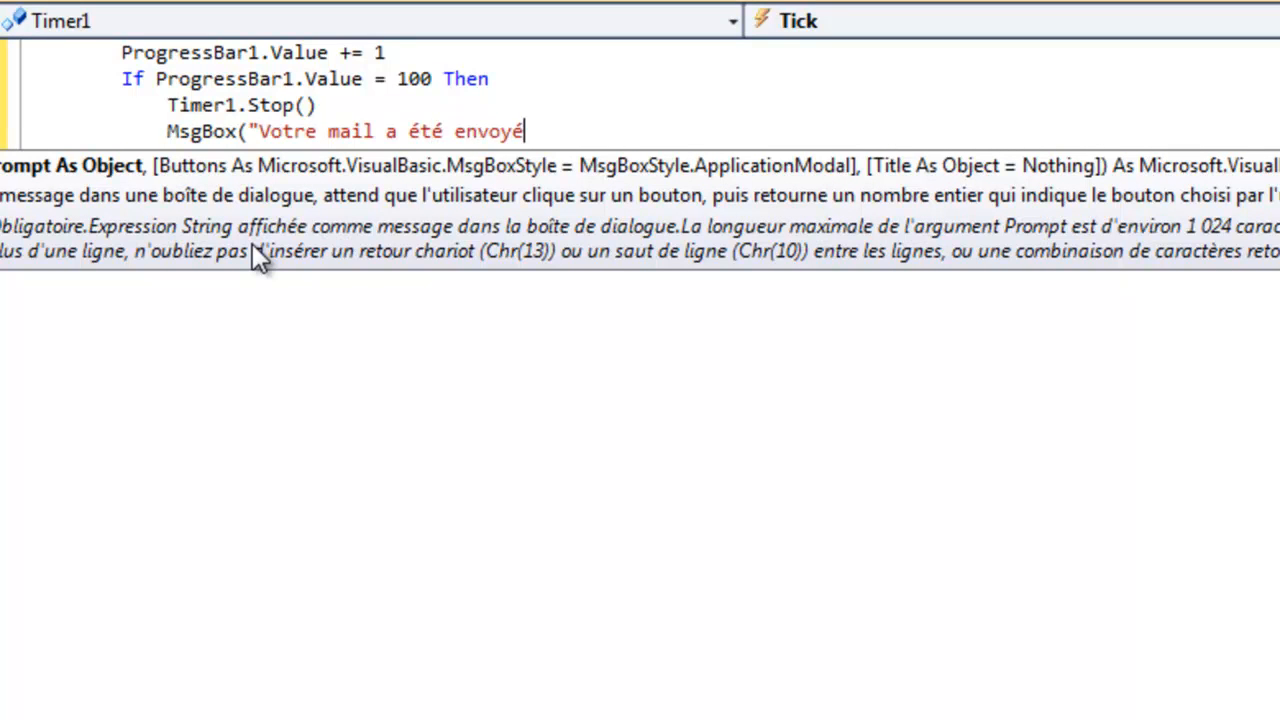
type("\",")
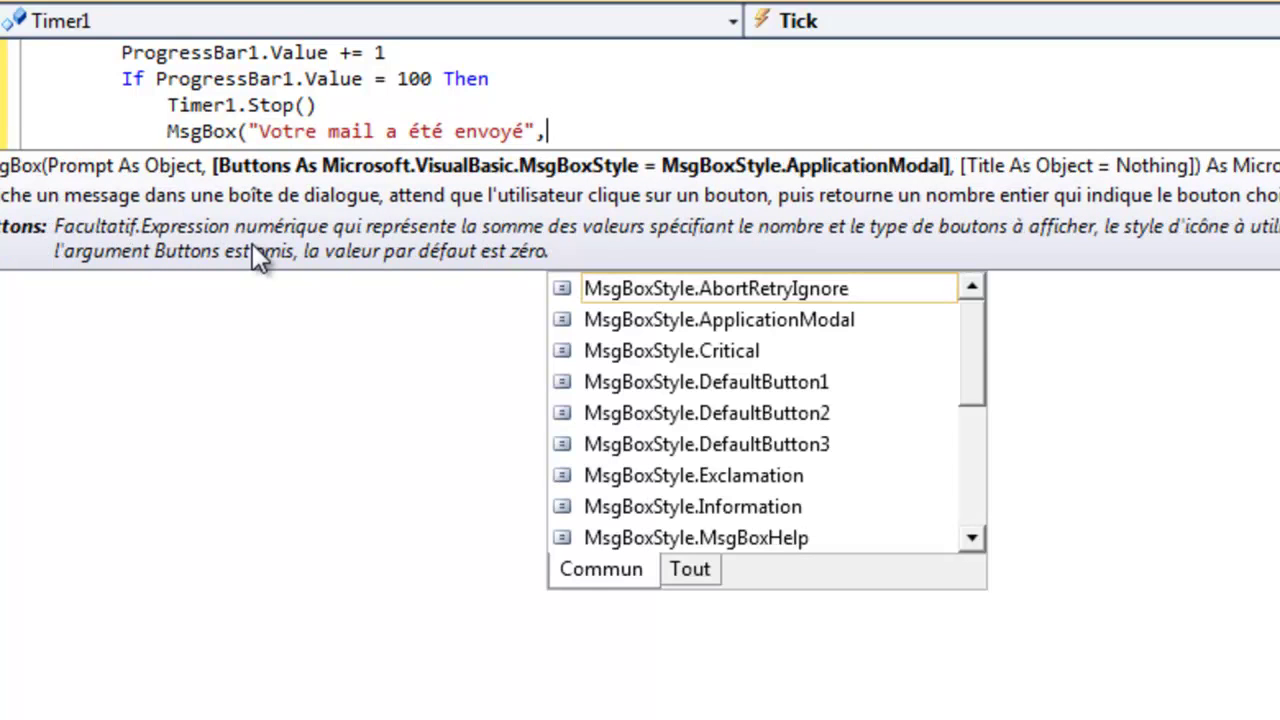
mouse_move(800, 520)
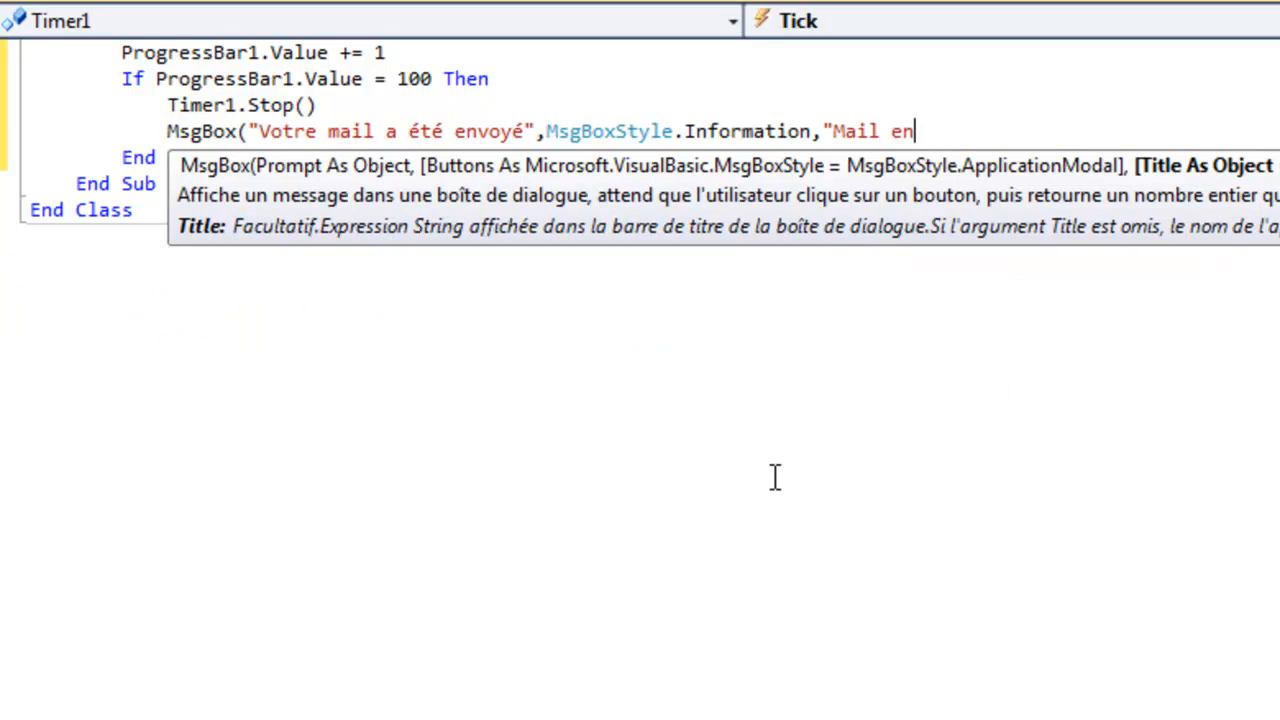
type("voyé\")")
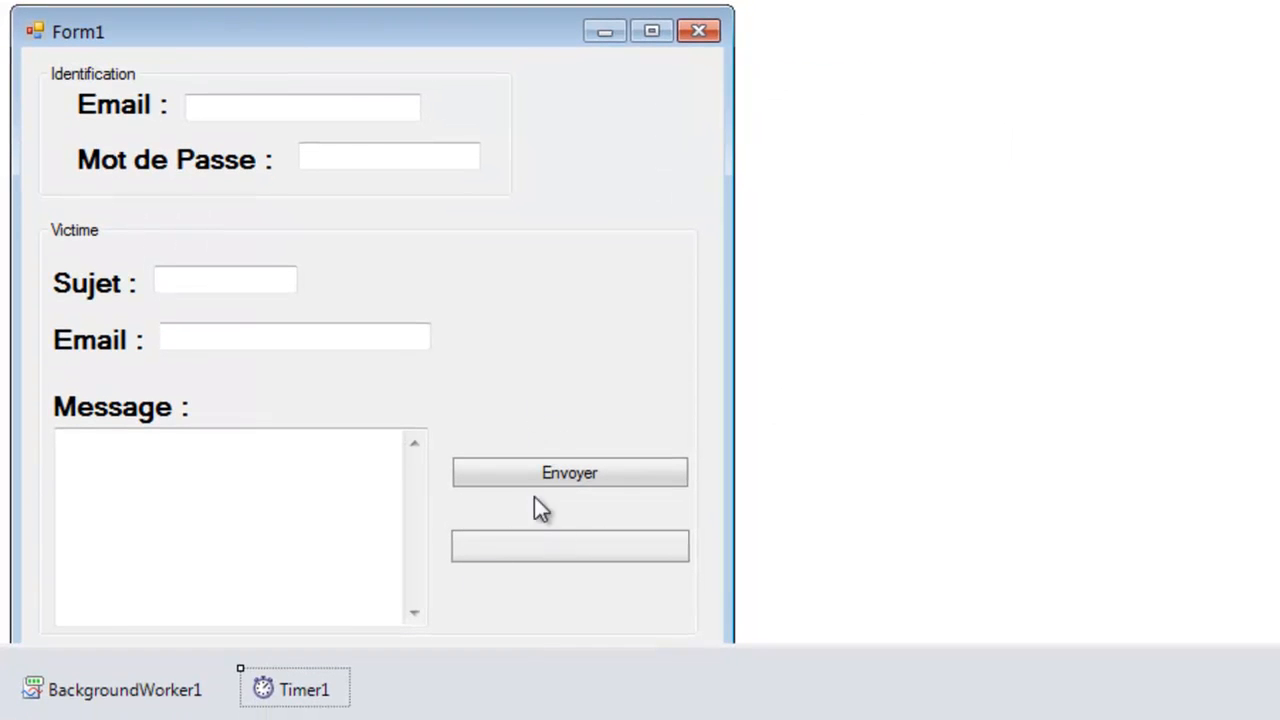
Step: Make the Envoyer click handler call BackgroundWorker1.RunWorkerAsync() and Timer1.Start()
double_click(569, 472)
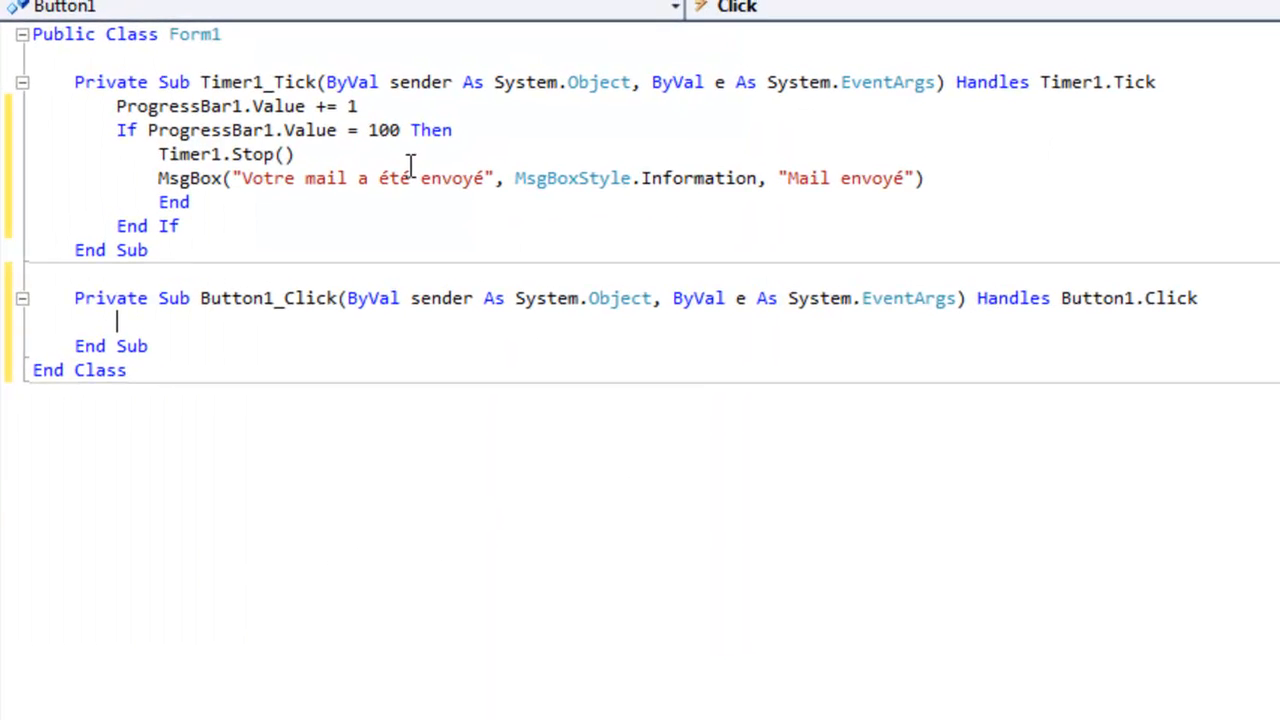
type("back")
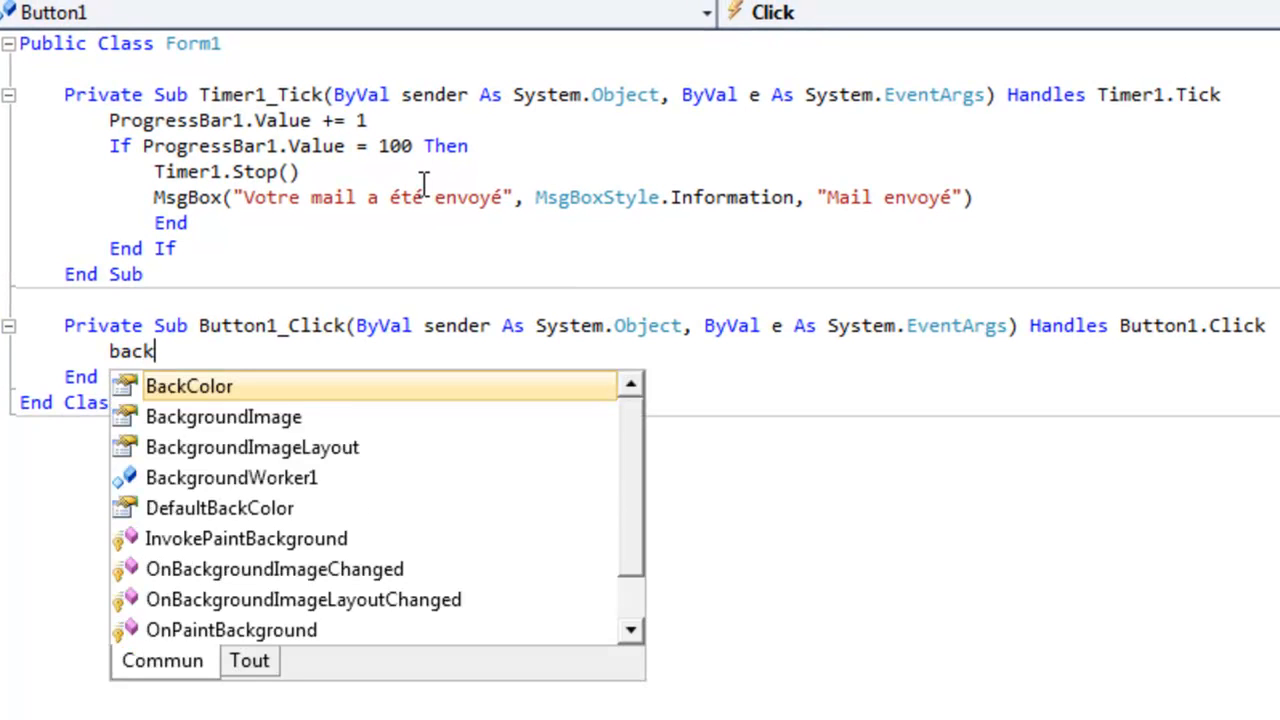
type("groundWorker1.RunWorkerAsync(")
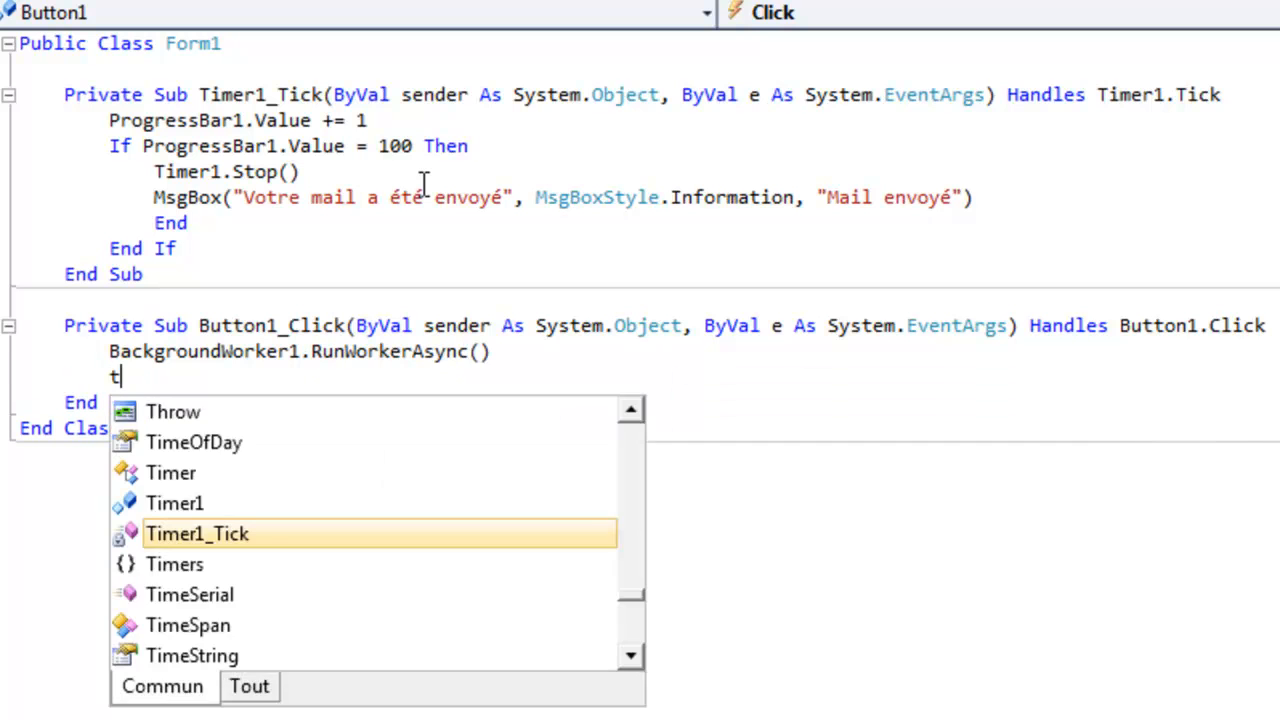
type("Timer1.start(")
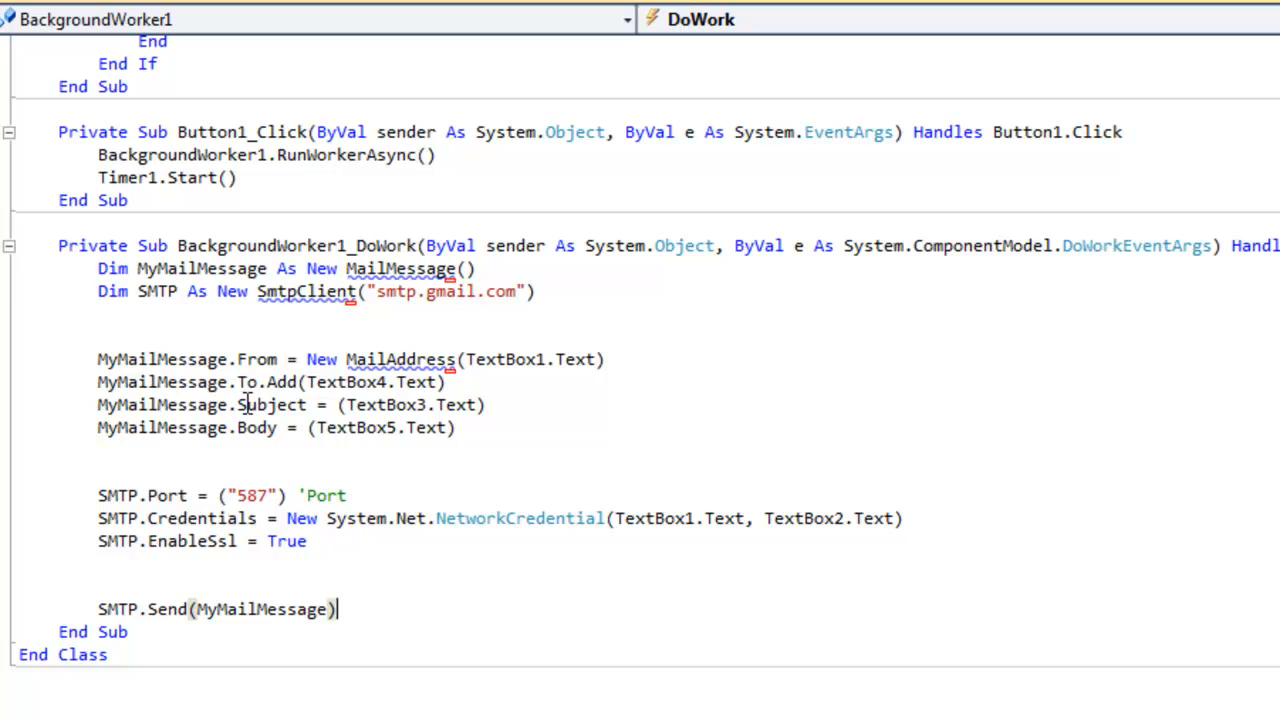
mouse_move(436, 201)
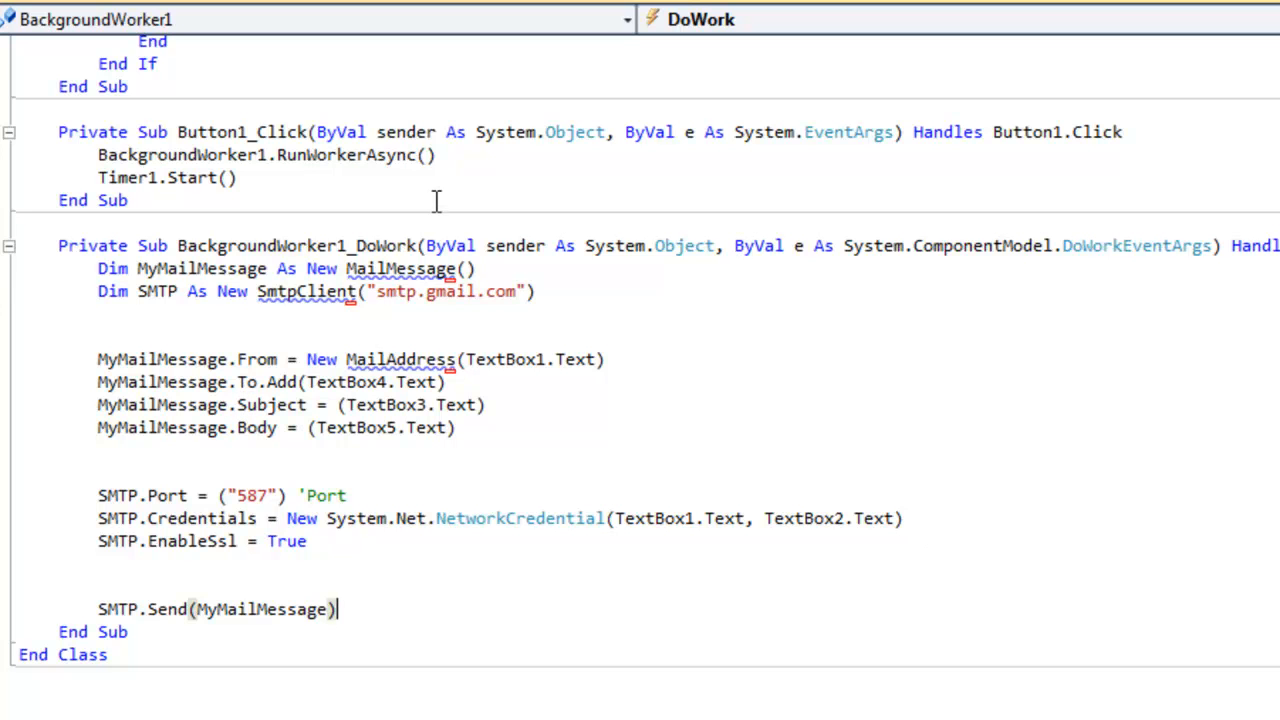
mouse_move(343, 311)
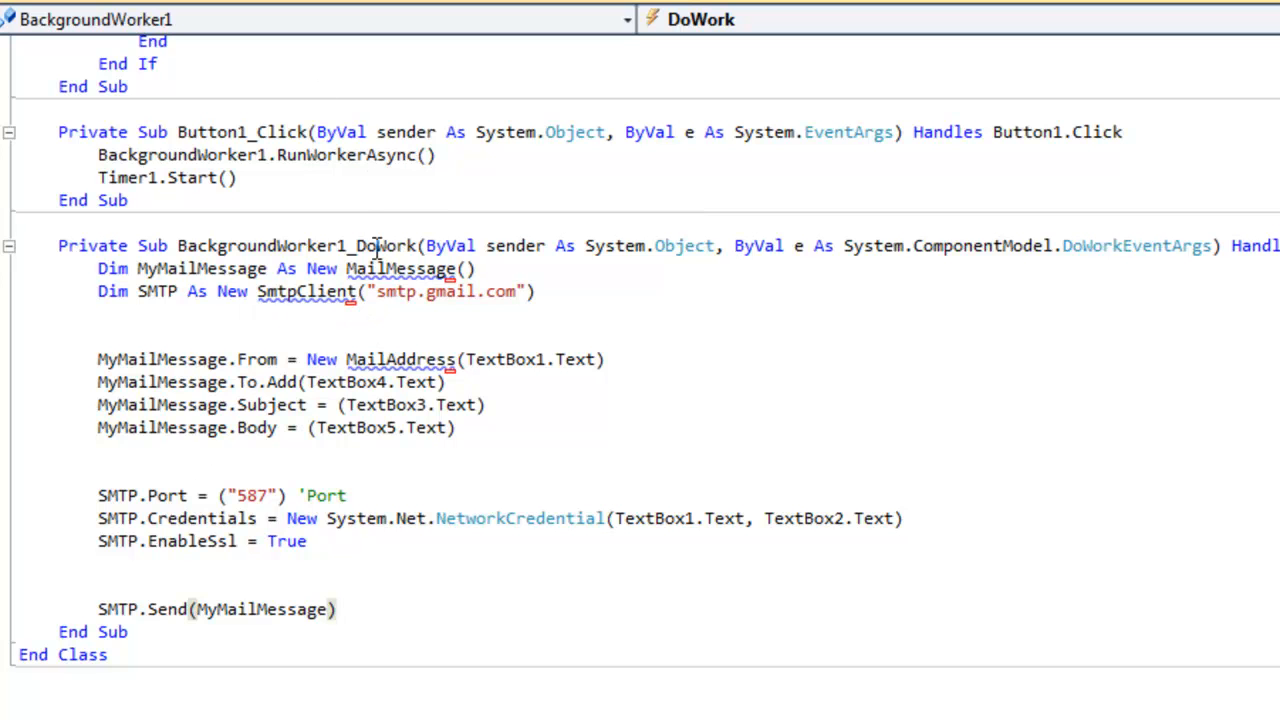
mouse_move(323, 312)
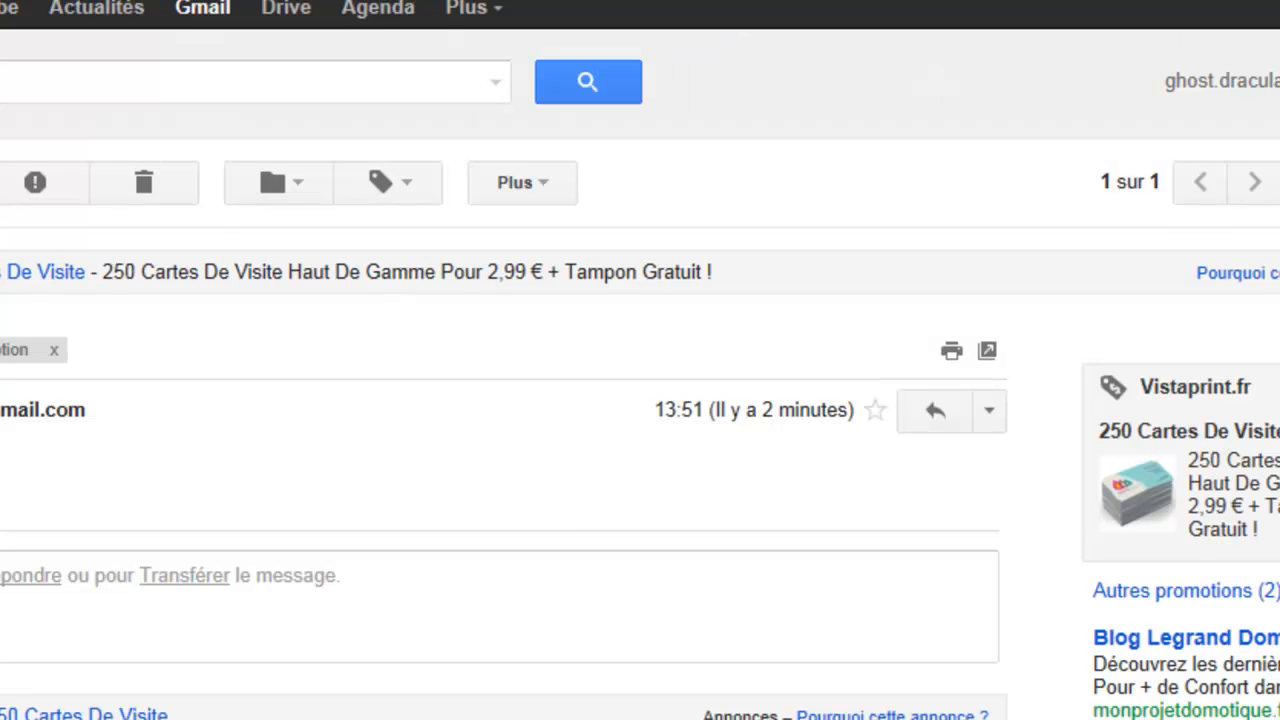
left_click(1220, 82)
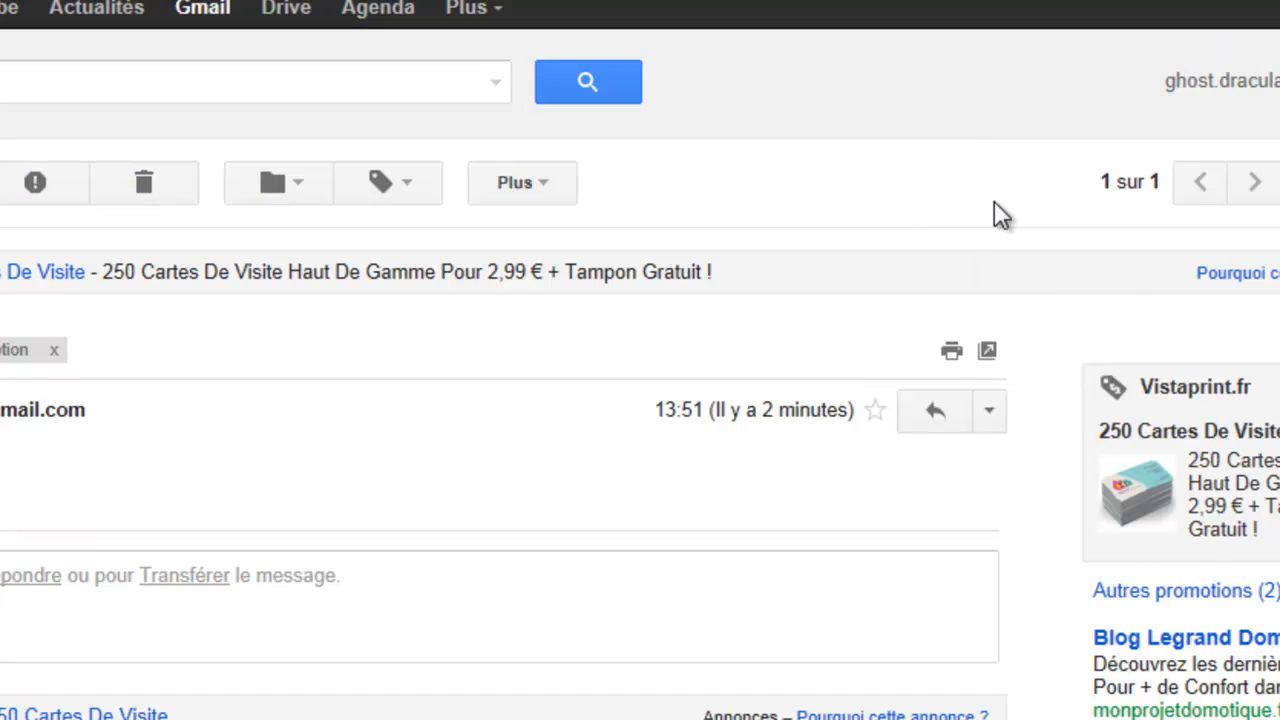
left_click(1220, 83)
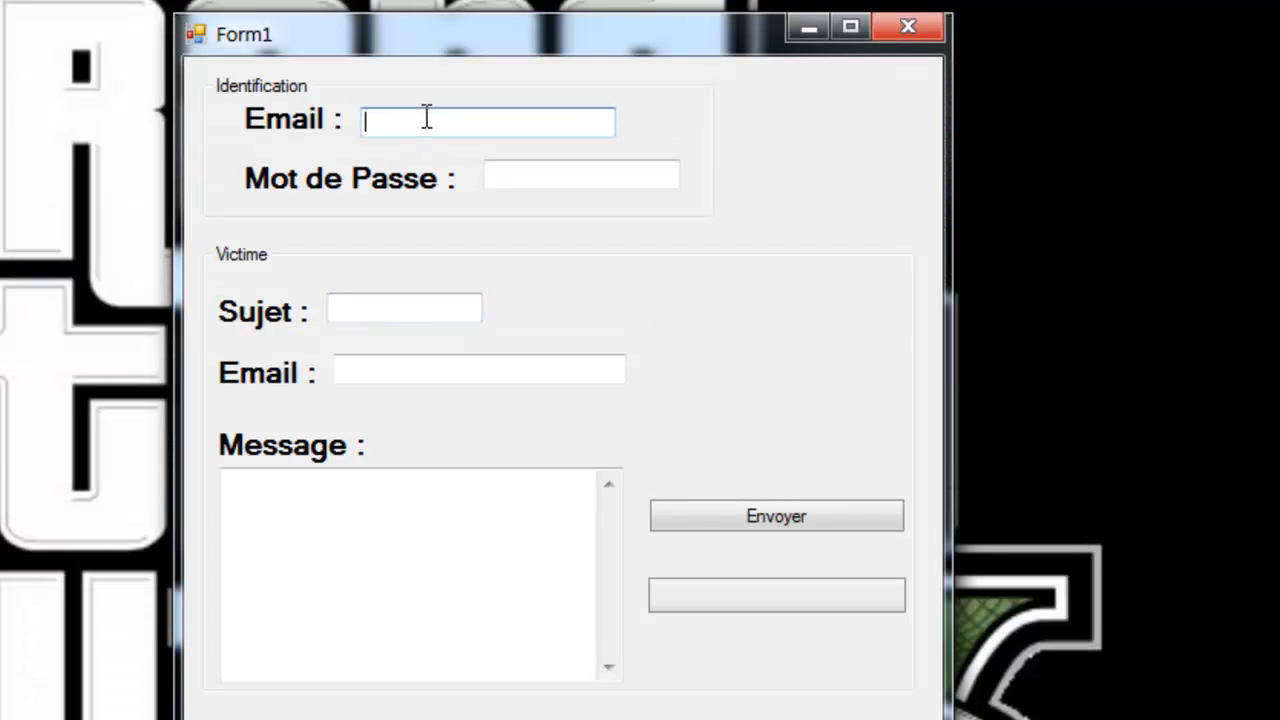
type("••")
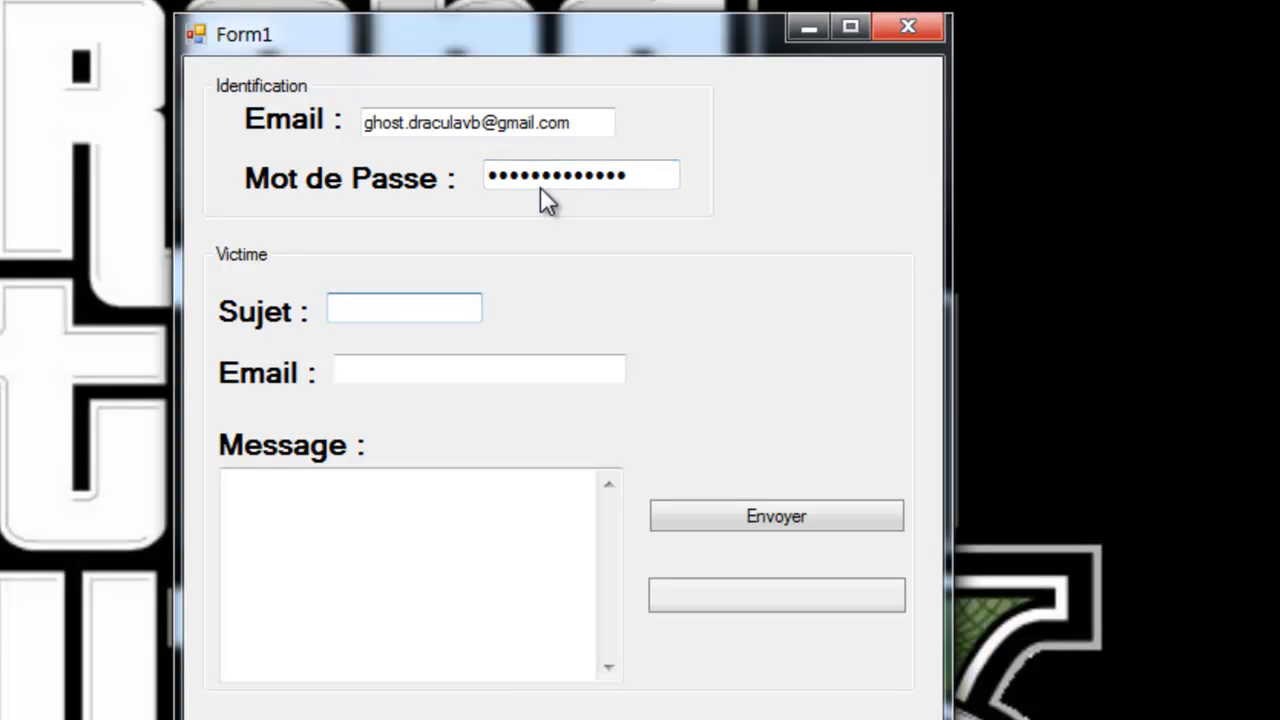
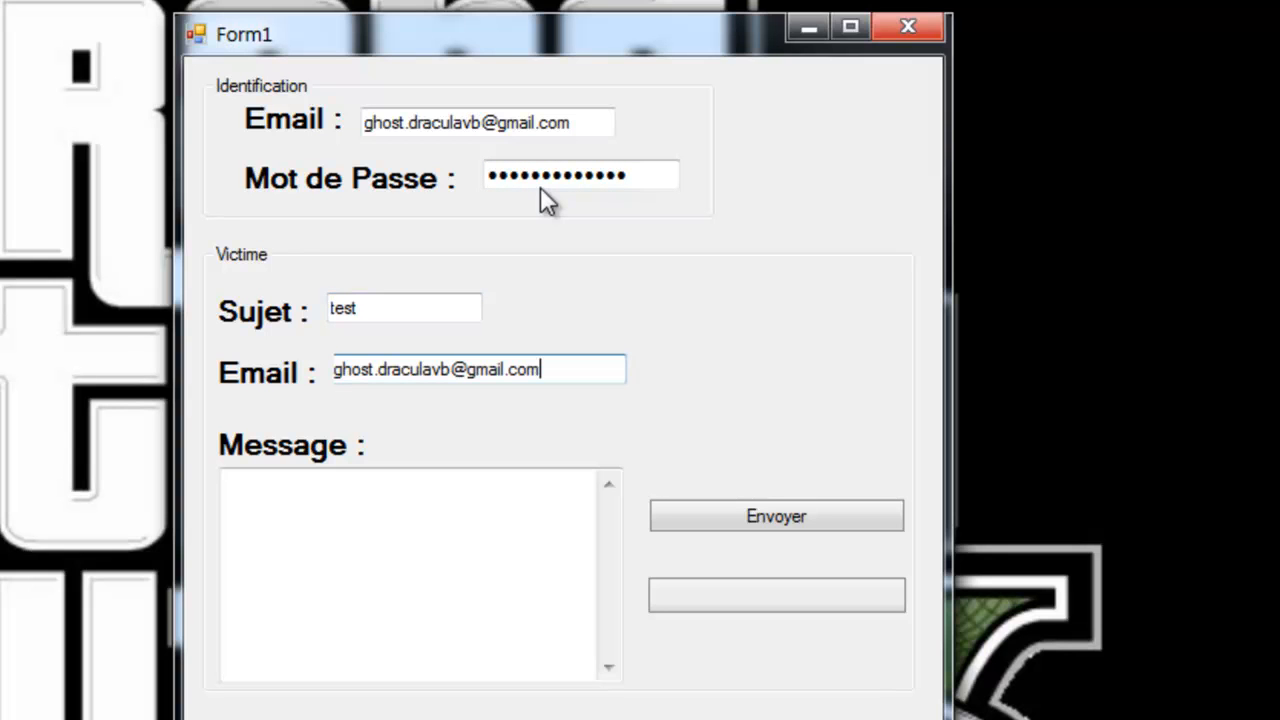
type("ceci est un test")
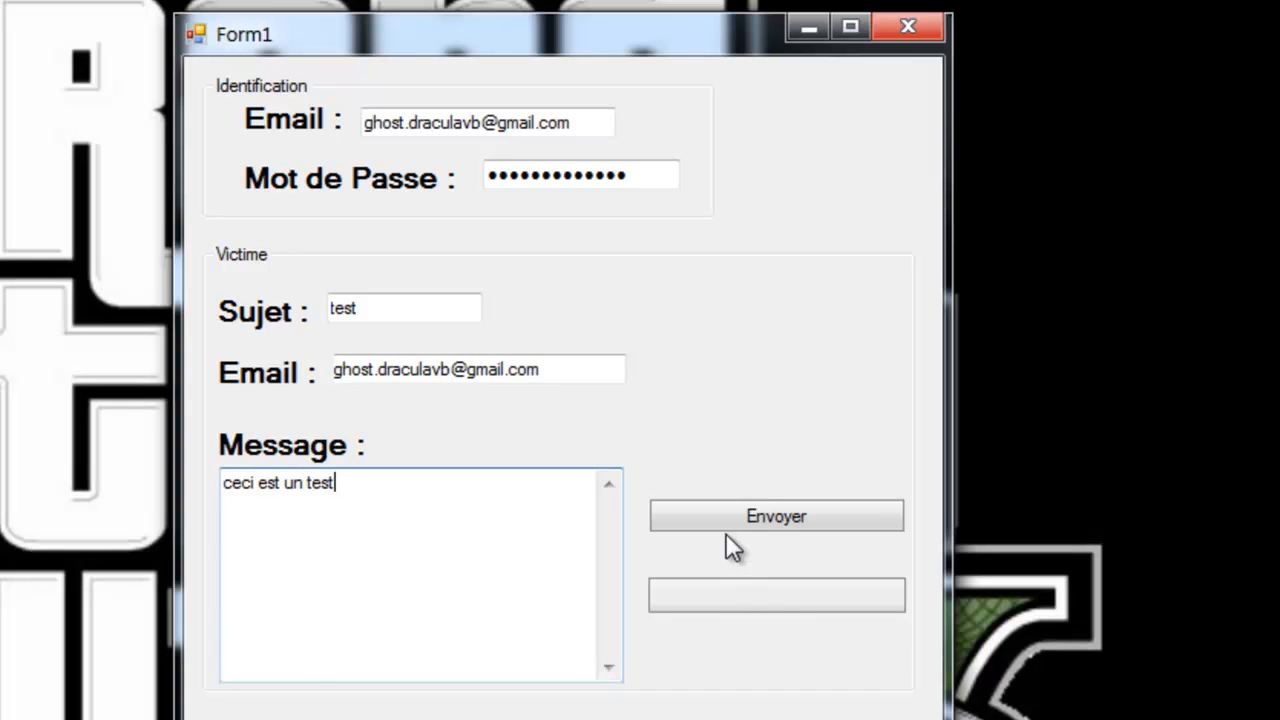
left_click(776, 516)
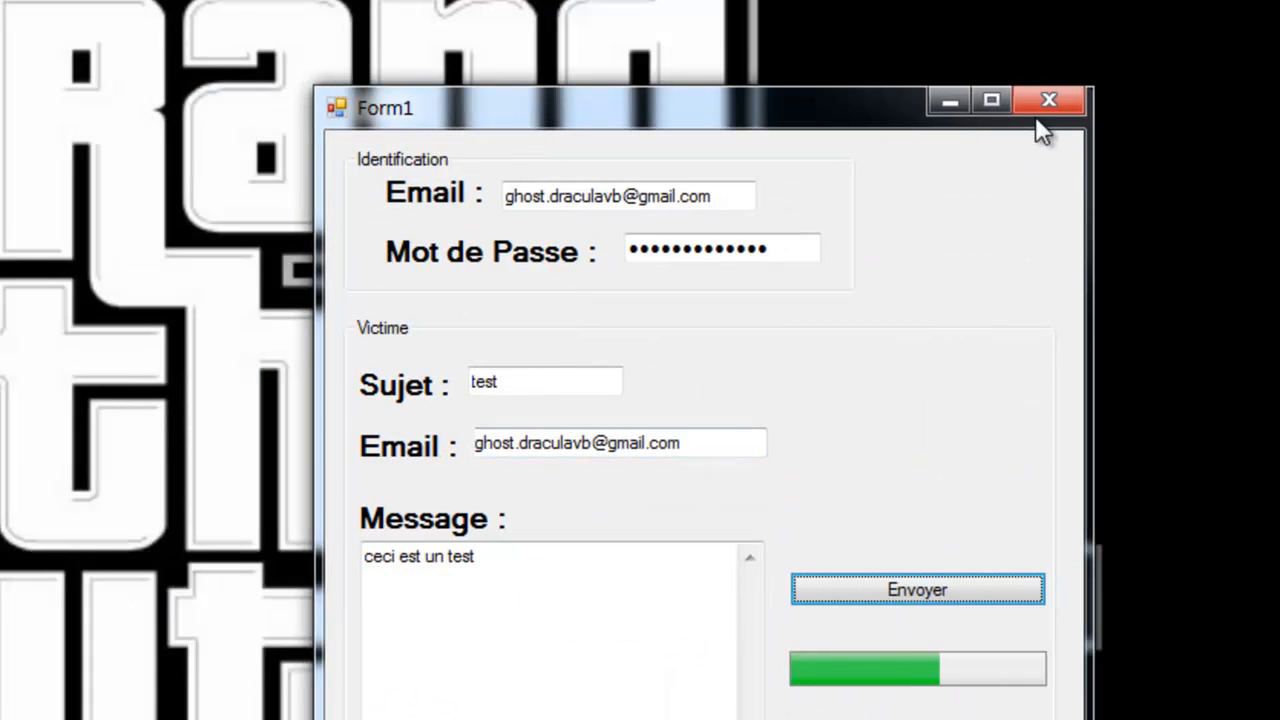
mouse_move(940, 690)
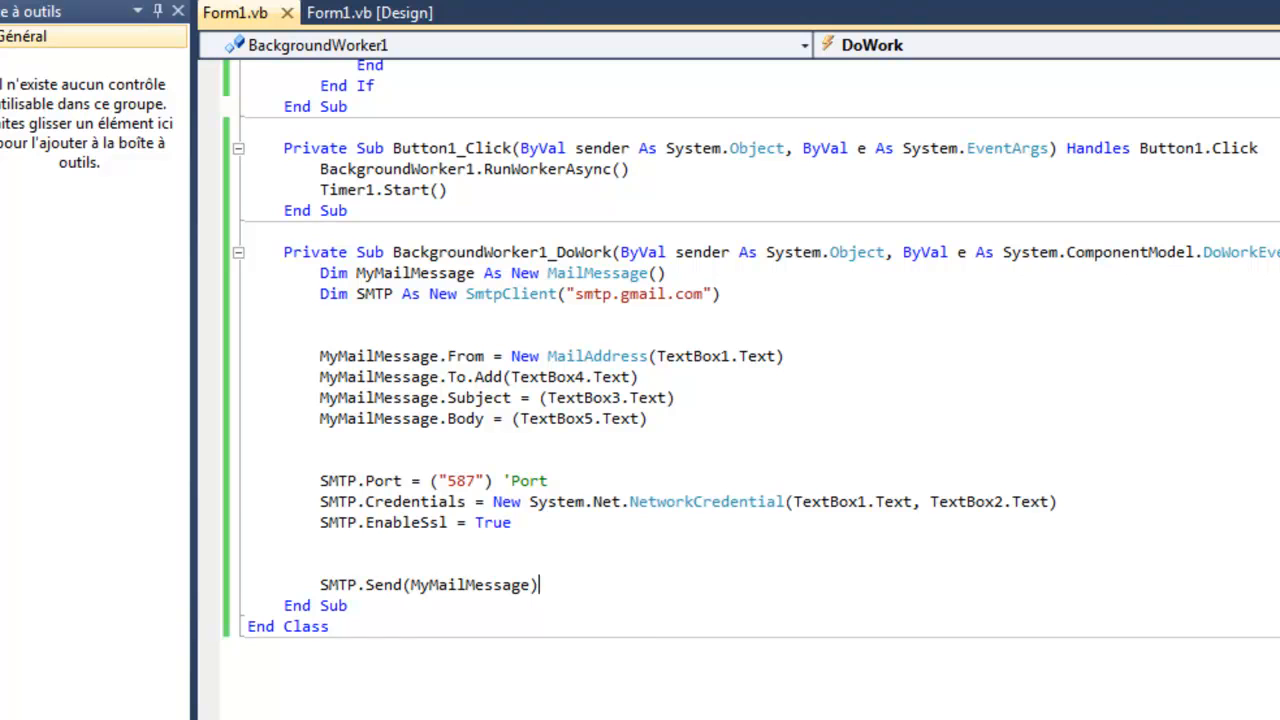
mouse_move(681, 546)
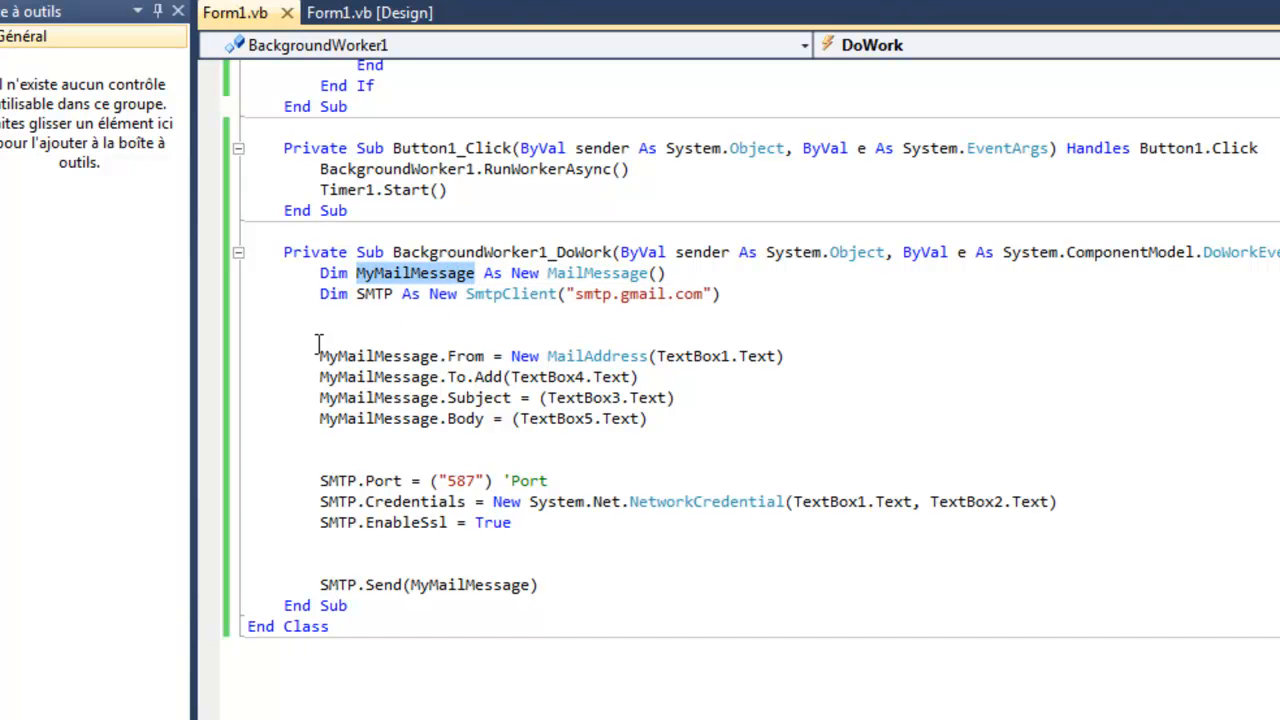
left_click_drag(318, 356, 620, 438)
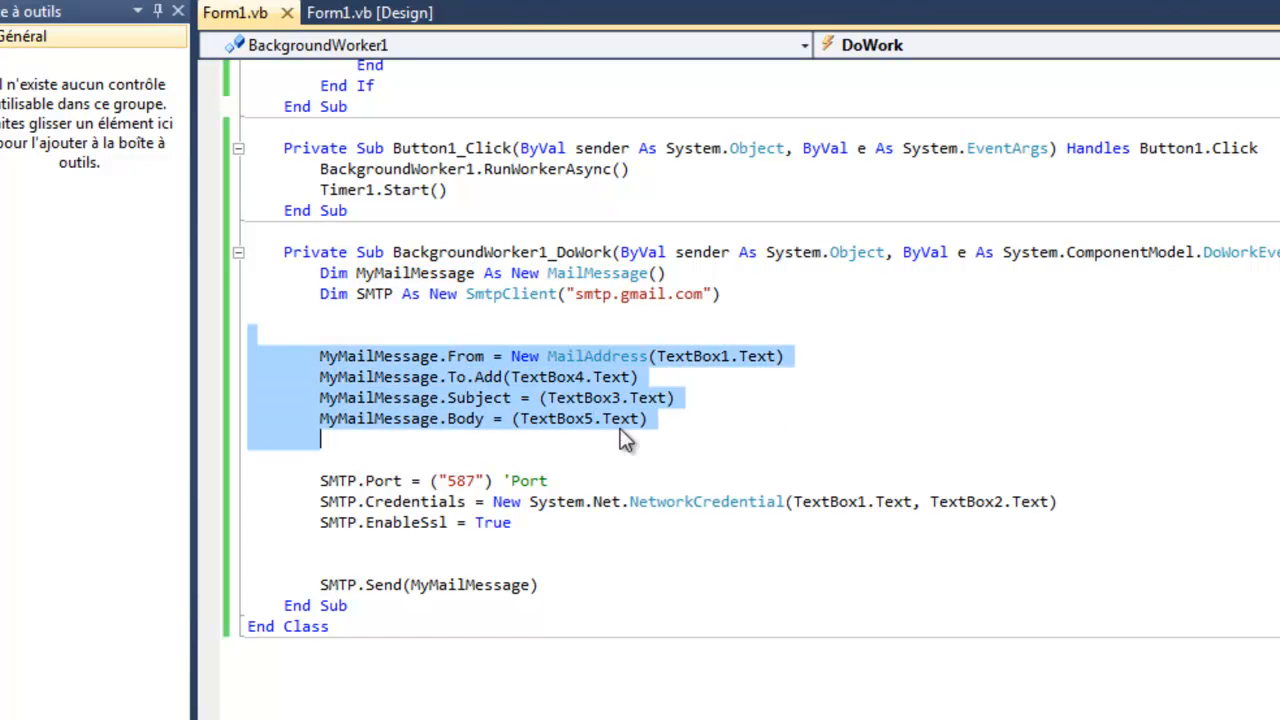
mouse_move(470, 379)
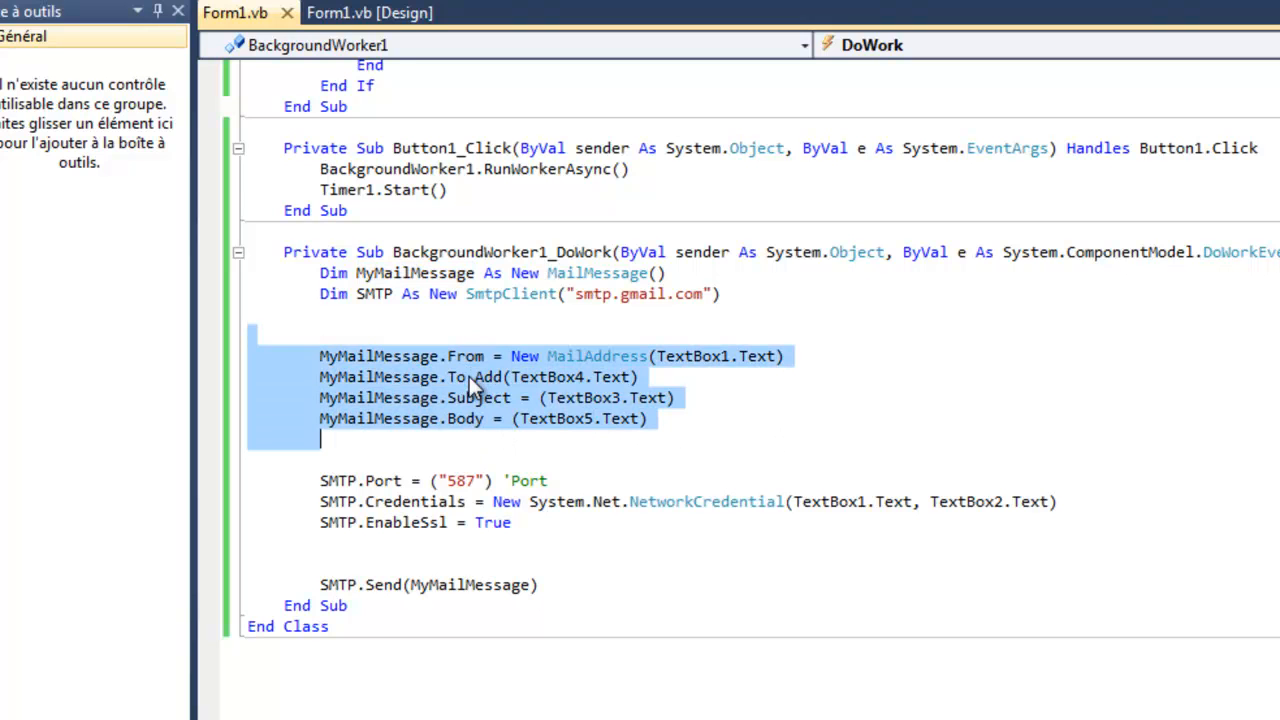
mouse_move(485, 360)
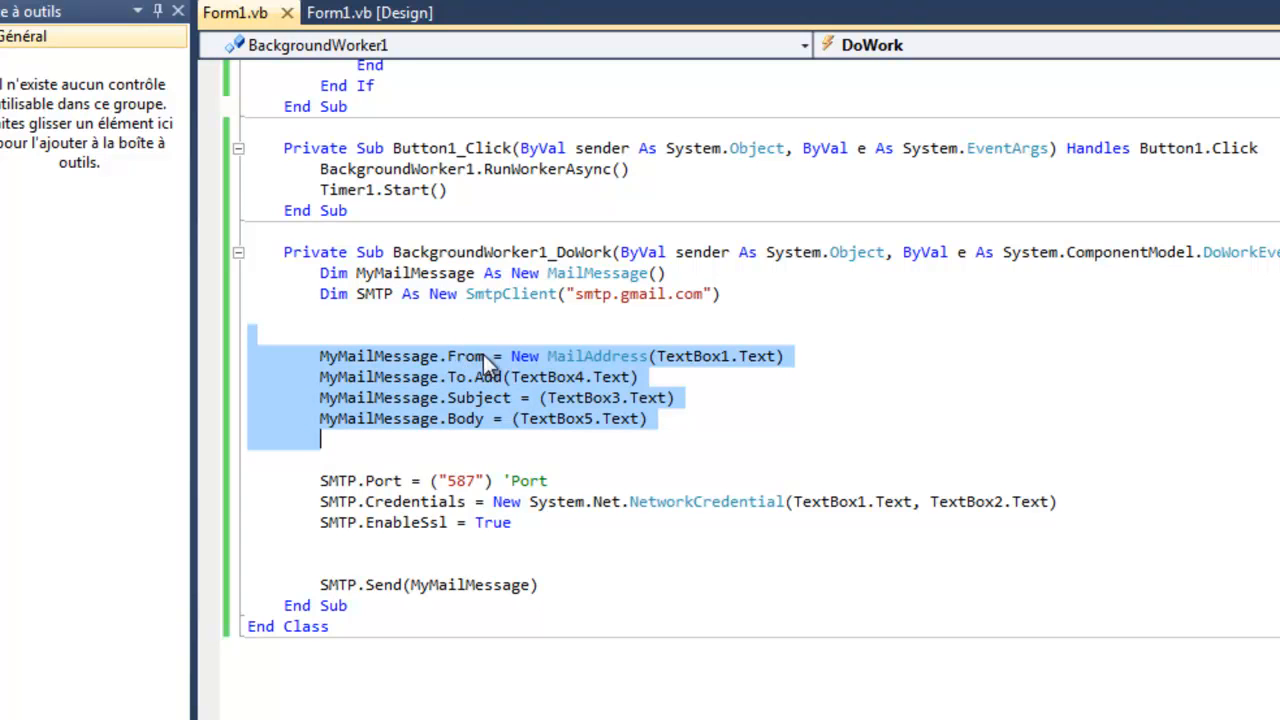
mouse_move(517, 411)
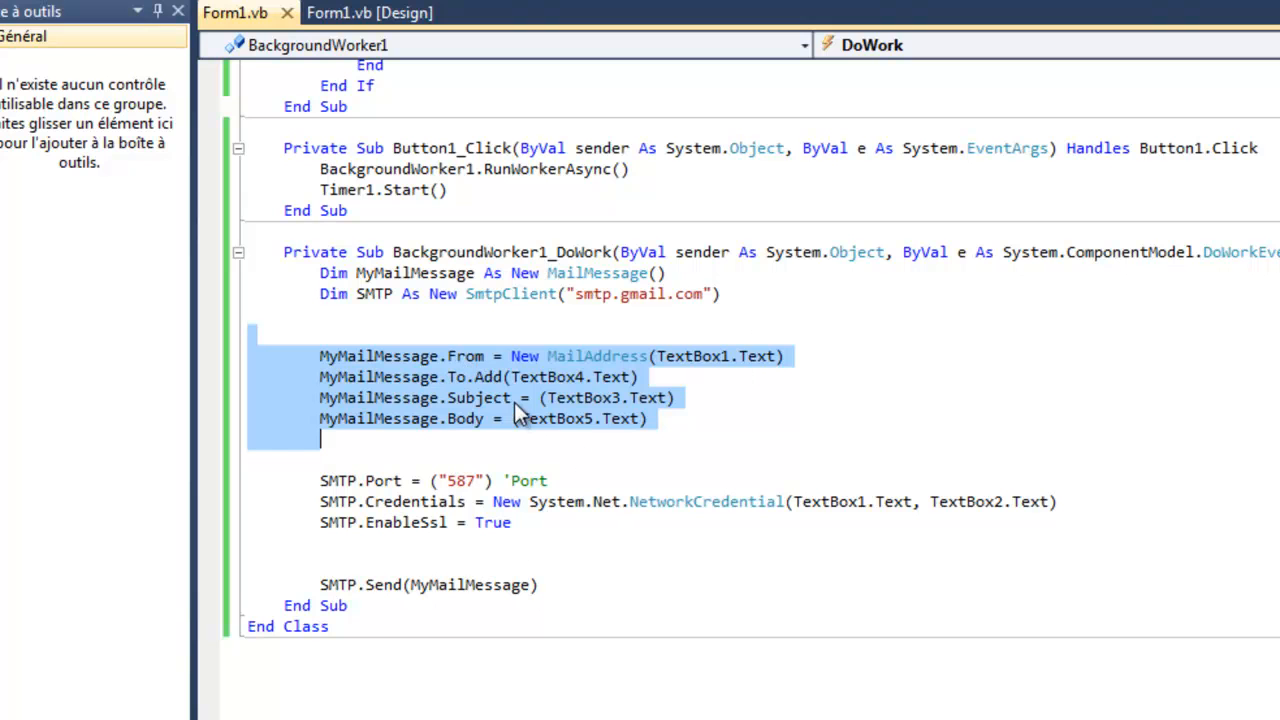
mouse_move(566, 440)
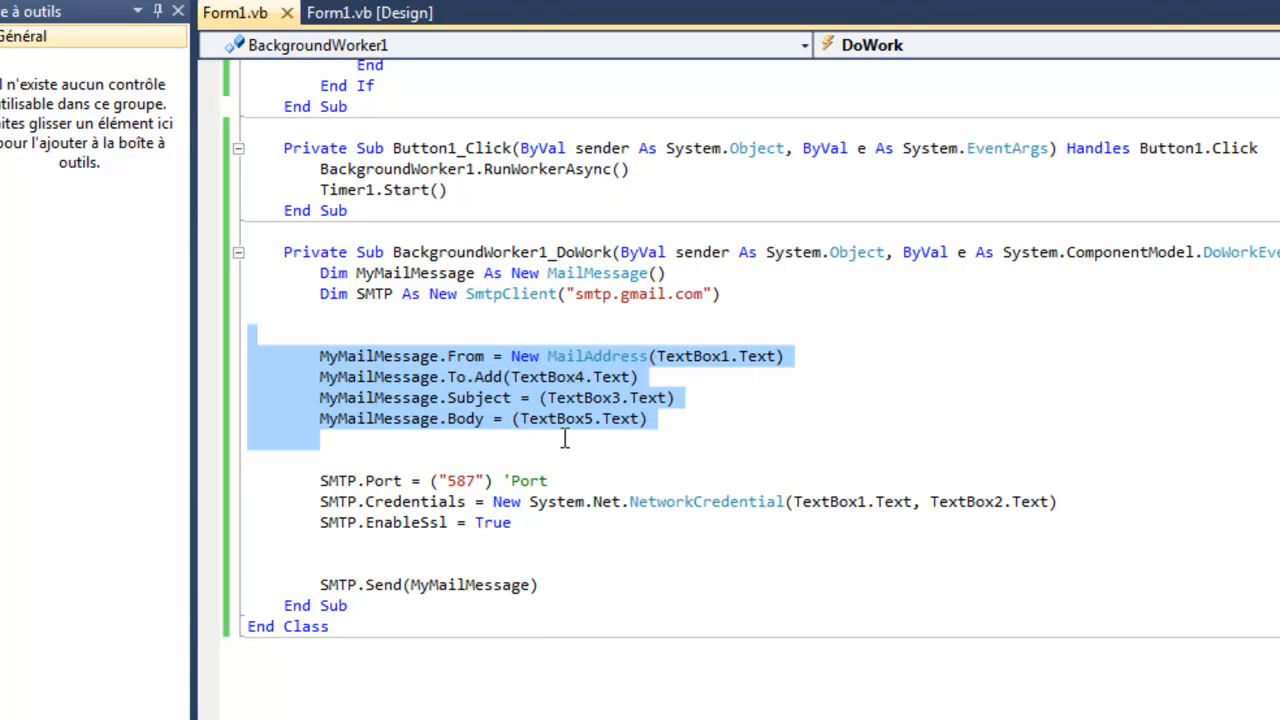
left_click(652, 419)
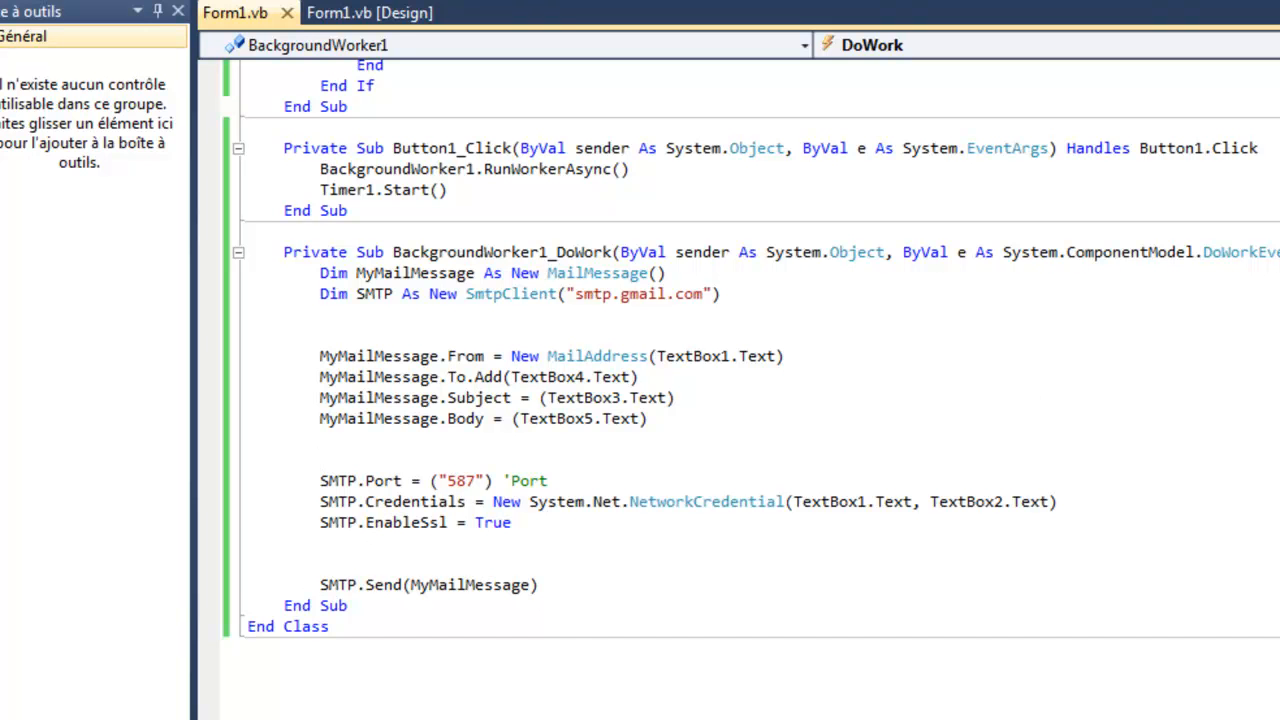
mouse_move(1152, 313)
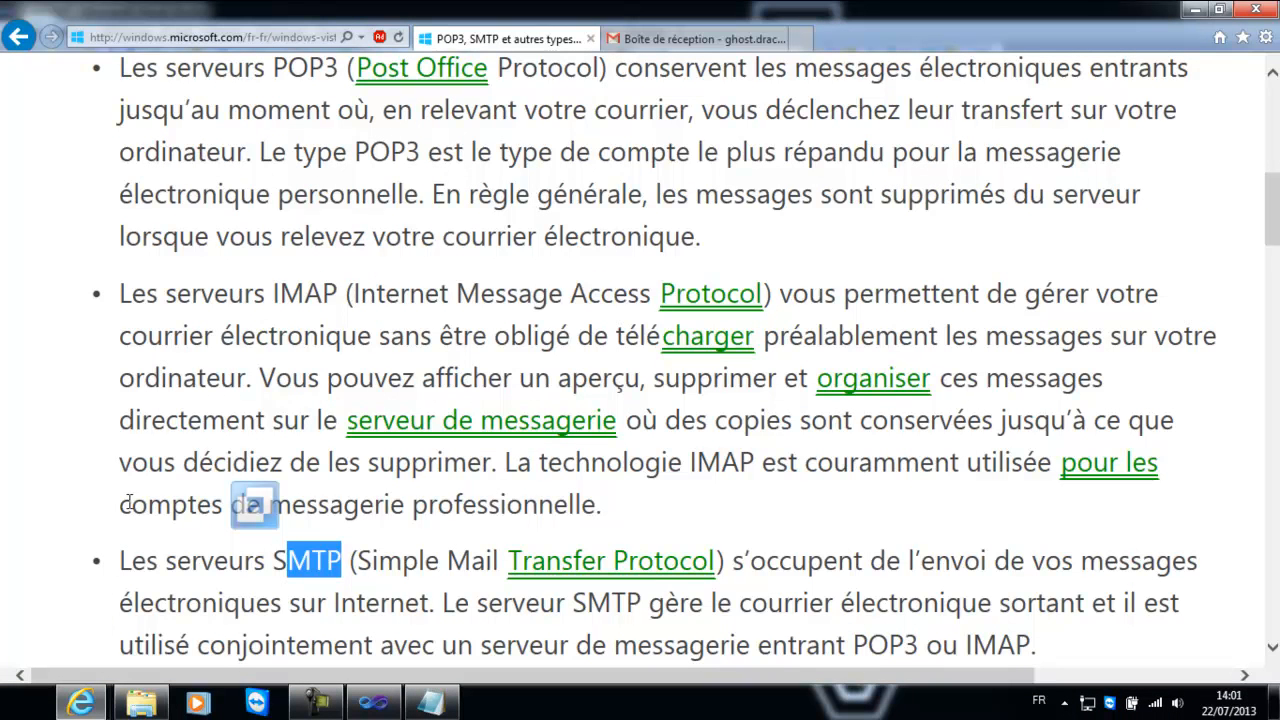
mouse_move(168, 38)
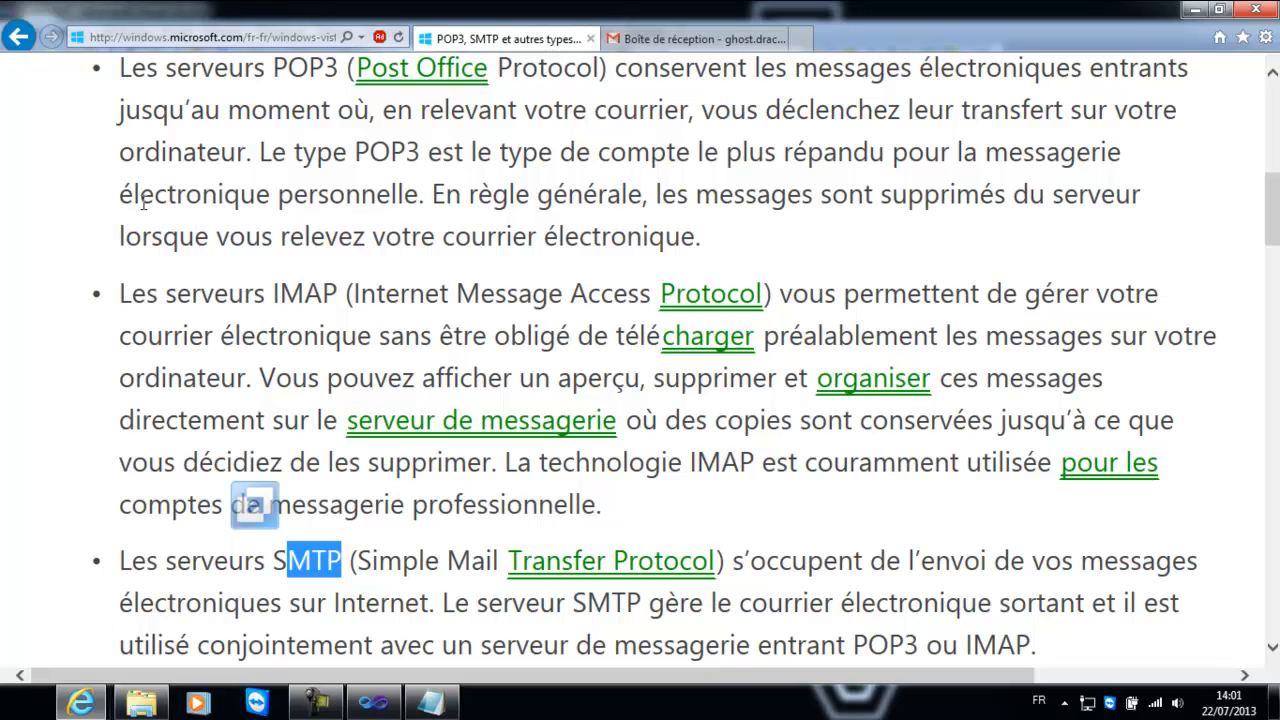
mouse_move(73, 358)
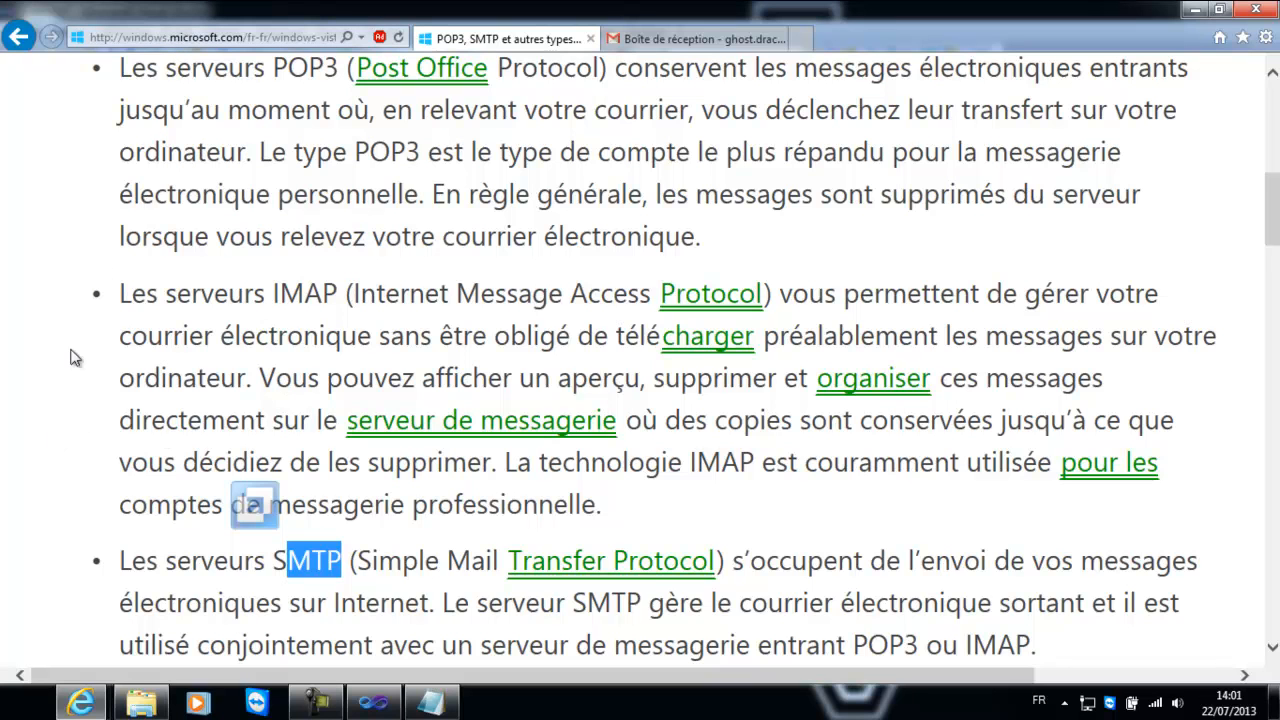
mouse_move(15, 230)
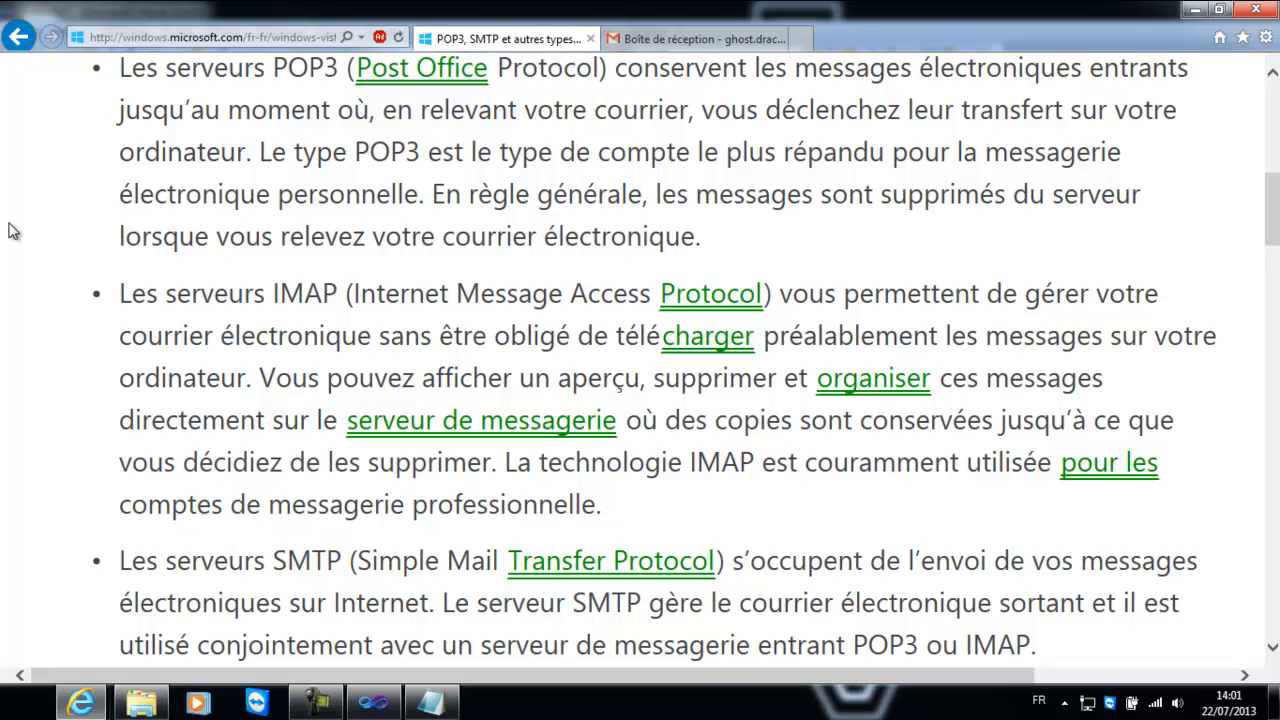
mouse_move(13, 221)
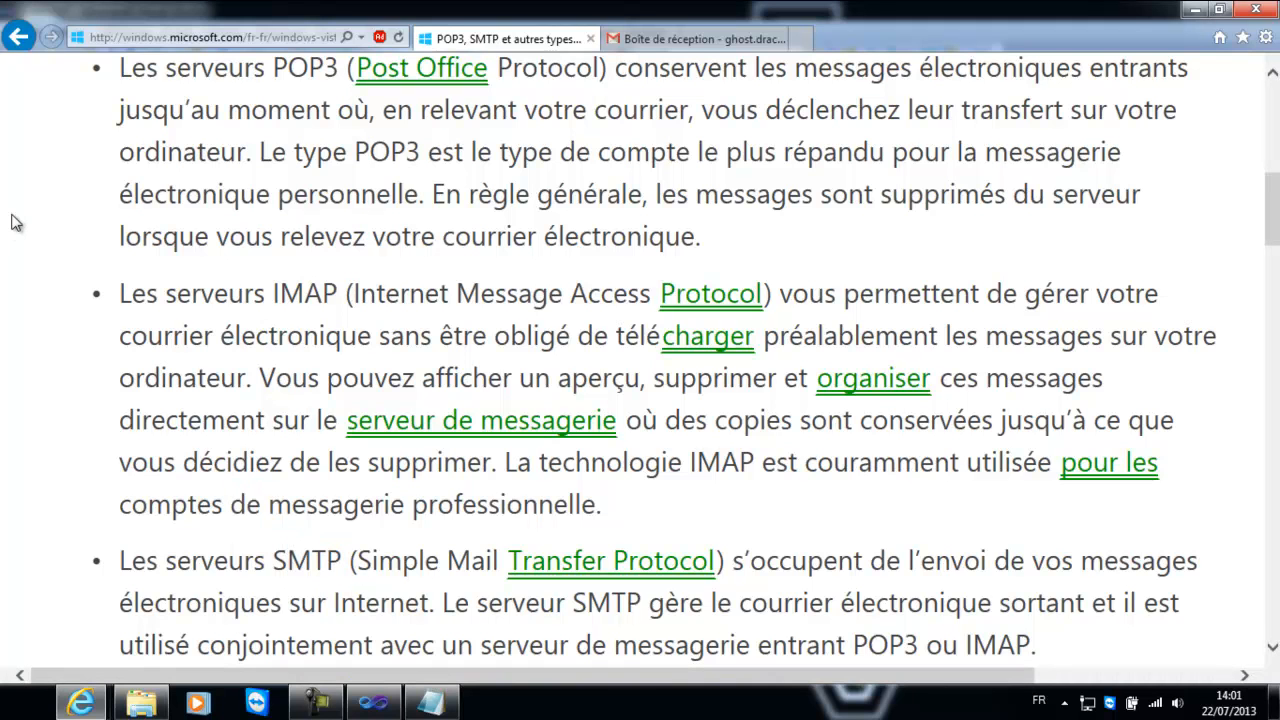
mouse_move(85, 45)
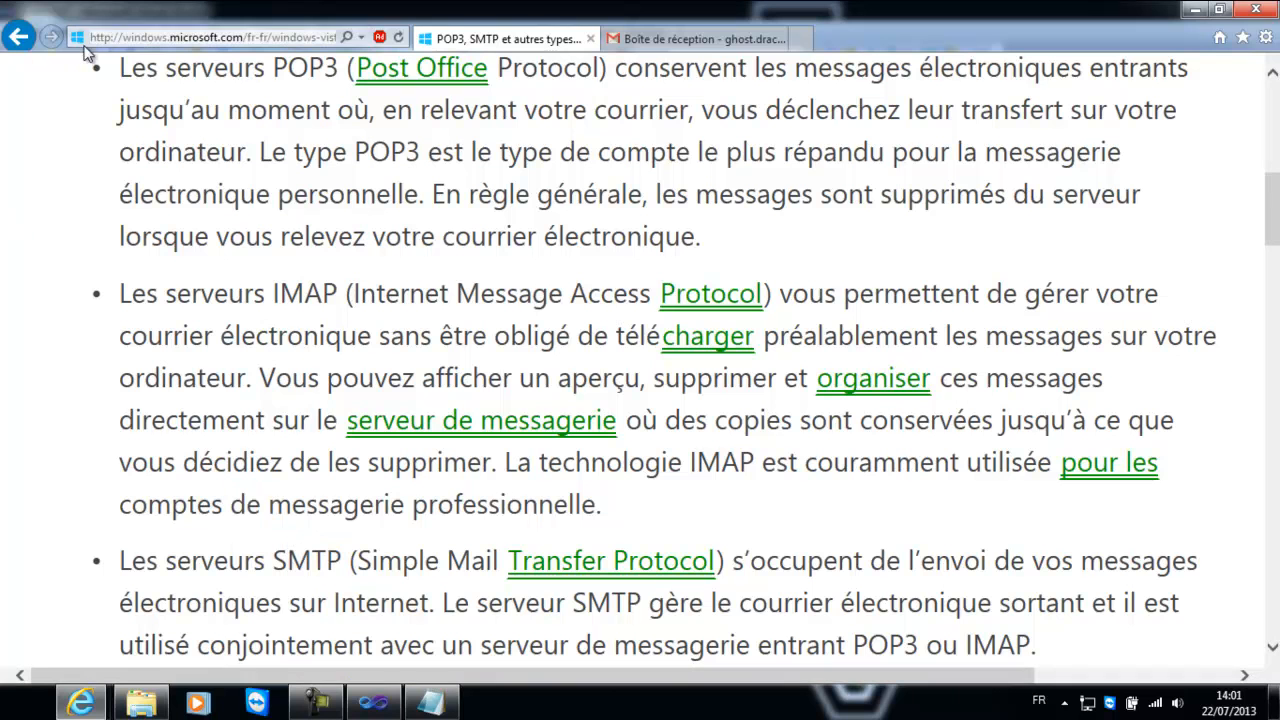
mouse_move(63, 87)
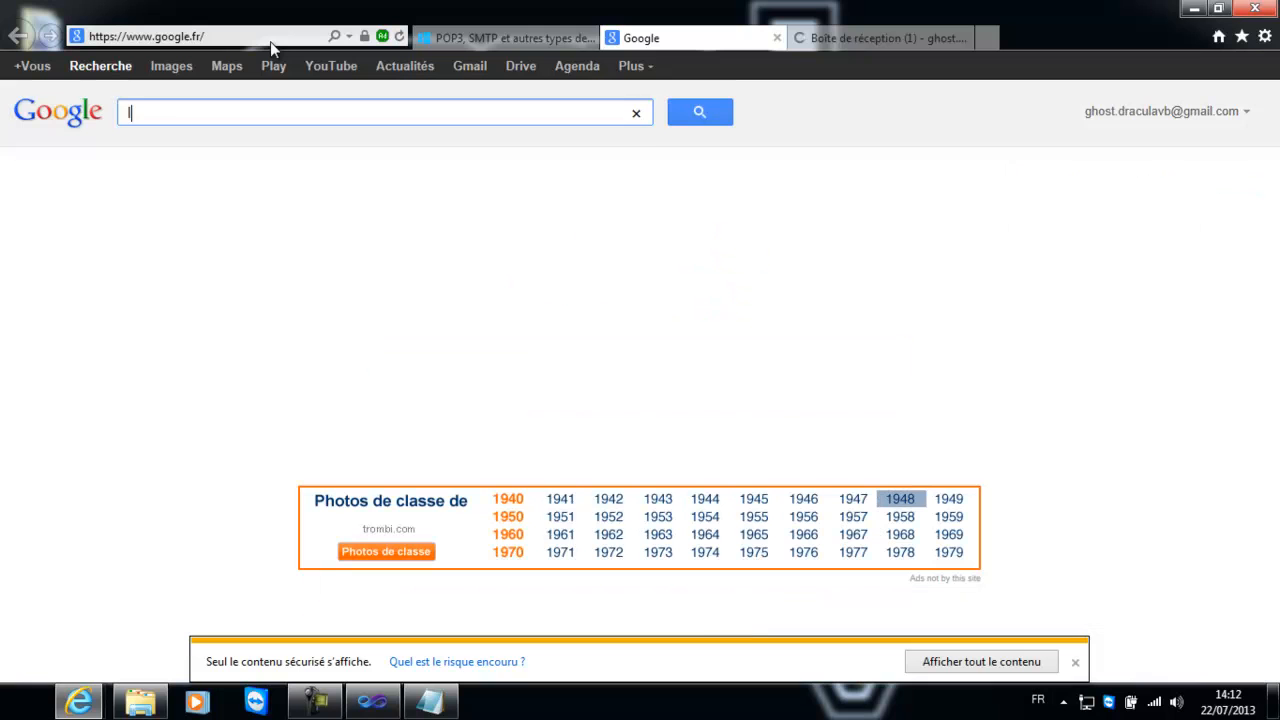
Step: Search 'liste serveur smtp' and open CommentCaMarche's ISP POP, IMAP and SMTP settings page
type("iste er")
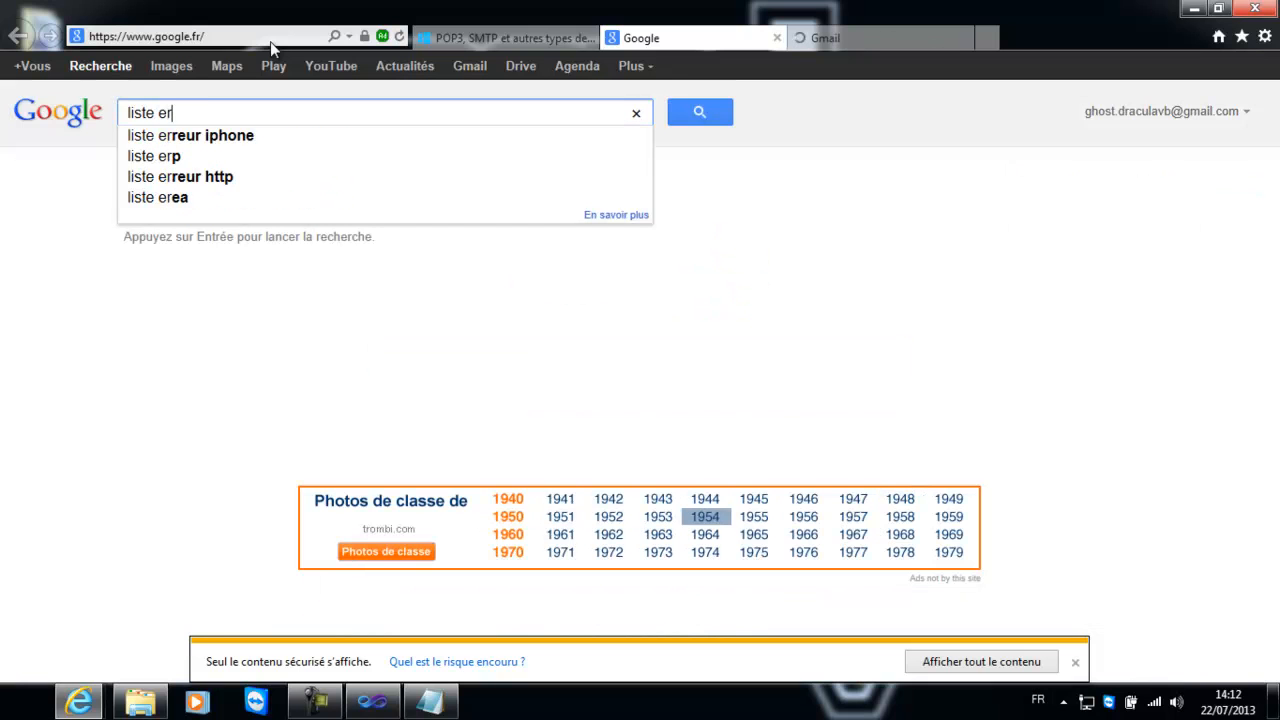
type("serveur smtp")
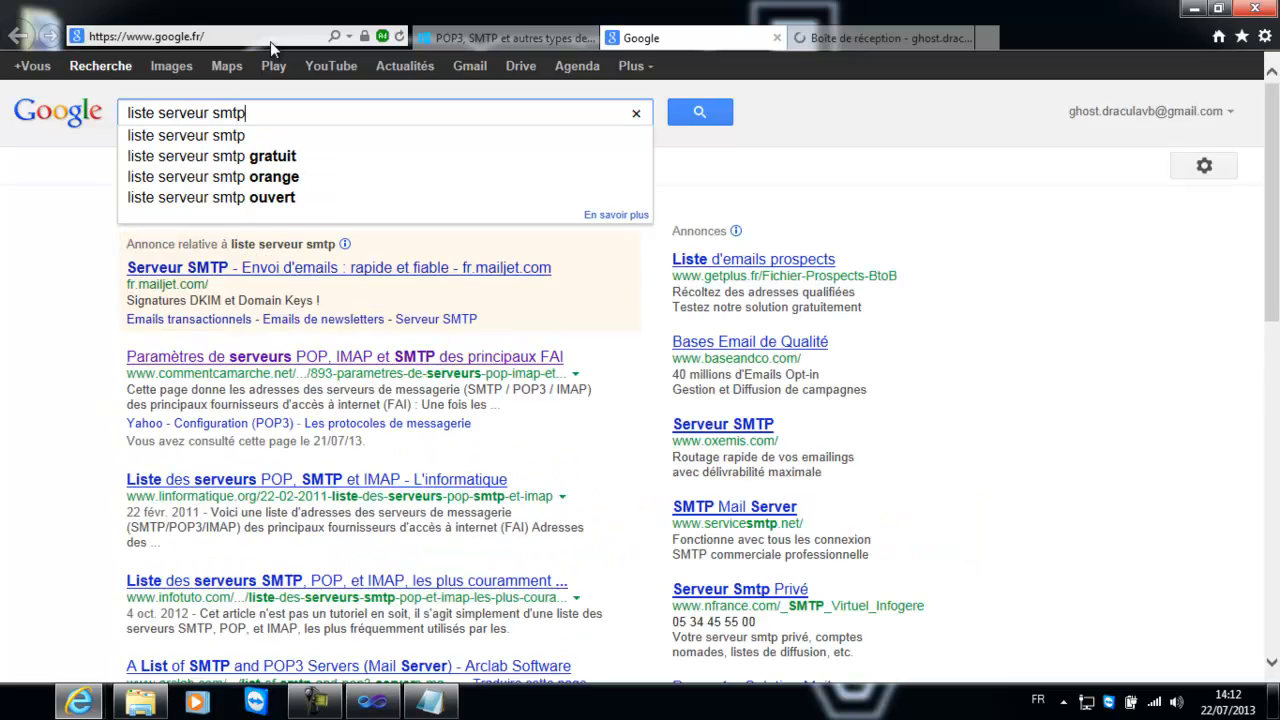
left_click(698, 111)
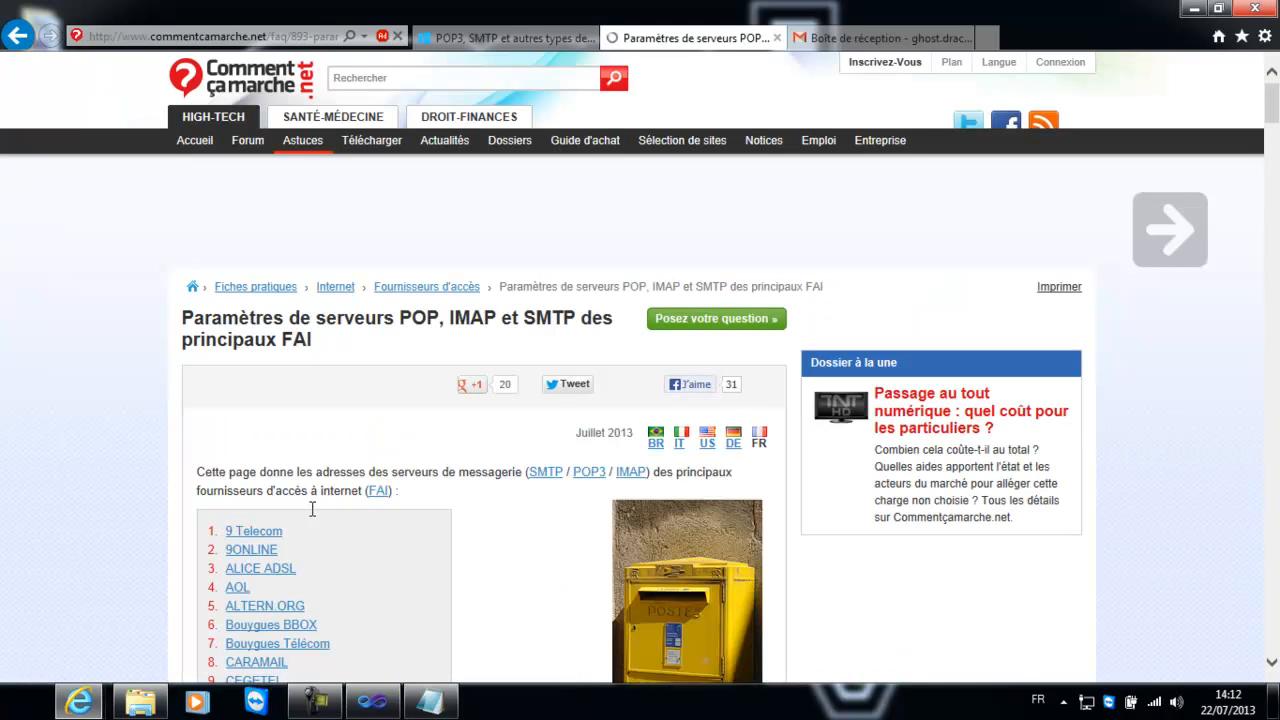
Step: Scroll to the GMAIL entry showing smtp.gmail.com and follow Gmail's support link
scroll("down", 3)
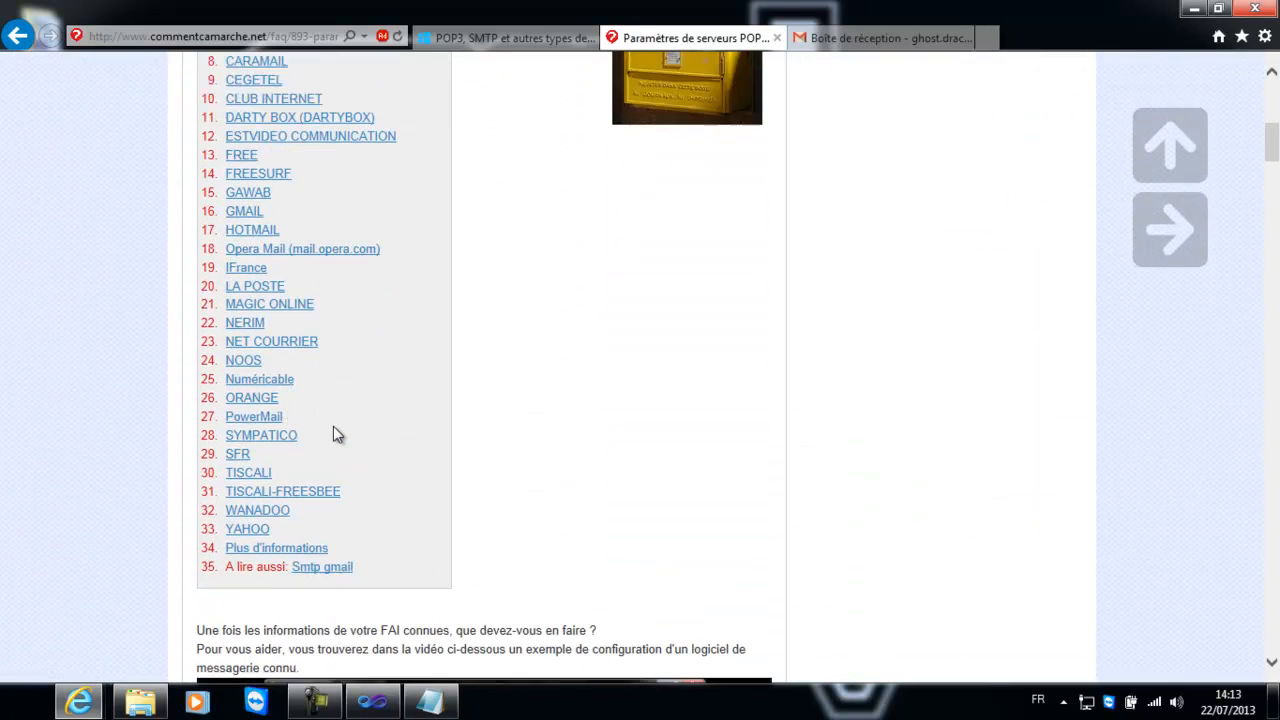
scroll("down", 3)
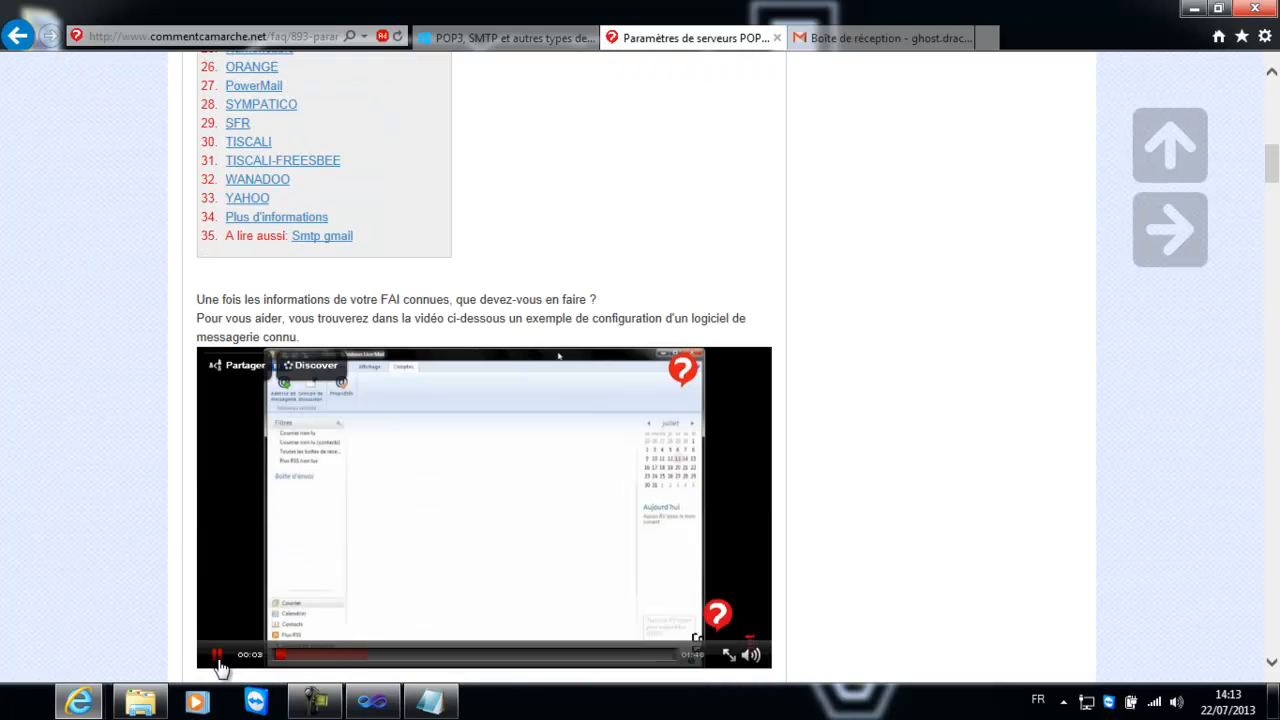
scroll("down", 3)
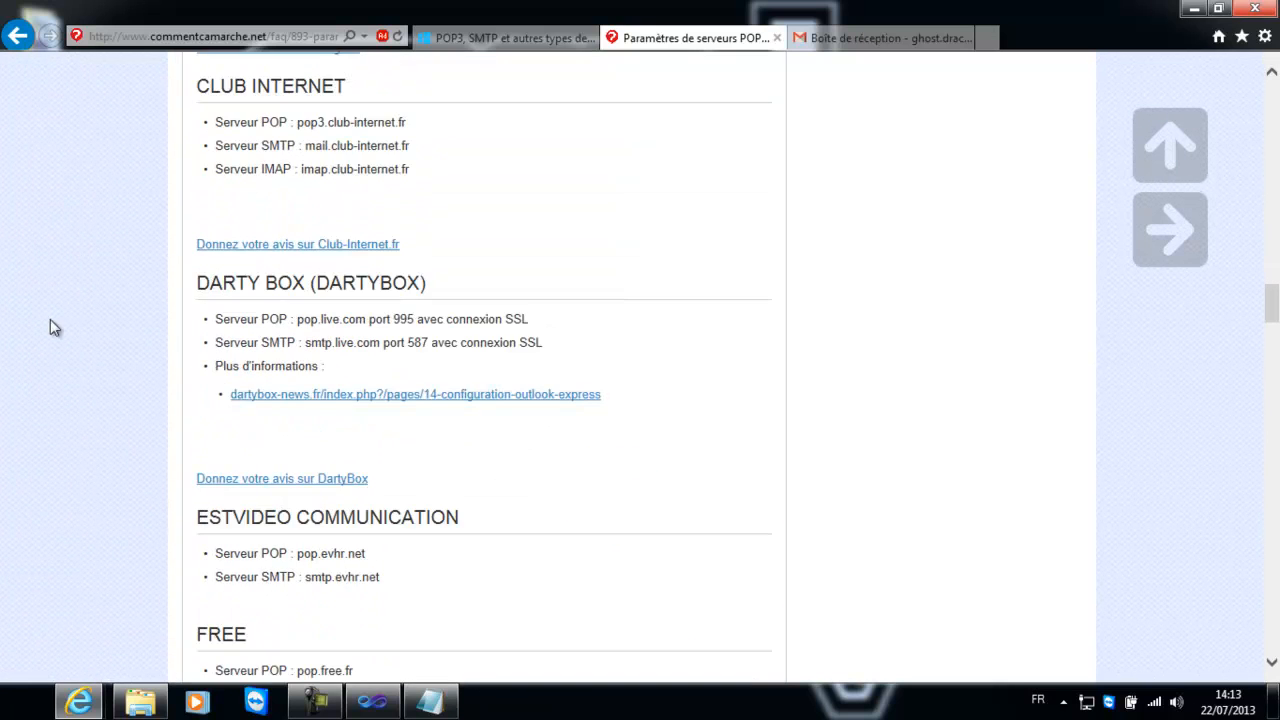
scroll("down", 3)
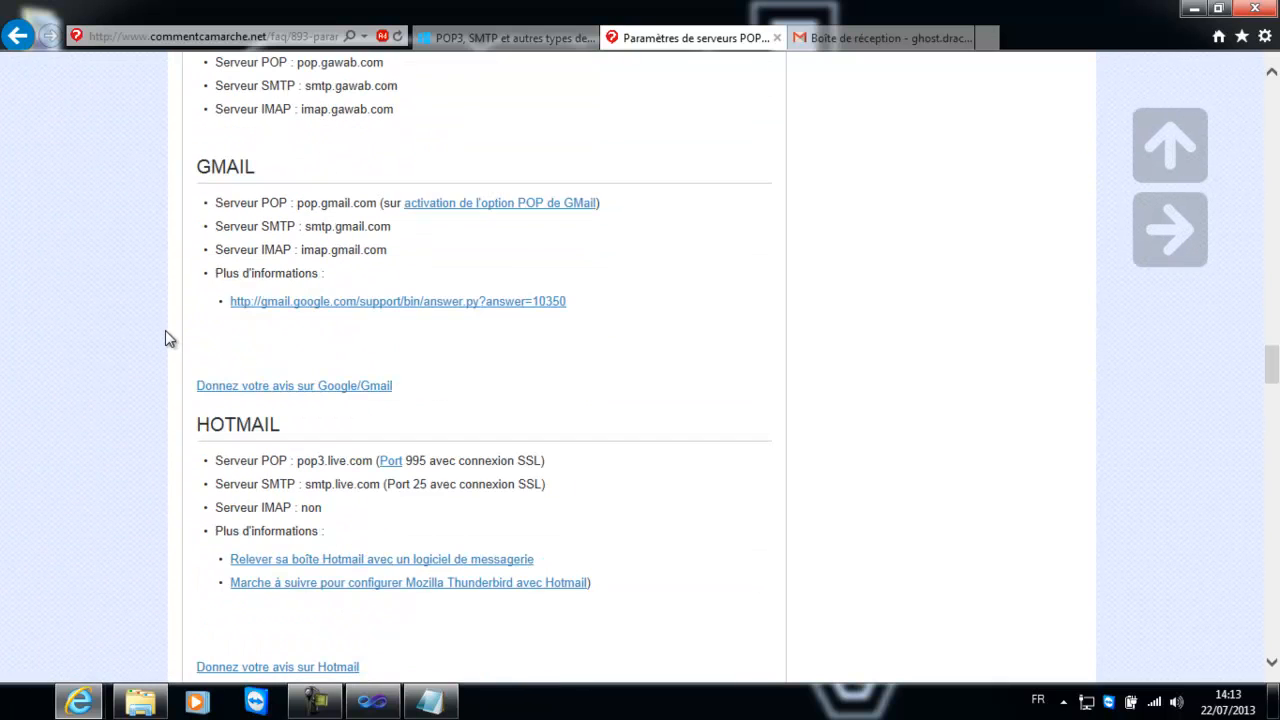
mouse_move(458, 241)
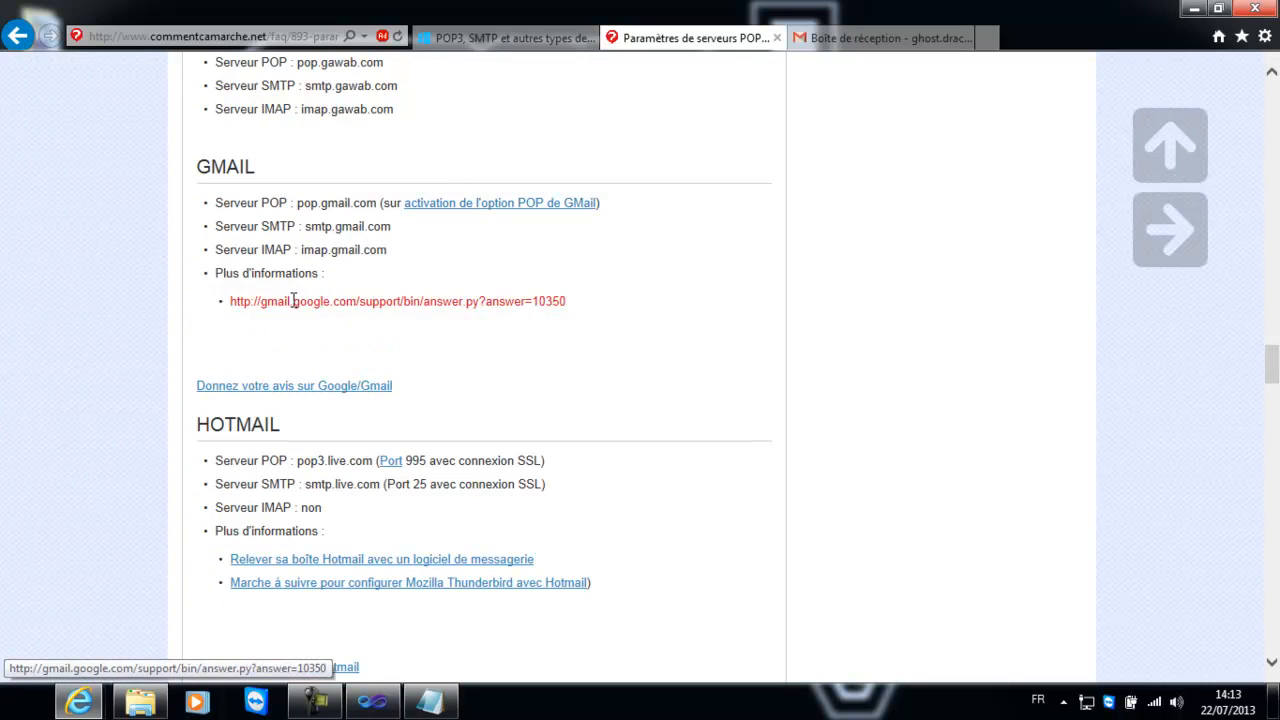
double_click(346, 225)
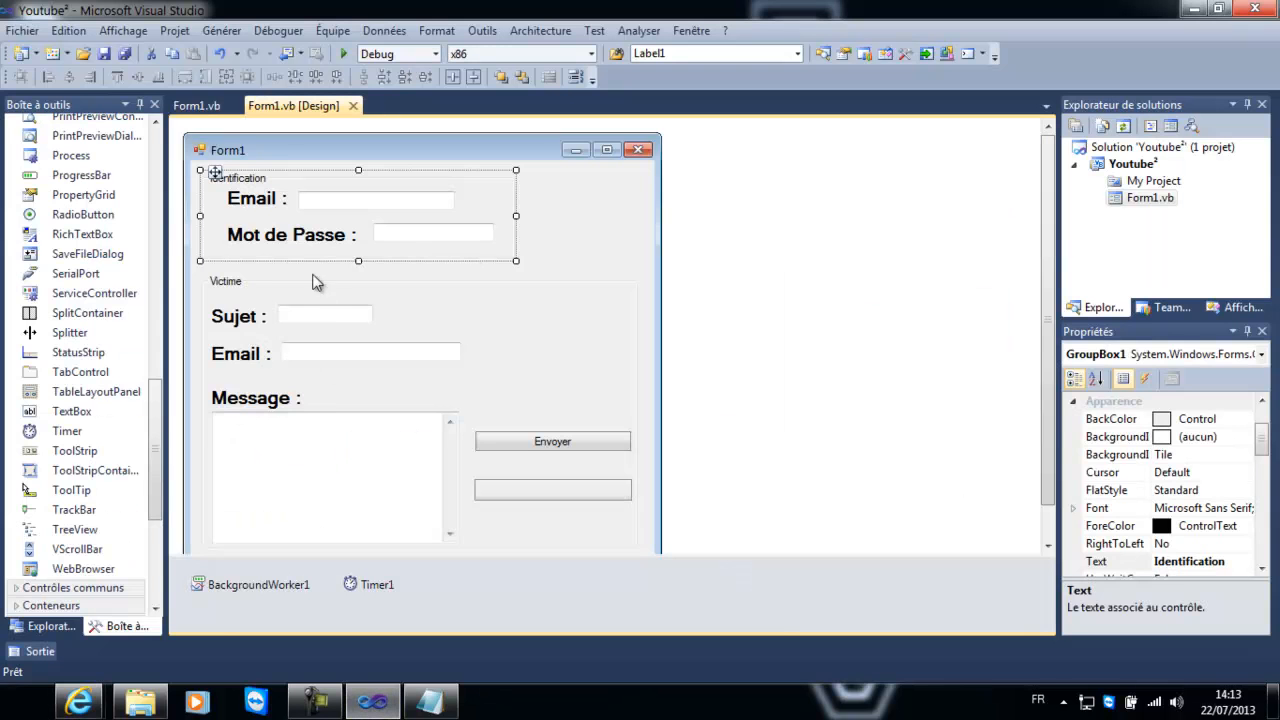
left_click(196, 106)
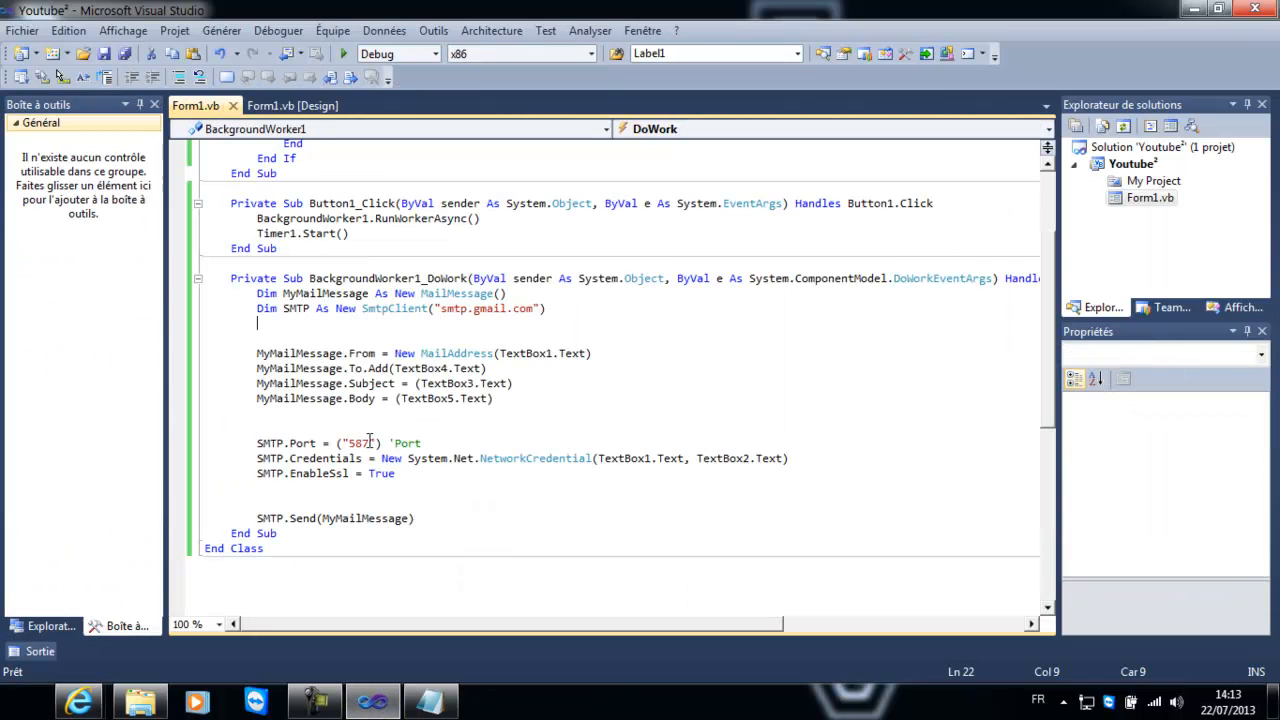
double_click(357, 442)
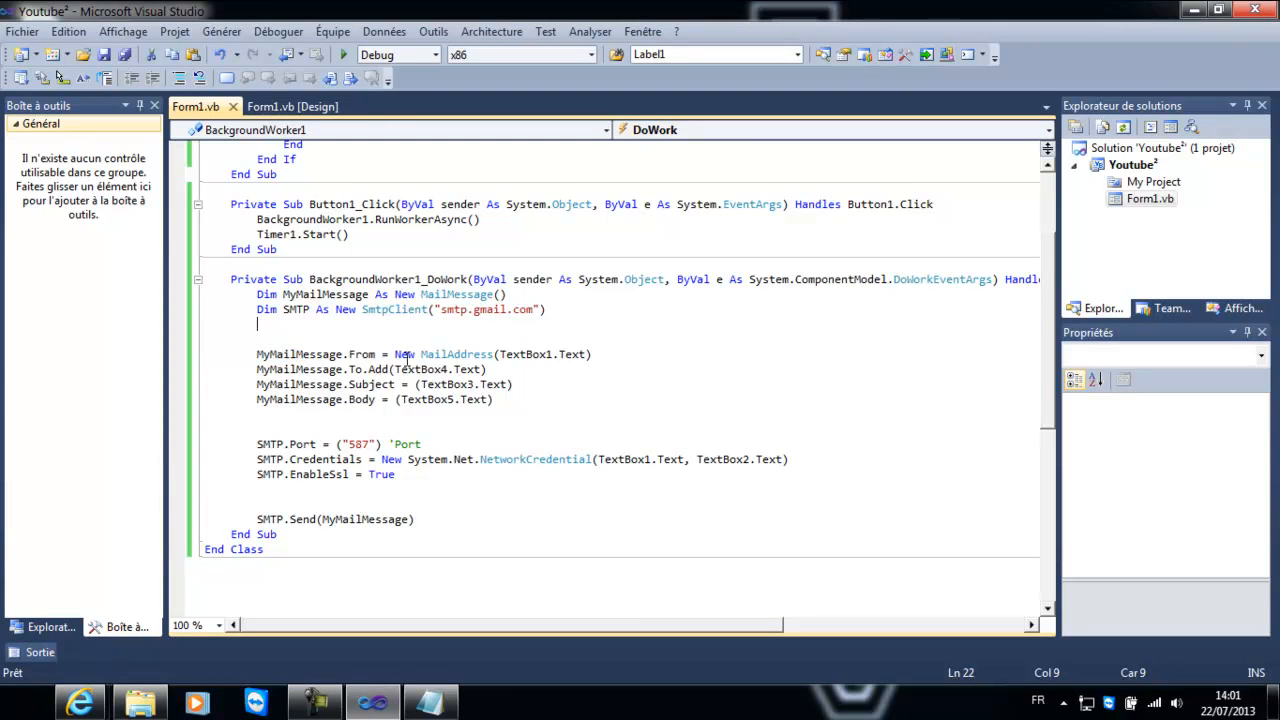
mouse_move(367, 354)
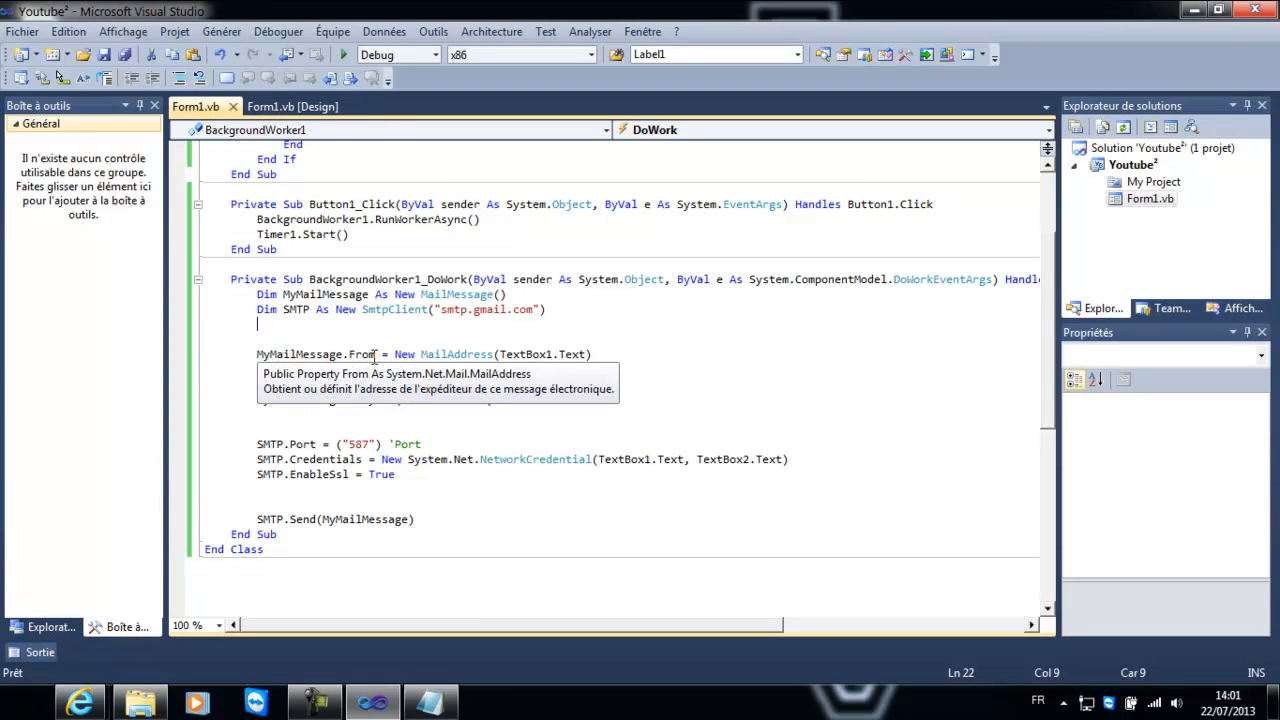
left_click(293, 106)
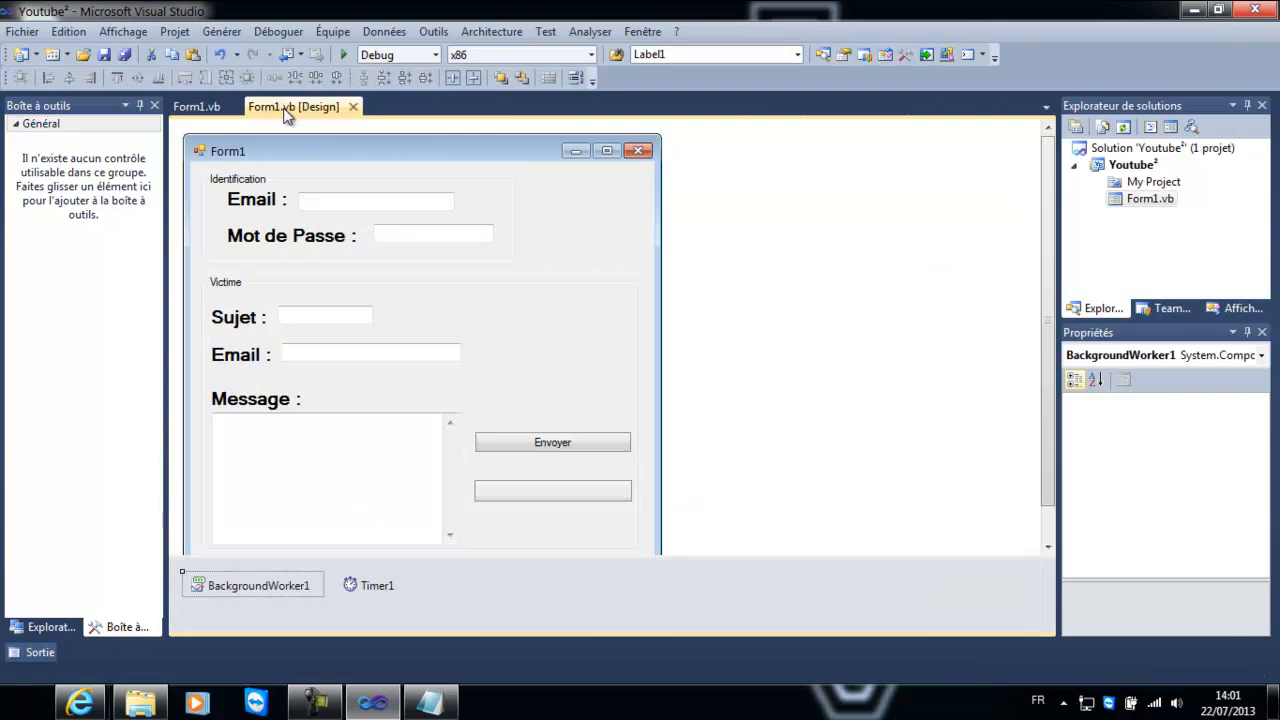
left_click(190, 107)
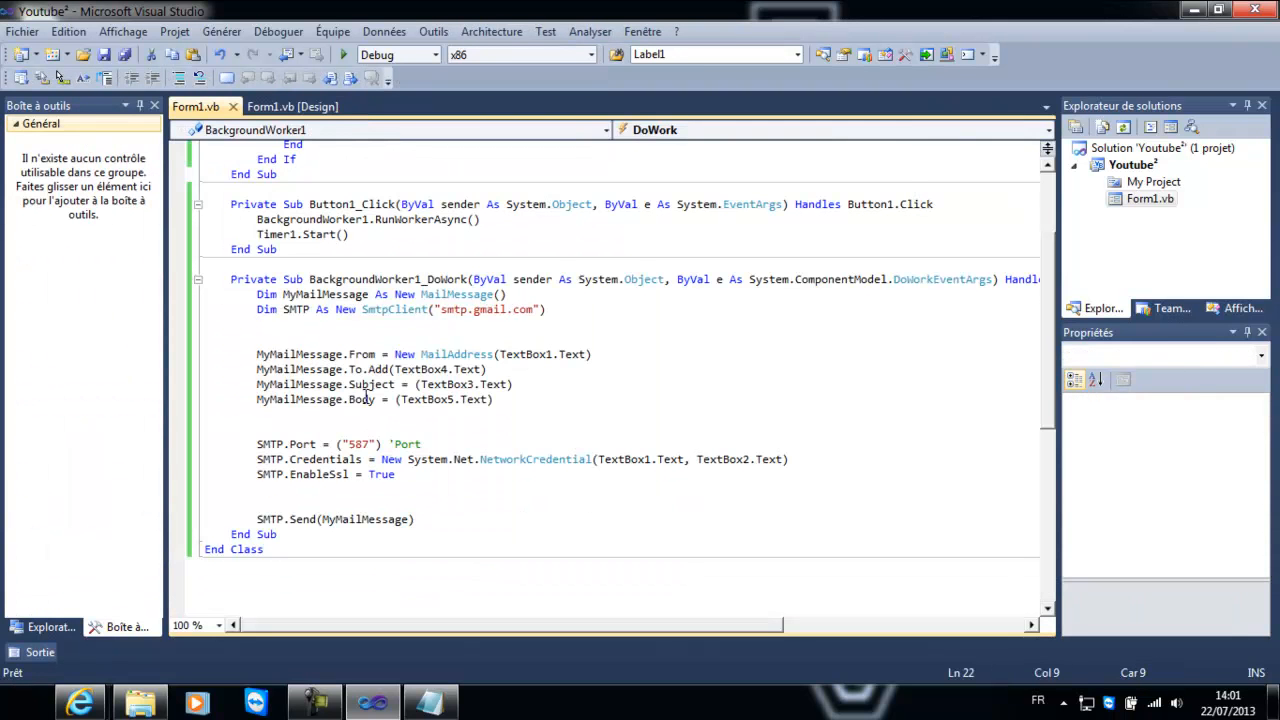
left_click(290, 106)
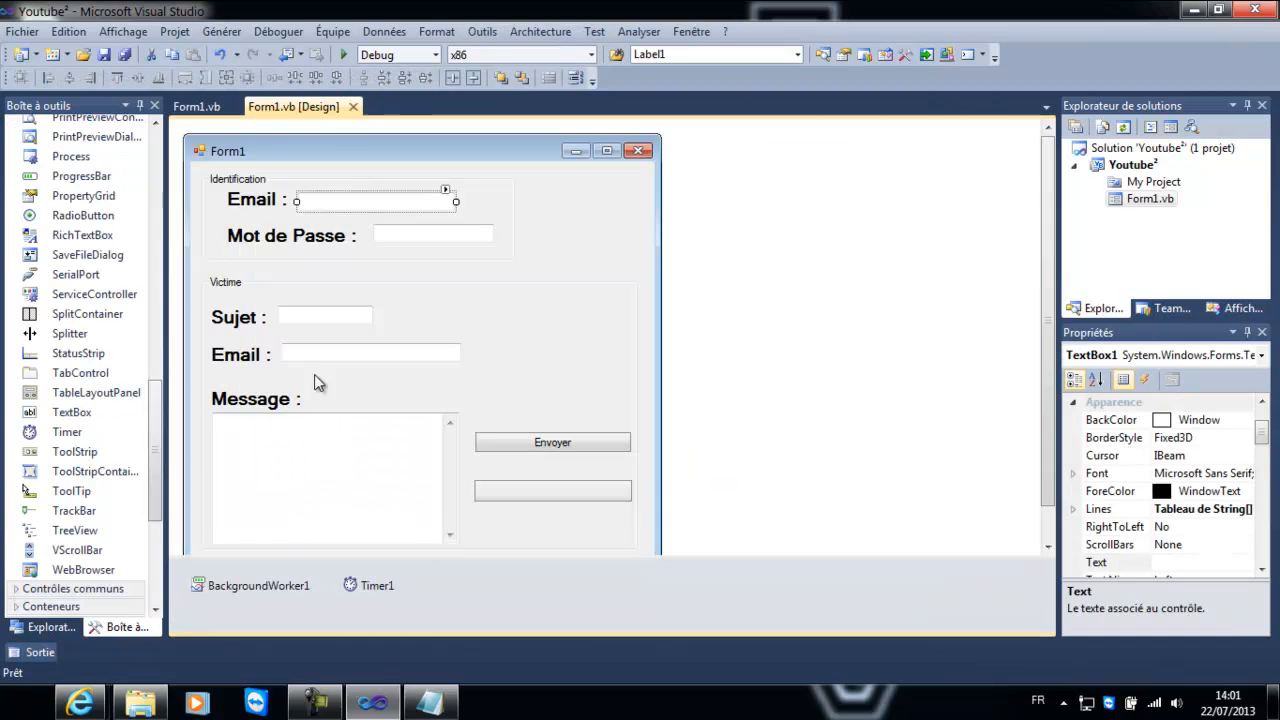
left_click(196, 106)
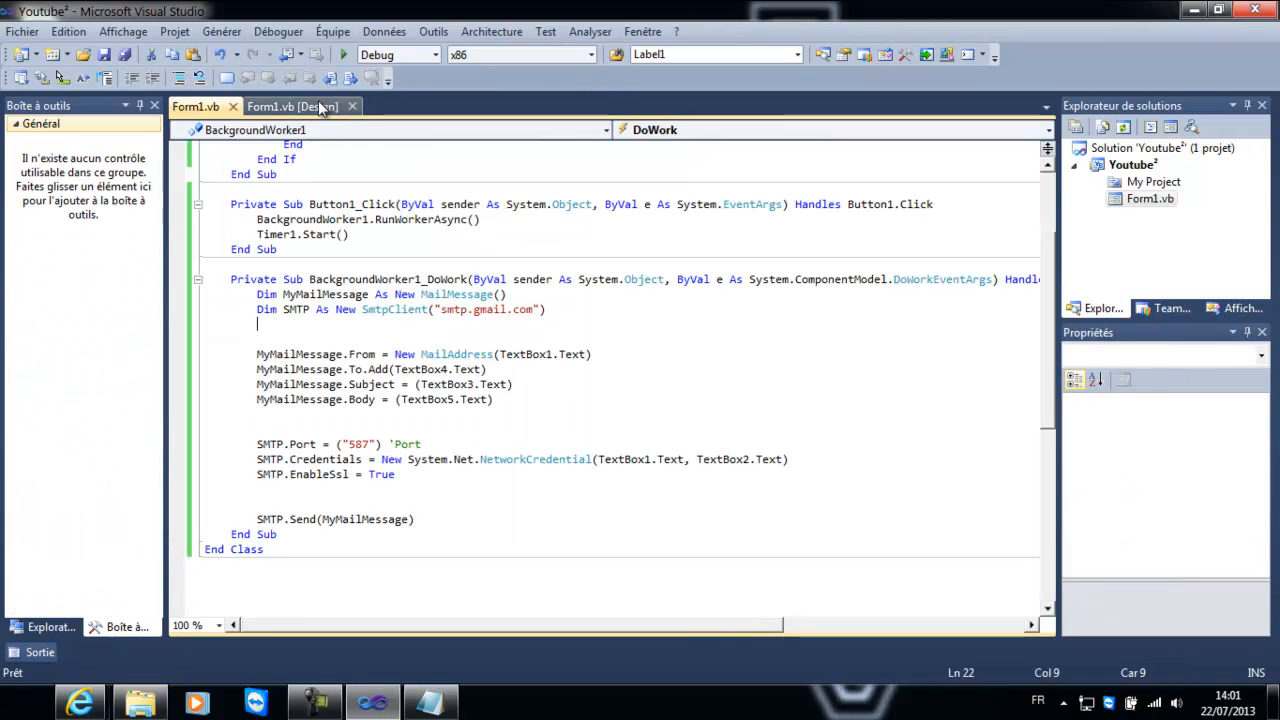
left_click(296, 106)
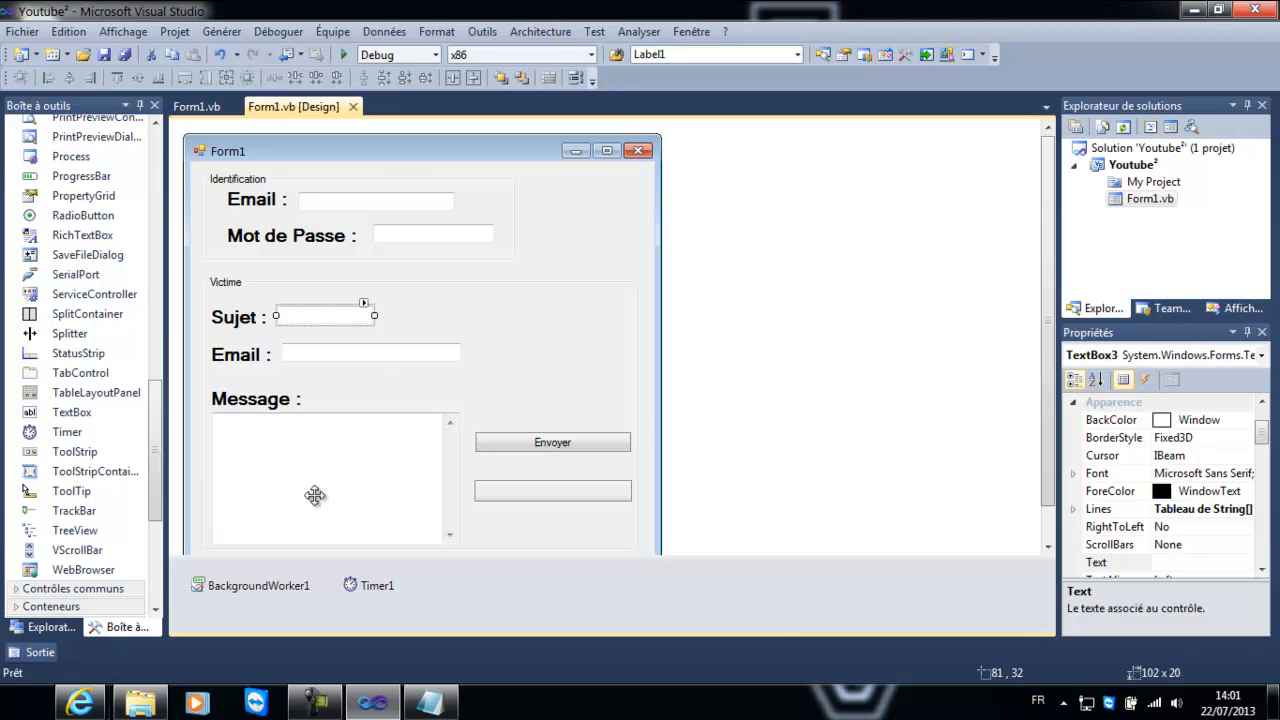
left_click(196, 106)
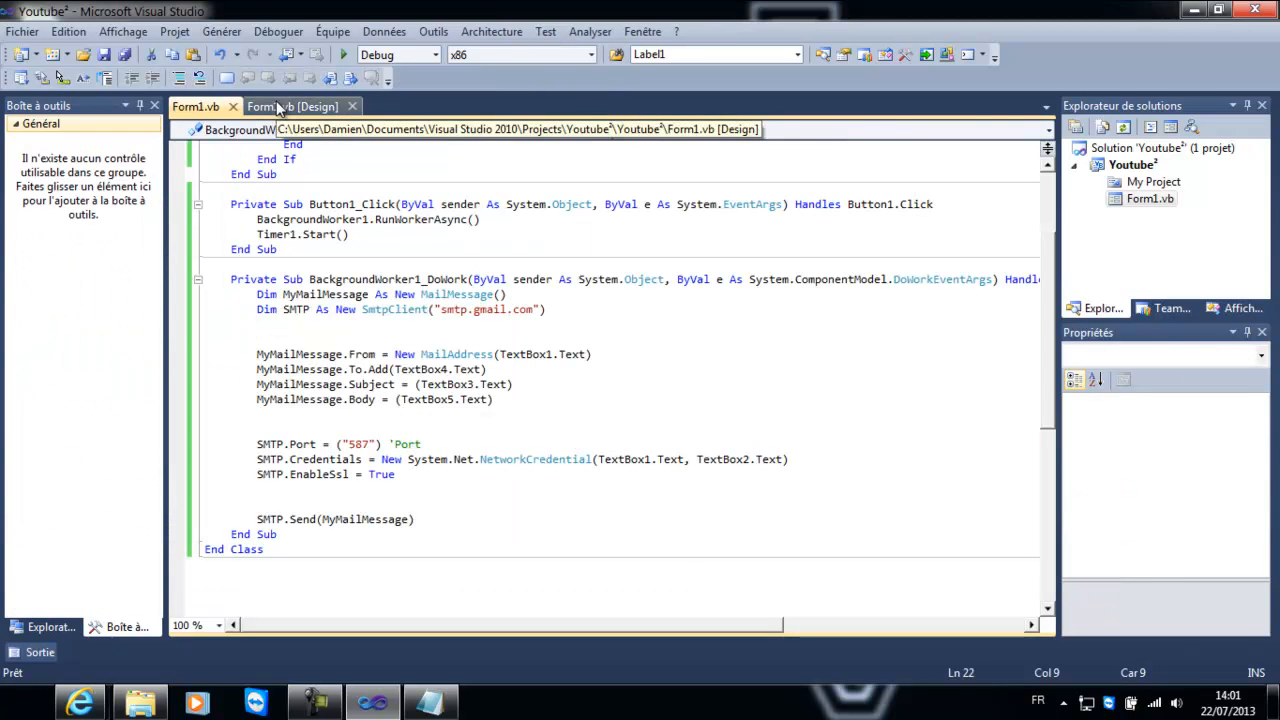
left_click(285, 106)
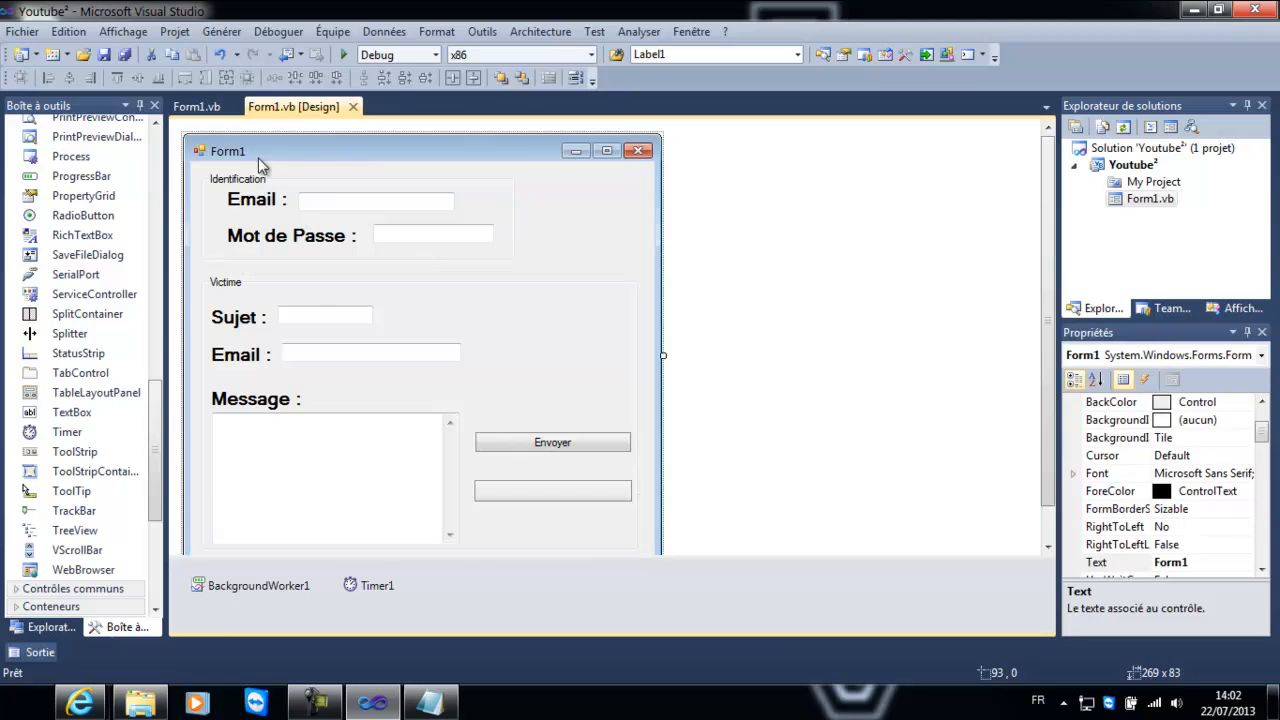
left_click(196, 106)
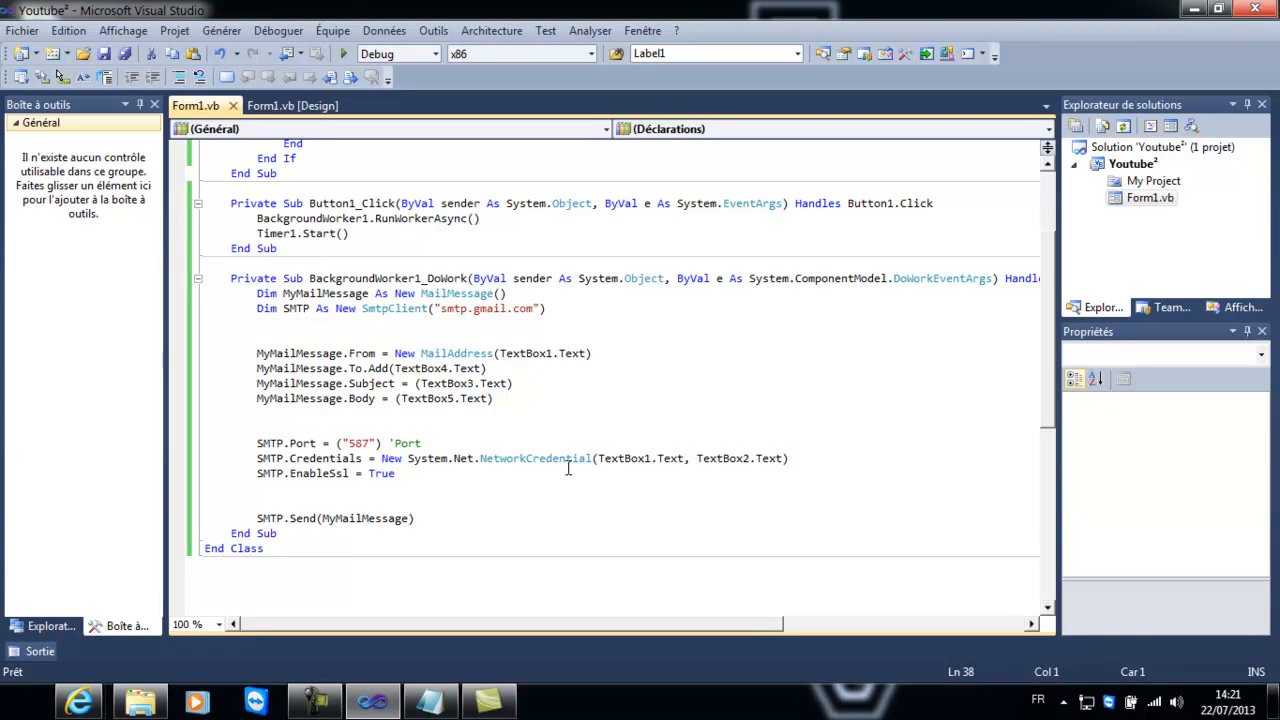
mouse_move(602, 466)
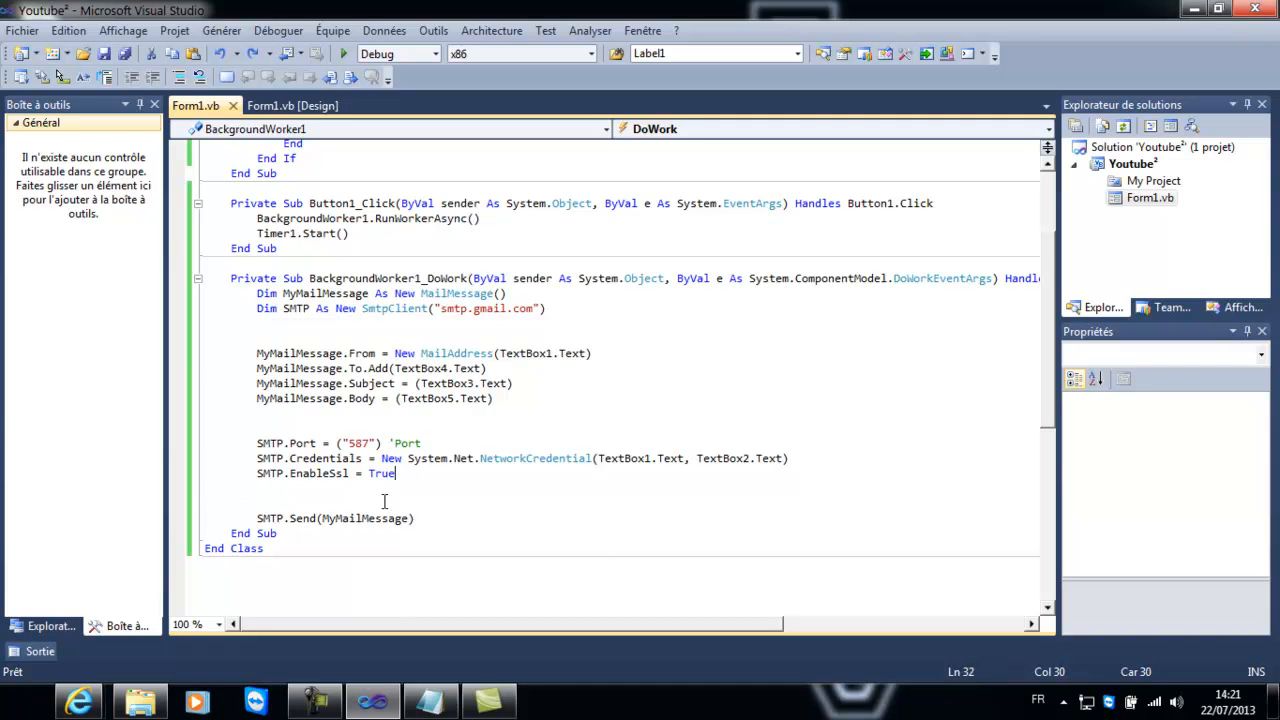
mouse_move(52, 360)
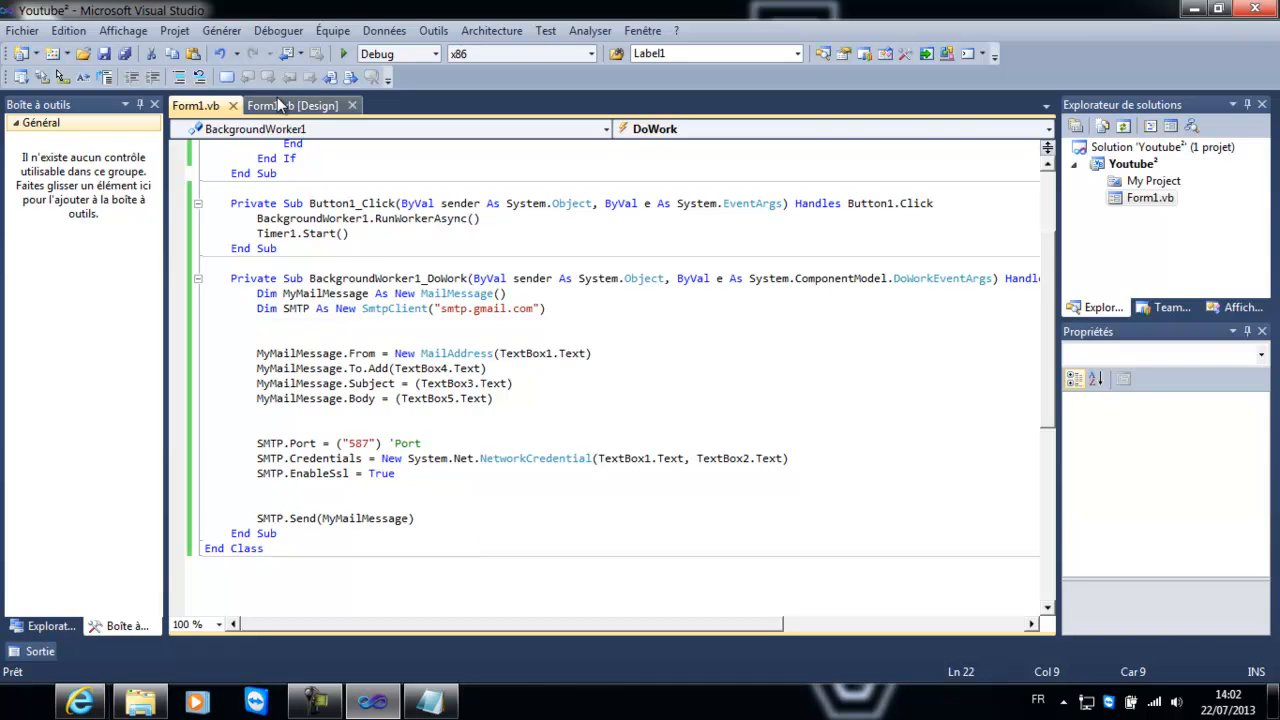
mouse_move(290, 105)
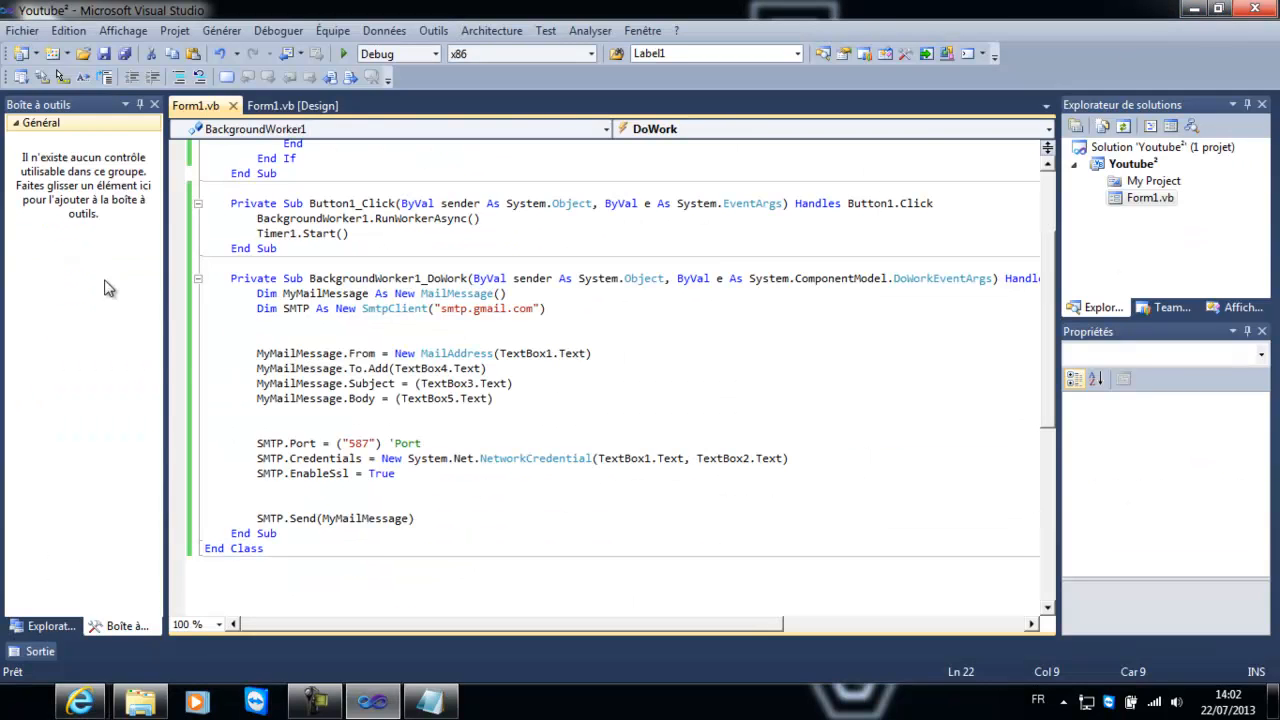
left_click(290, 105)
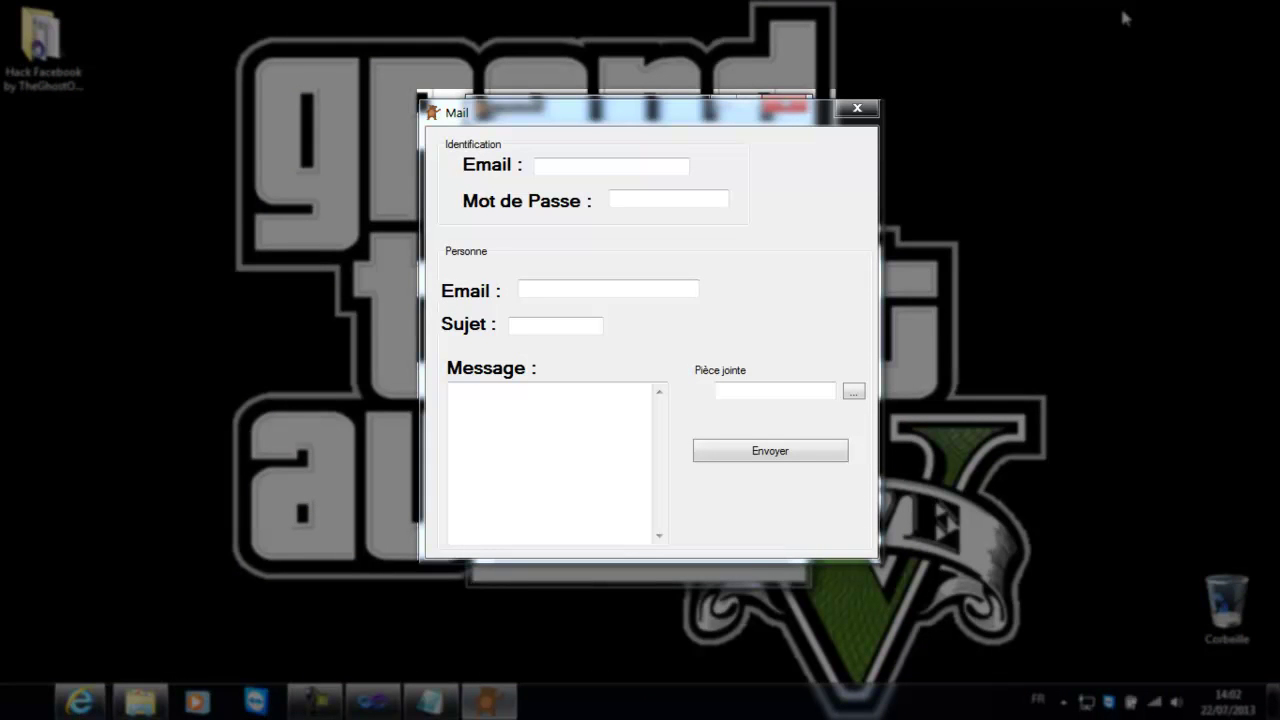
mouse_move(684, 326)
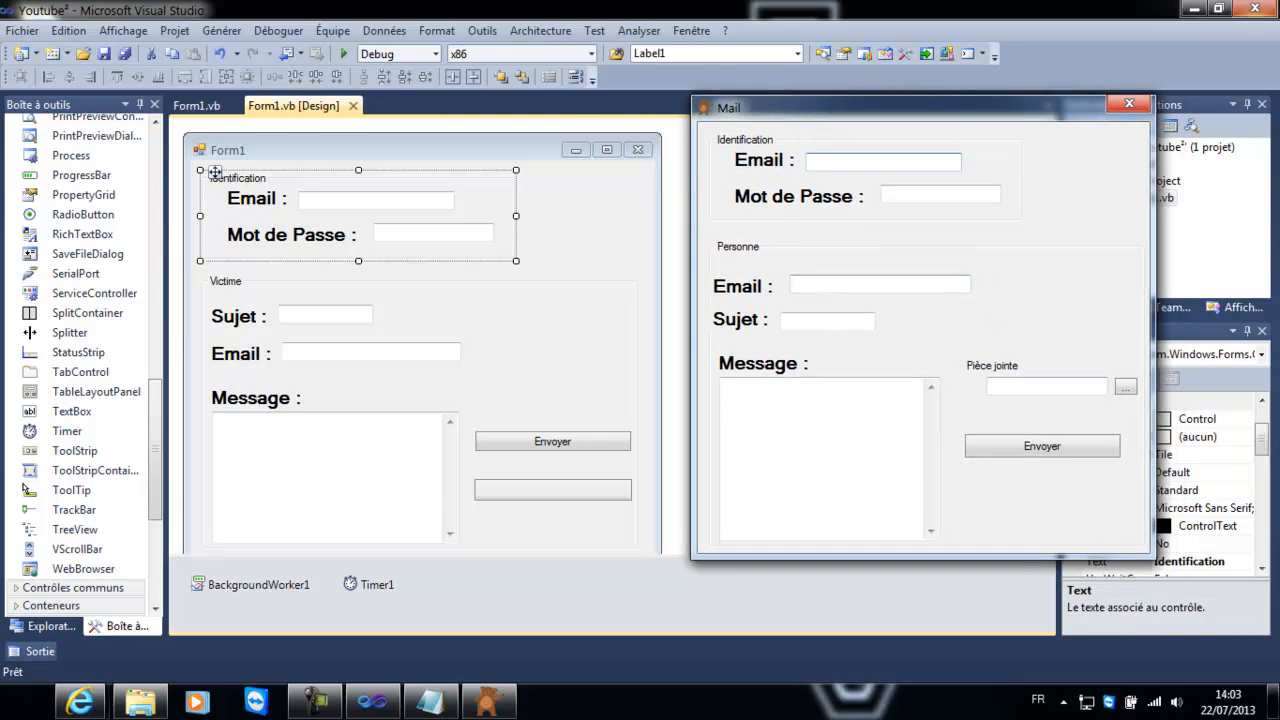
mouse_move(802, 178)
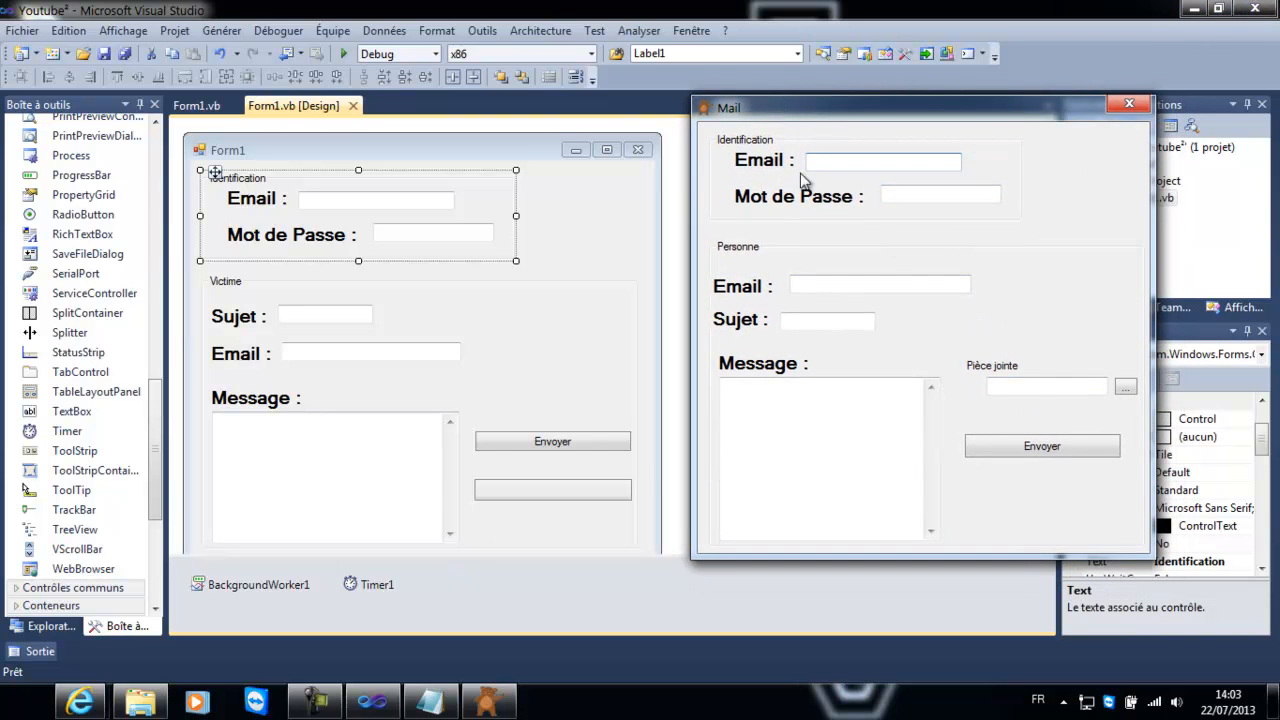
Step: Center the Mail window; enter sender, password, recipient, subject 'test' and message 'Voila ton fichier'
left_click_drag(920, 107, 630, 117)
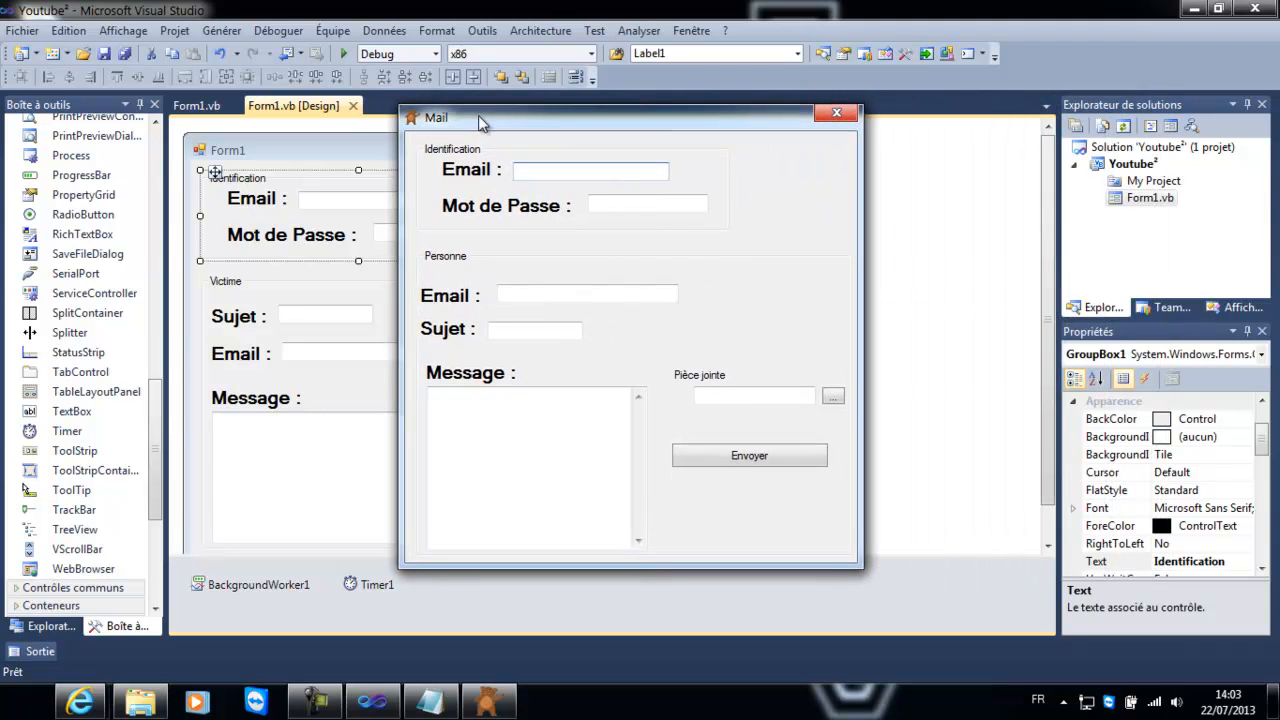
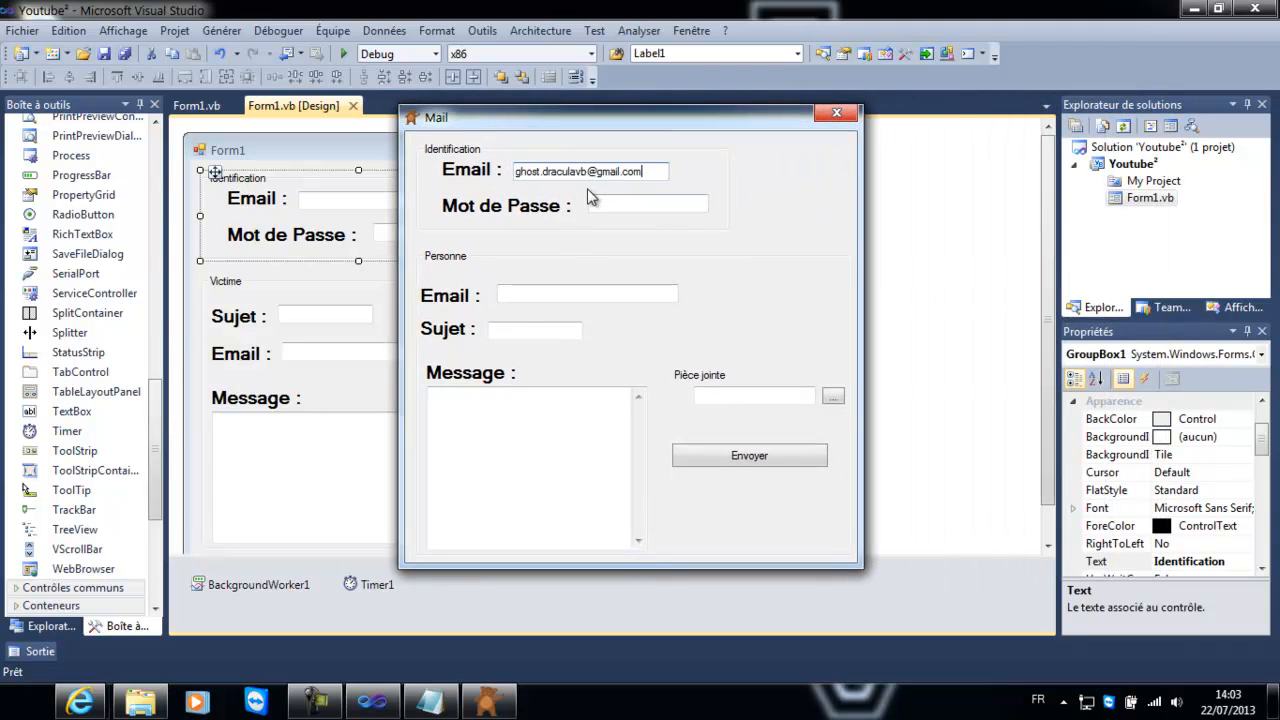
type("•••")
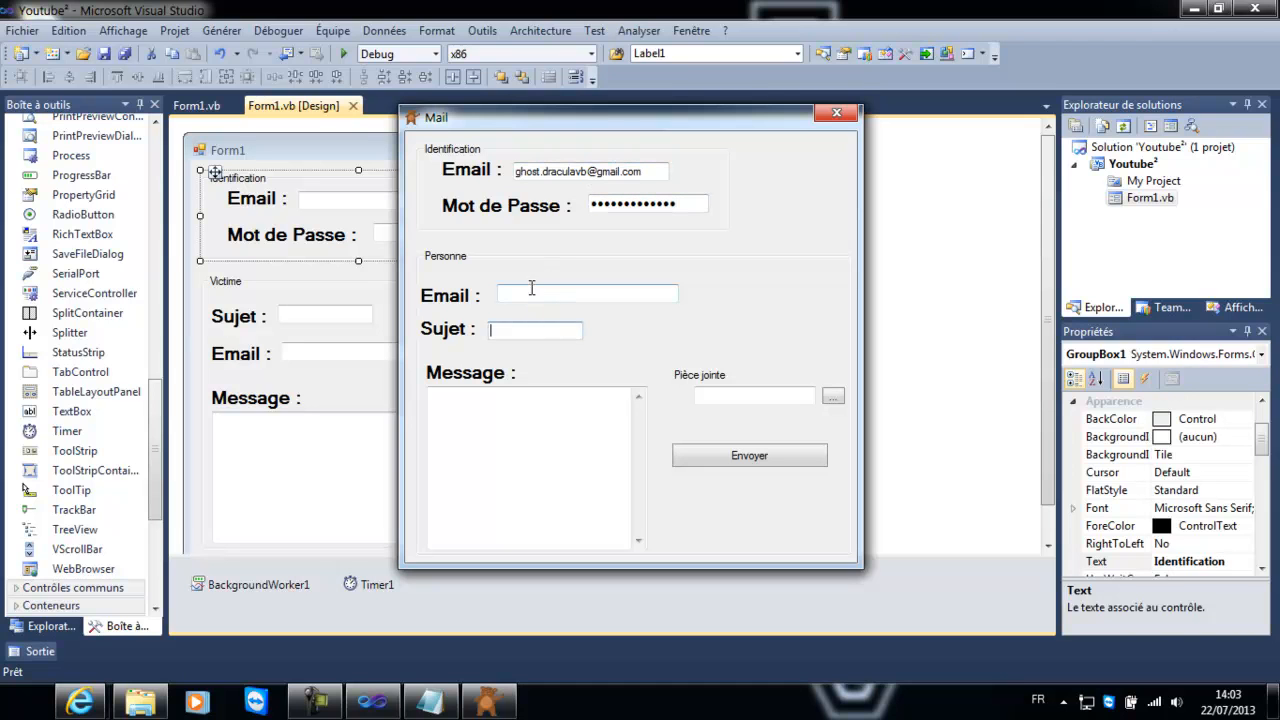
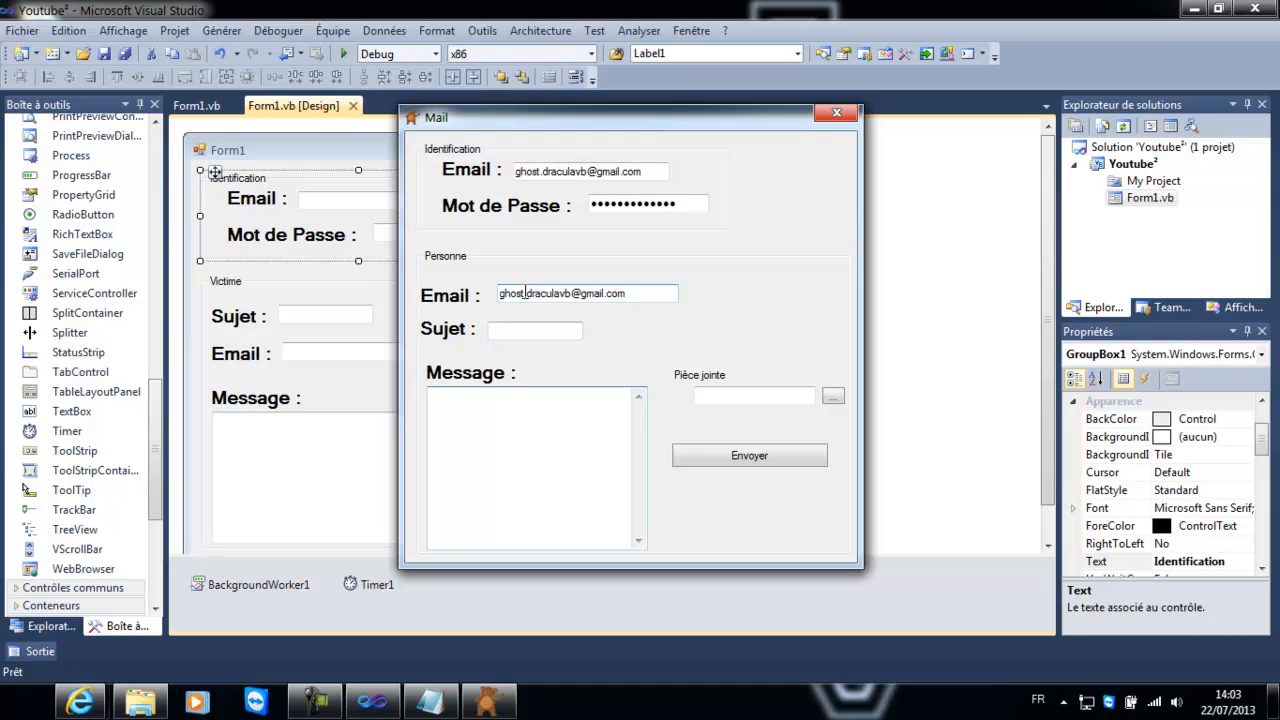
left_click(535, 331)
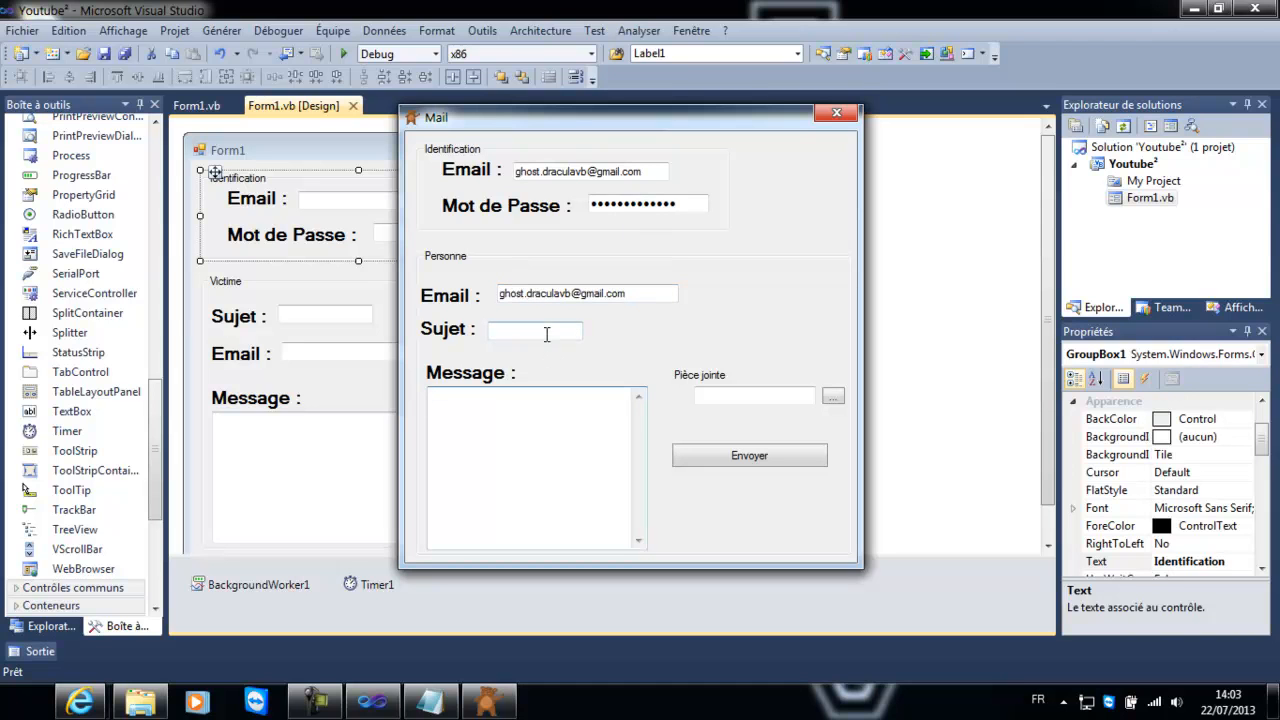
type("test")
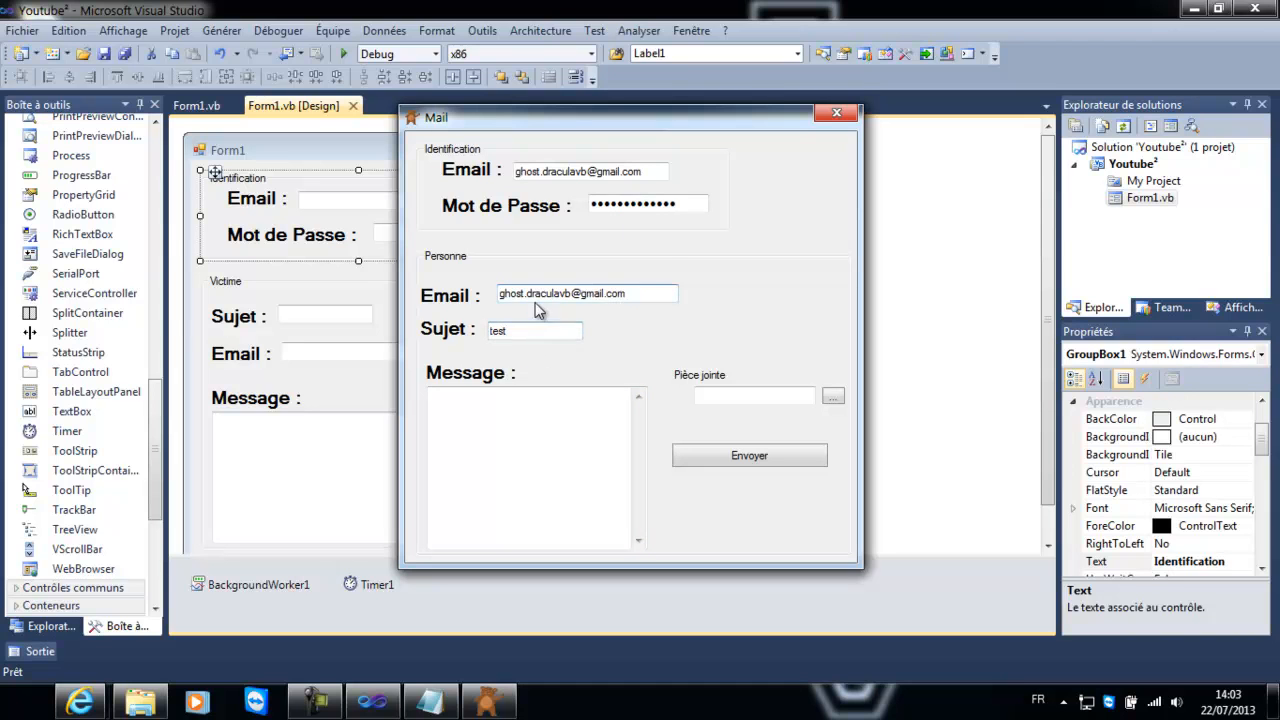
type("Voila")
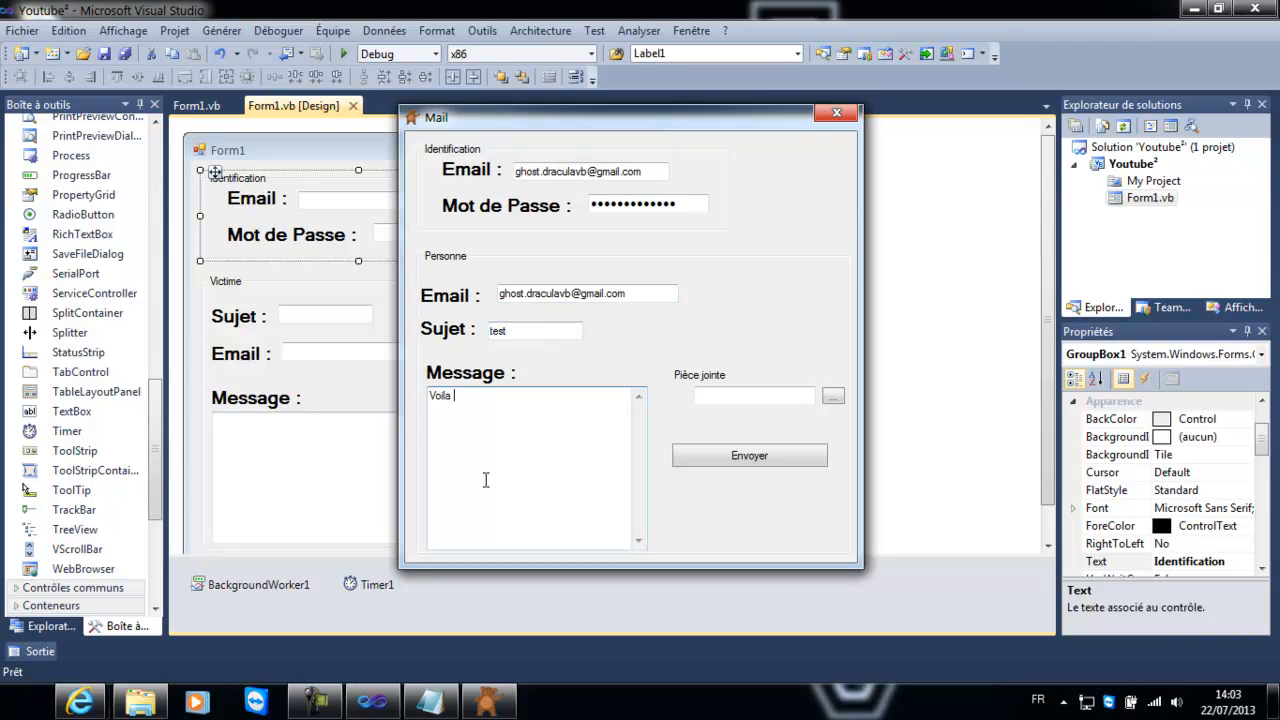
type("ton fiv")
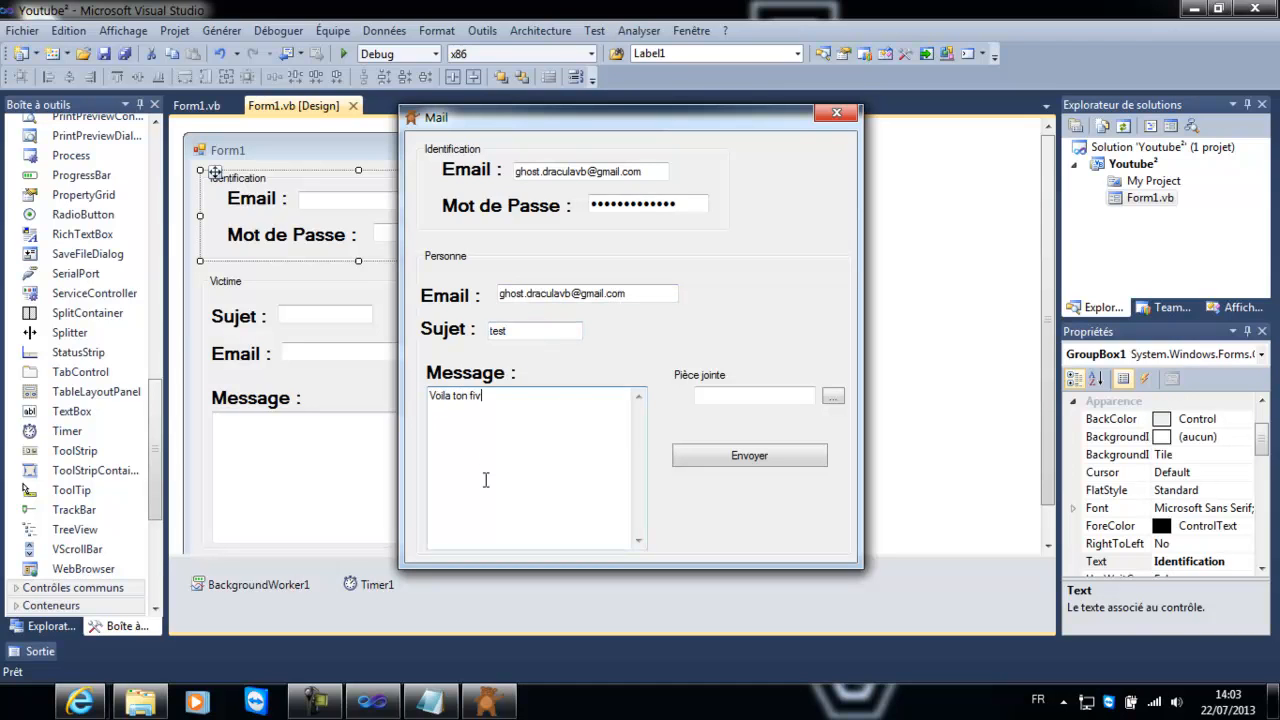
type("chier")
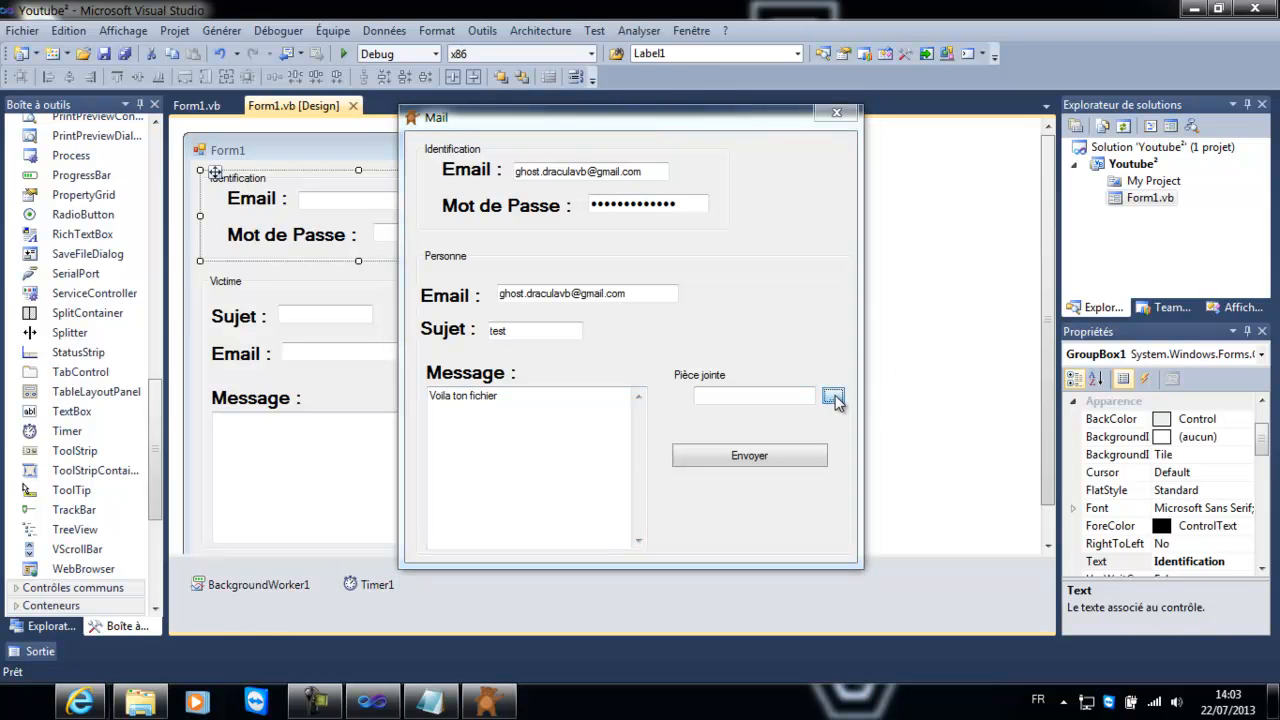
Step: Attach the Grand Theft Auto V logo image from the Pictures folder
left_click(833, 396)
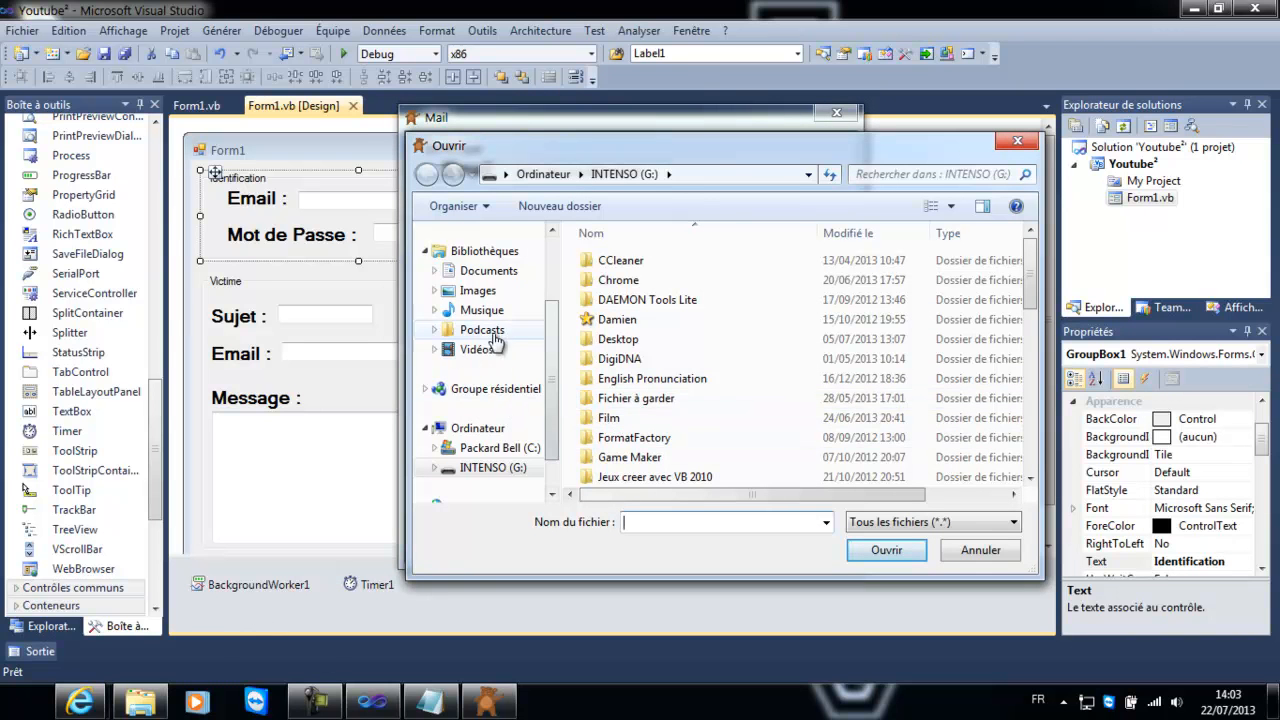
mouse_move(490, 290)
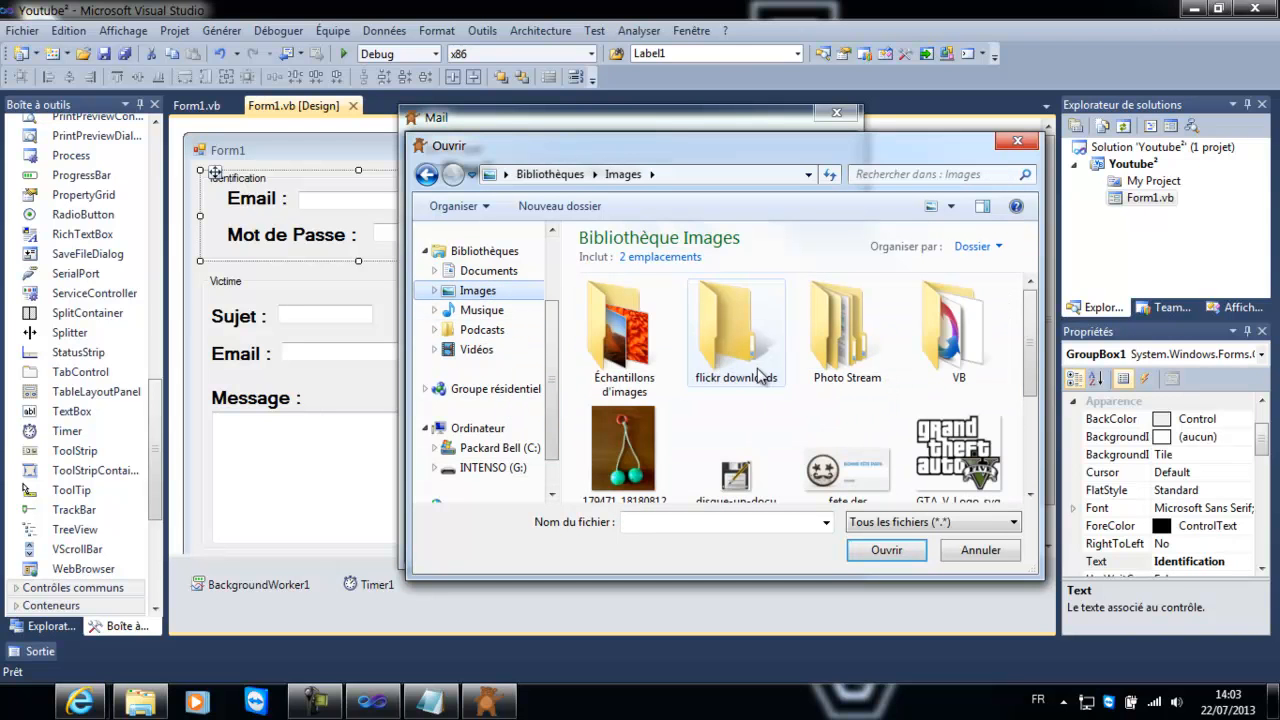
left_click(887, 550)
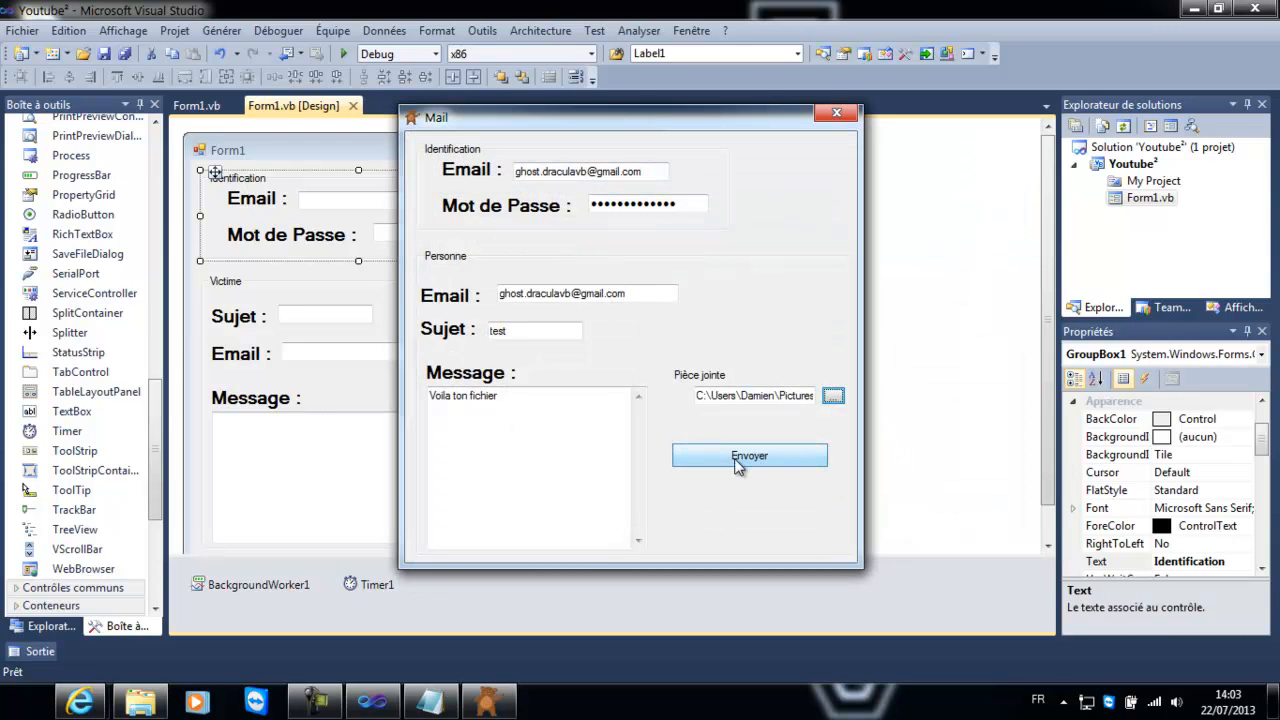
mouse_move(240, 627)
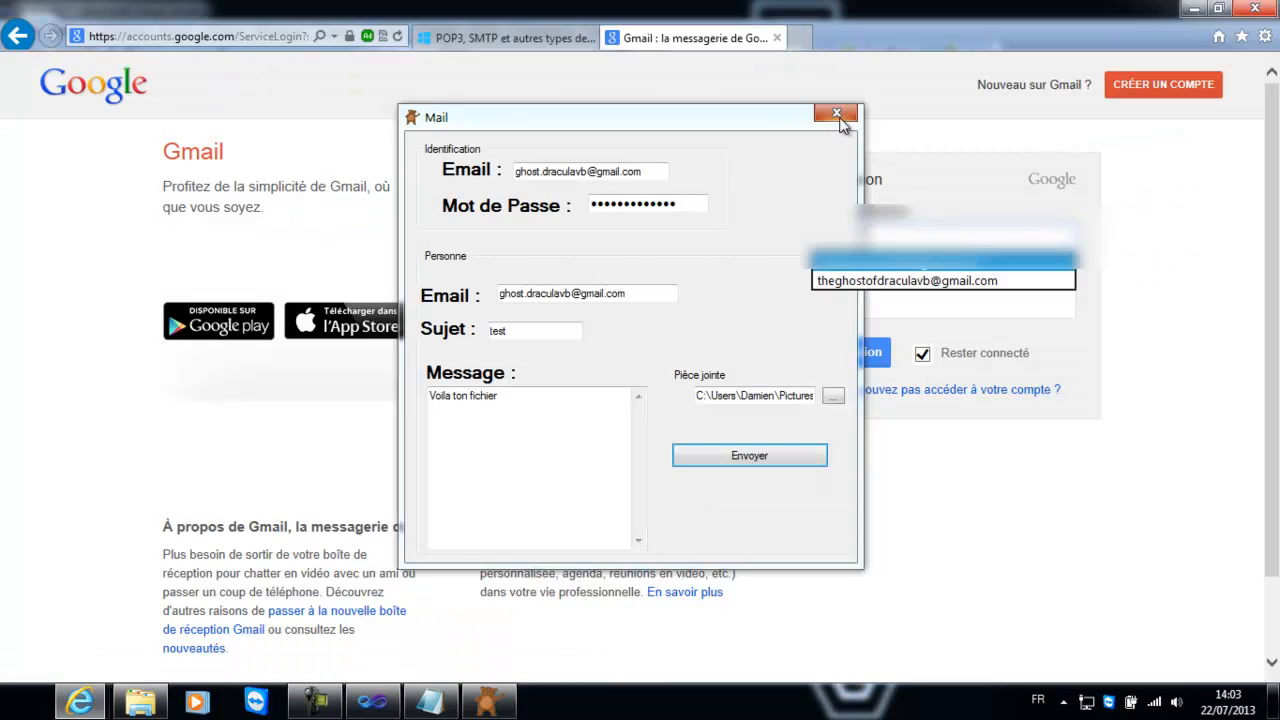
Step: Close the Mail window and sign in to Gmail with the account password
left_click(827, 110)
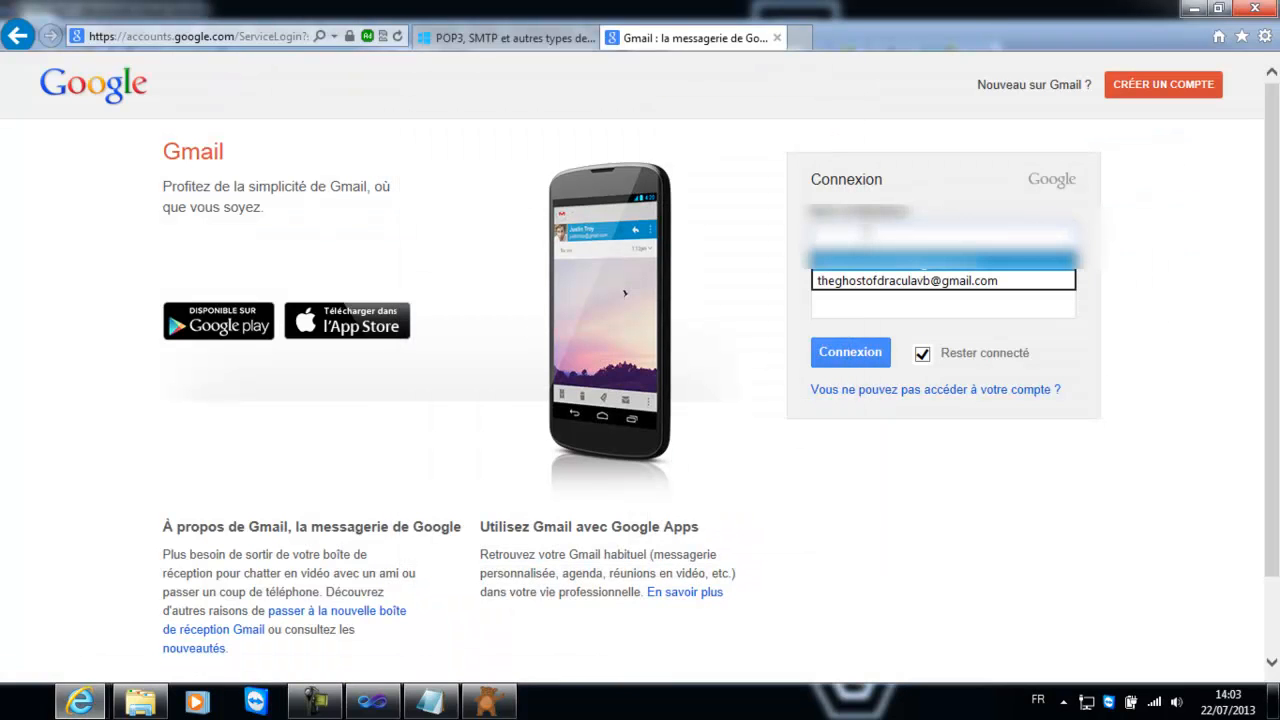
type("••••••••")
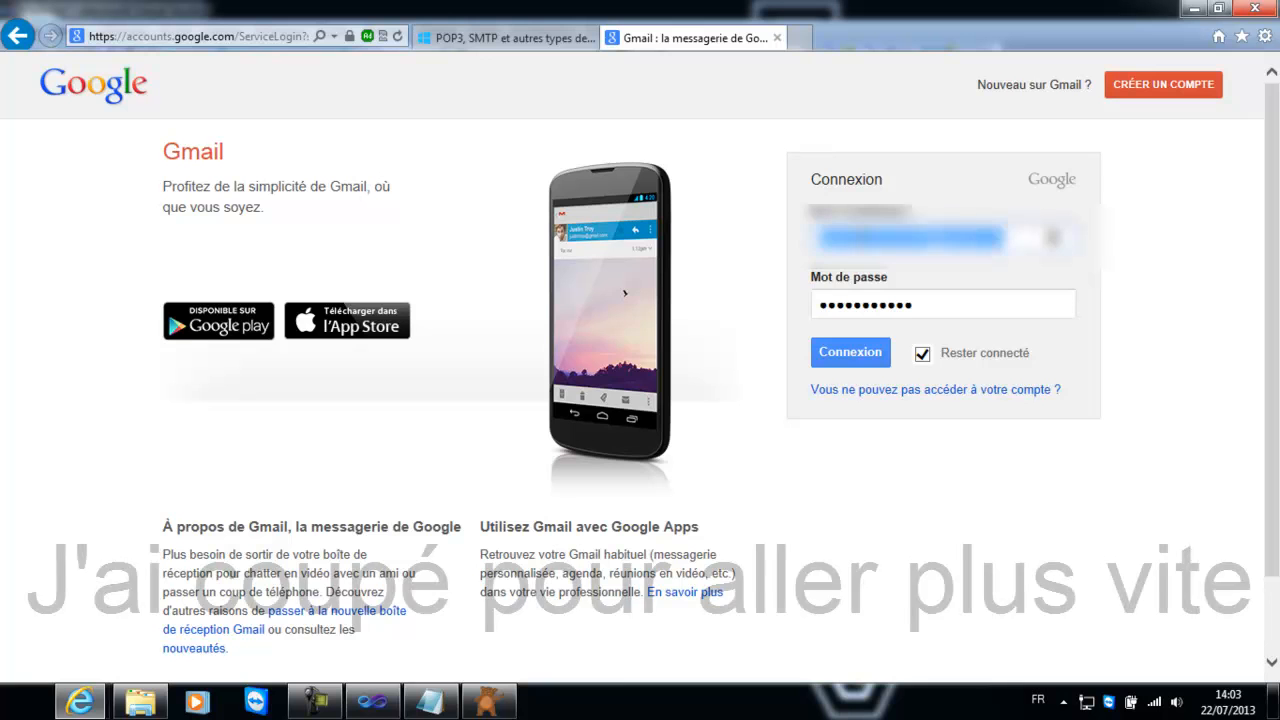
left_click(850, 352)
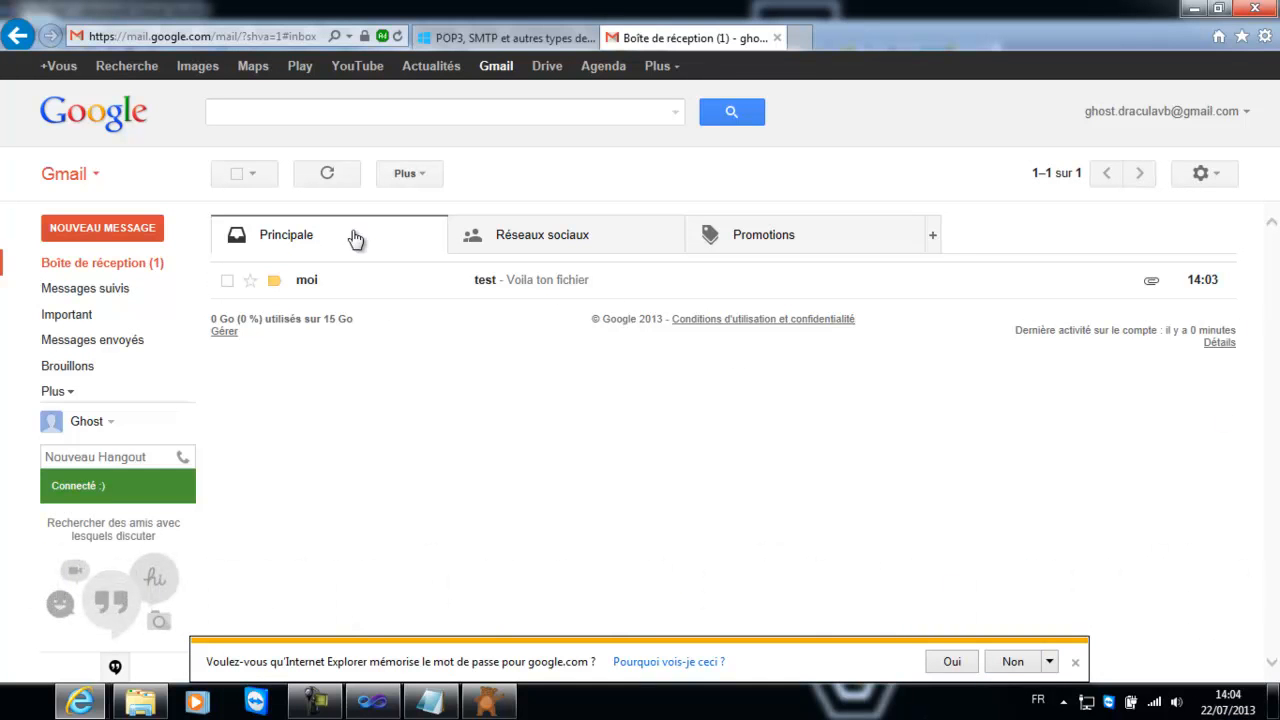
mouse_move(324, 287)
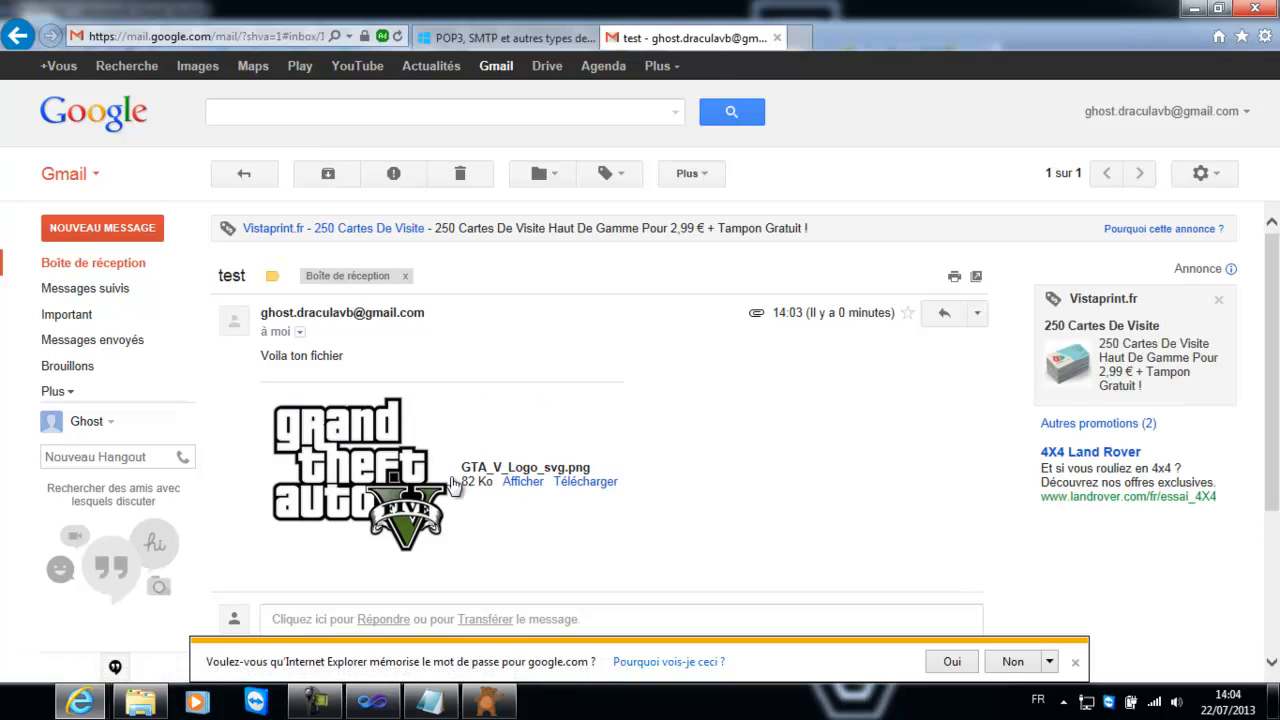
mouse_move(588, 13)
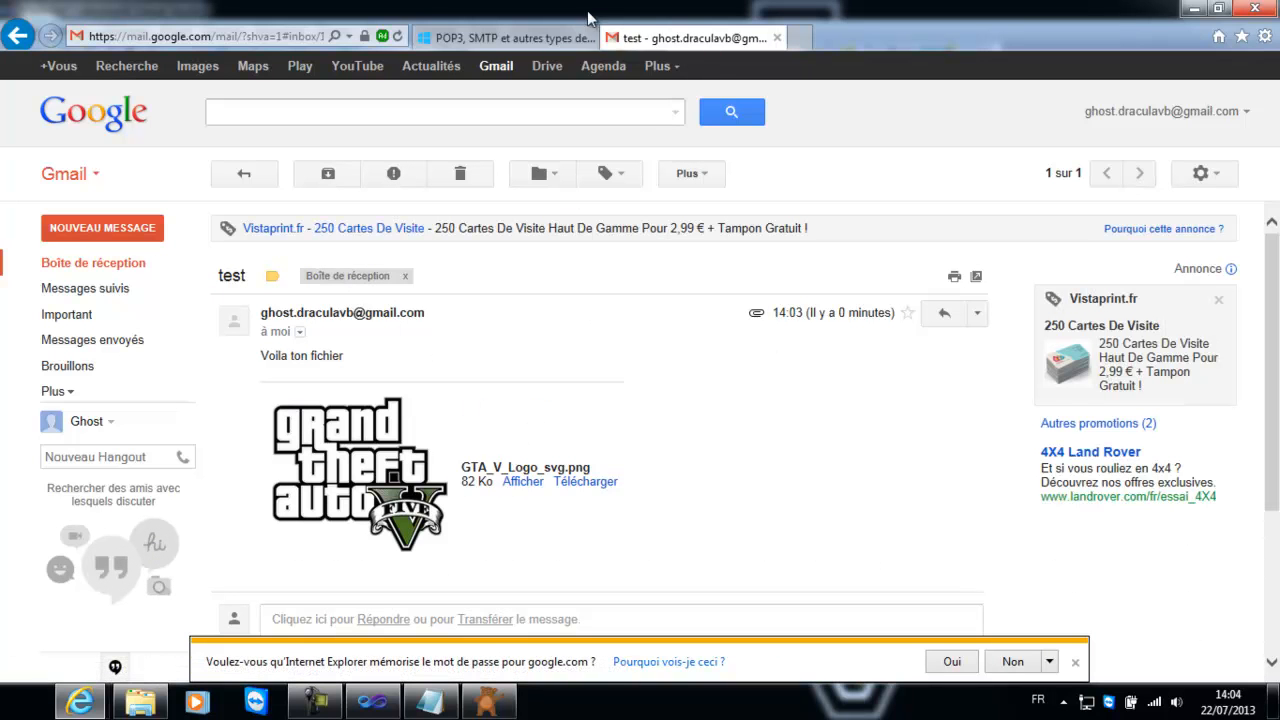
mouse_move(510, 658)
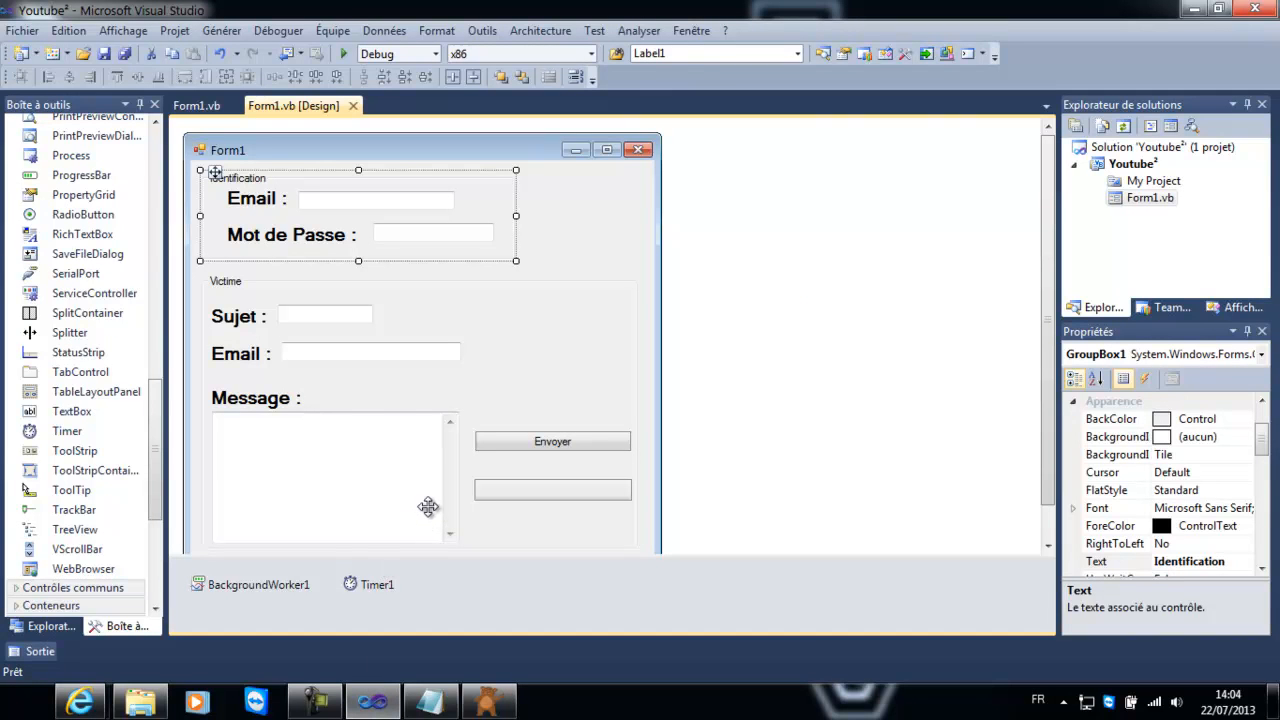
mouse_move(342, 434)
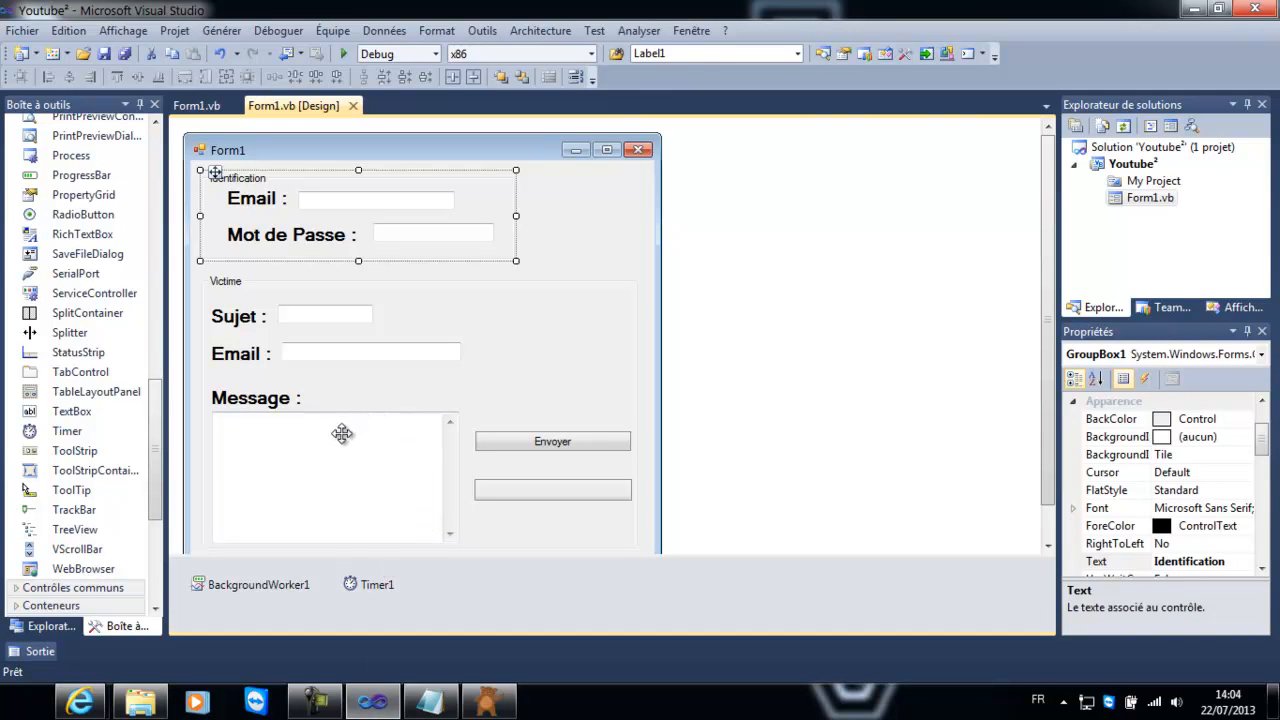
mouse_move(341, 423)
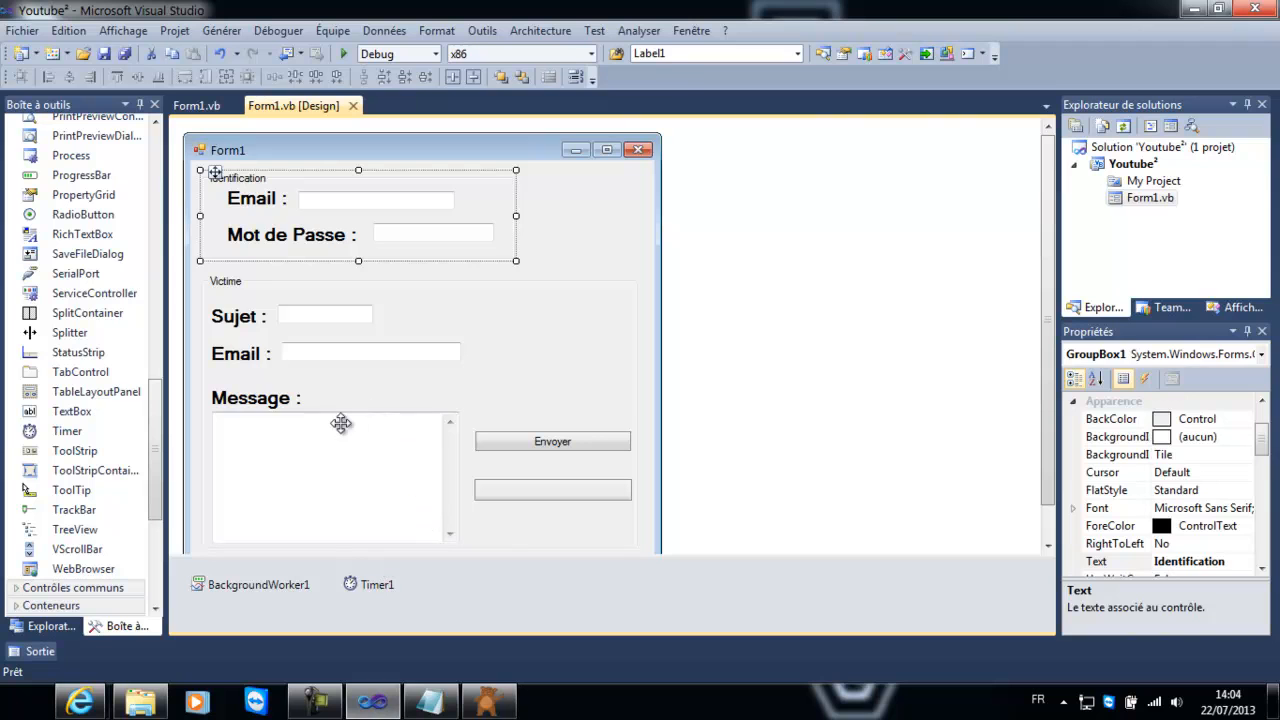
mouse_move(342, 410)
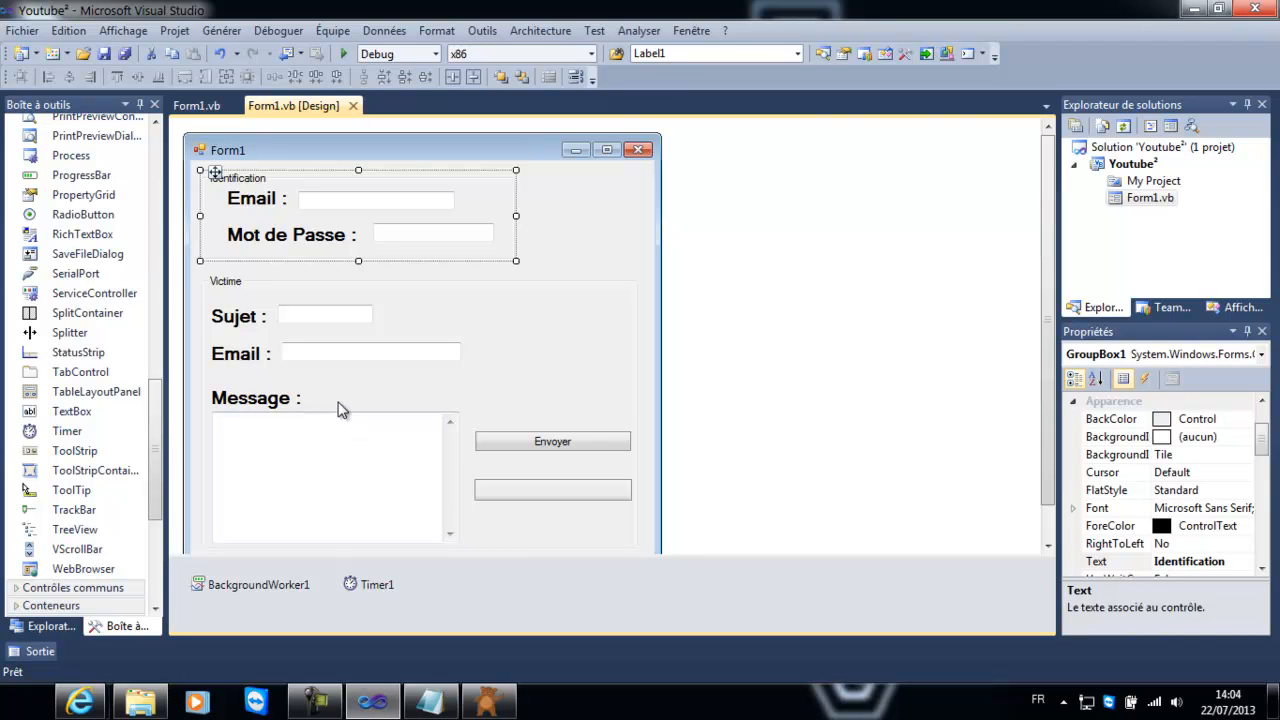
mouse_move(313, 466)
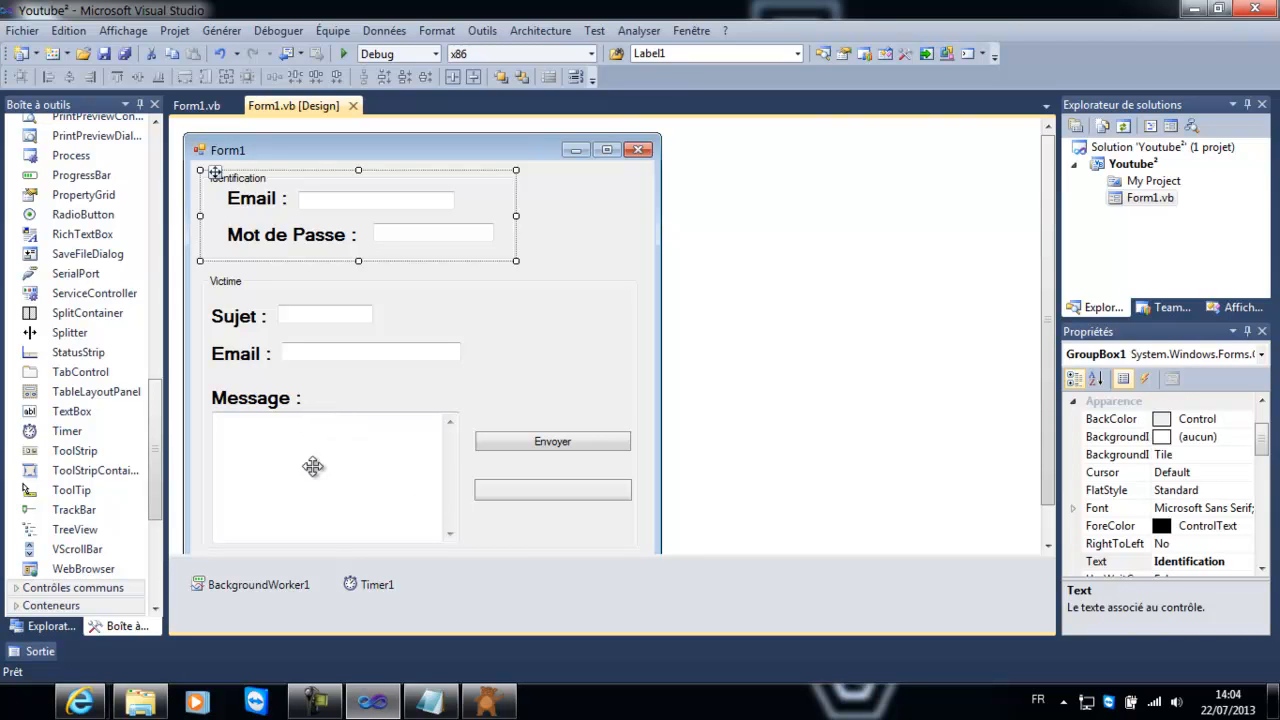